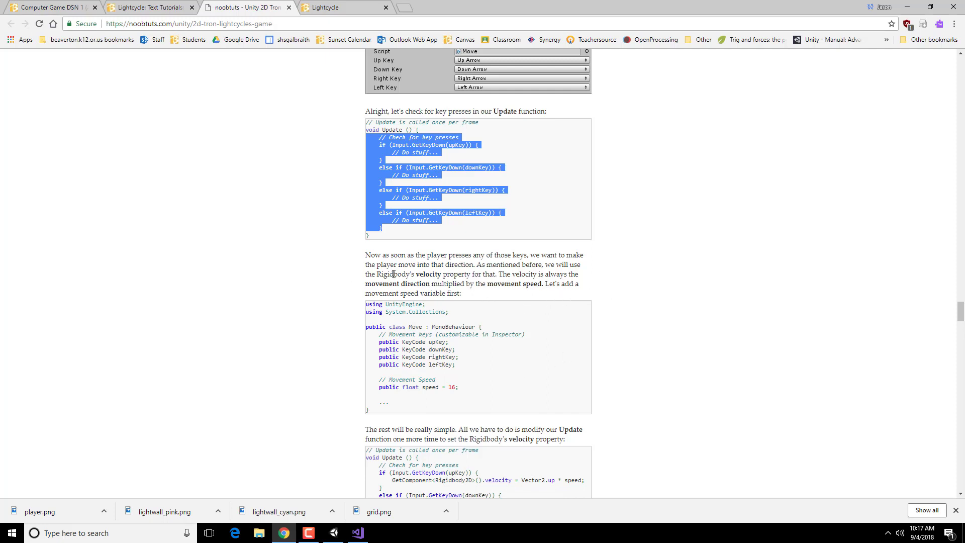
mouse_move(509, 282)
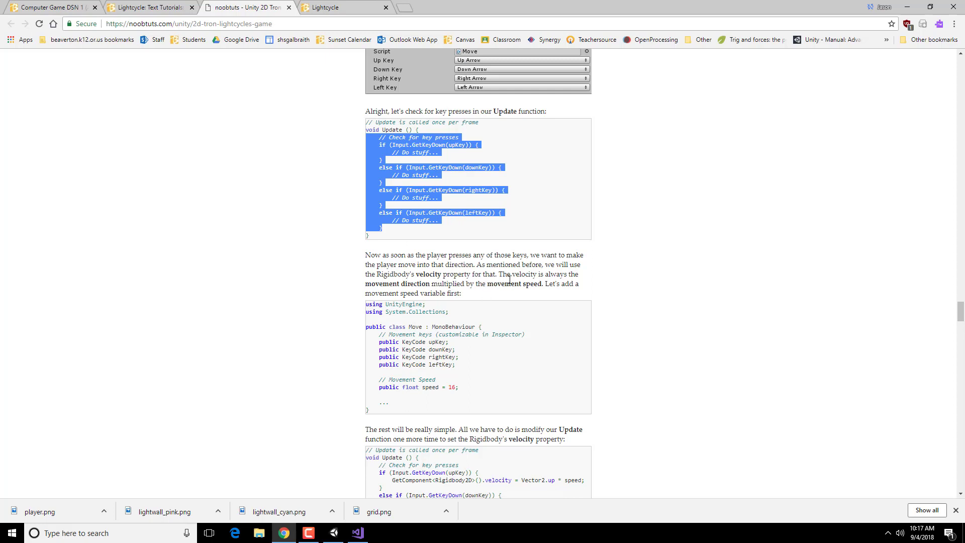
mouse_move(443, 395)
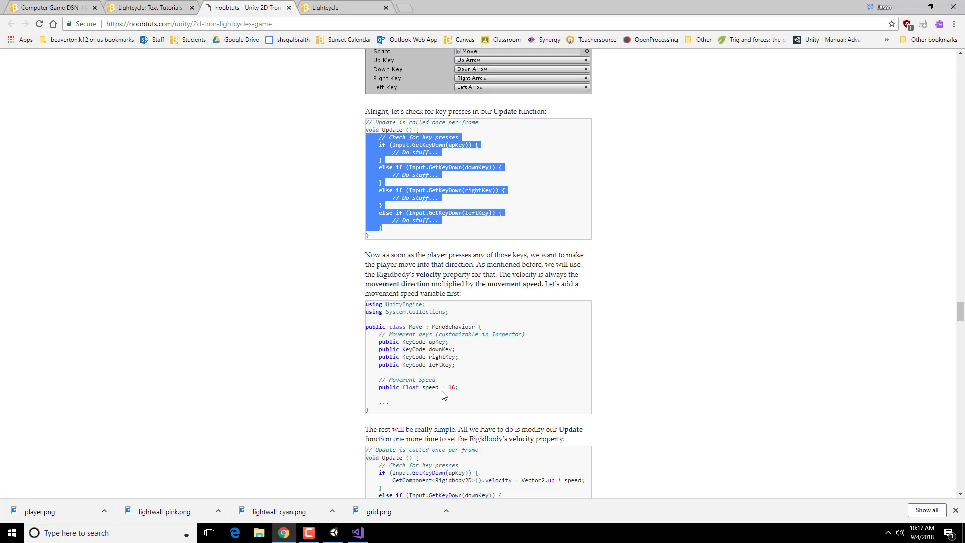
Scroll the tutorial to its Update velocity code and select the speed and Vector2 snippets
scroll("down", 3)
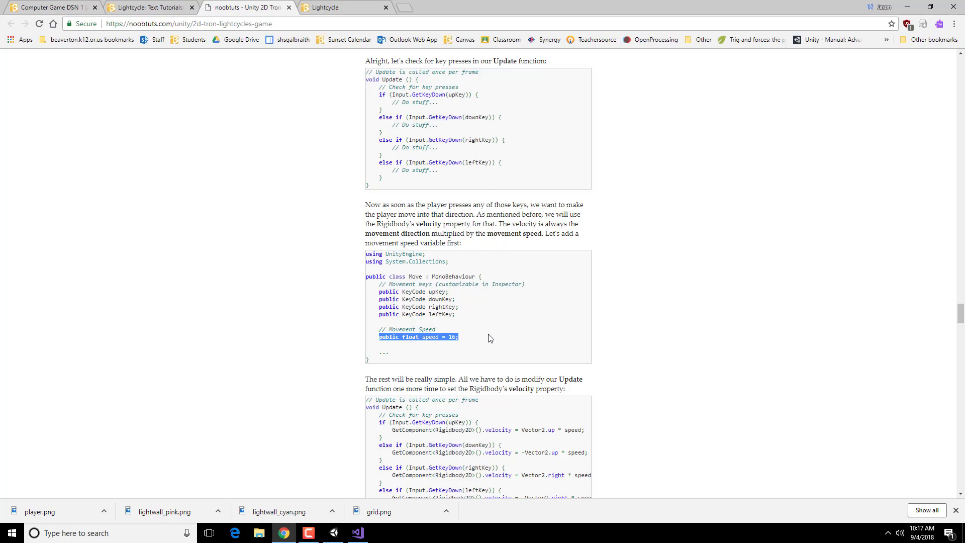
double_click(452, 336)
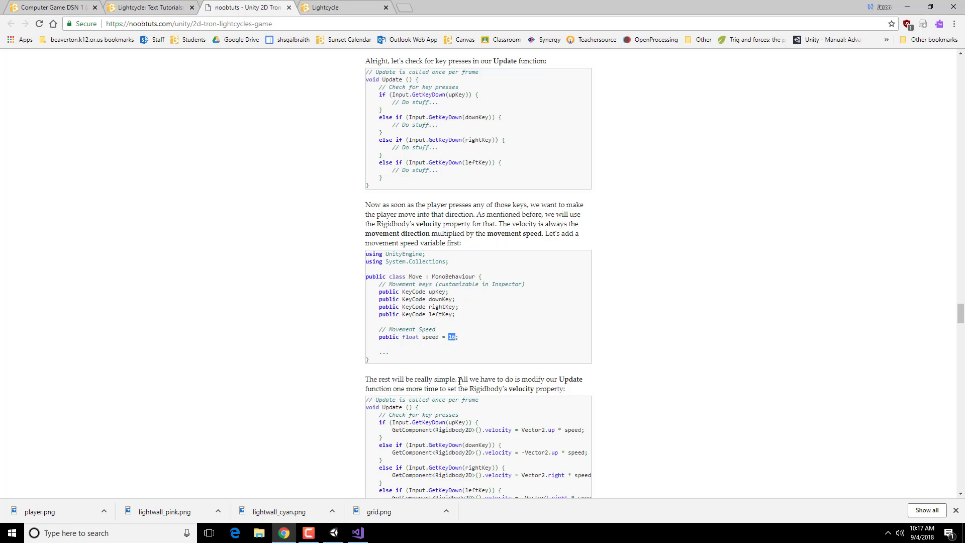
scroll("down", 3)
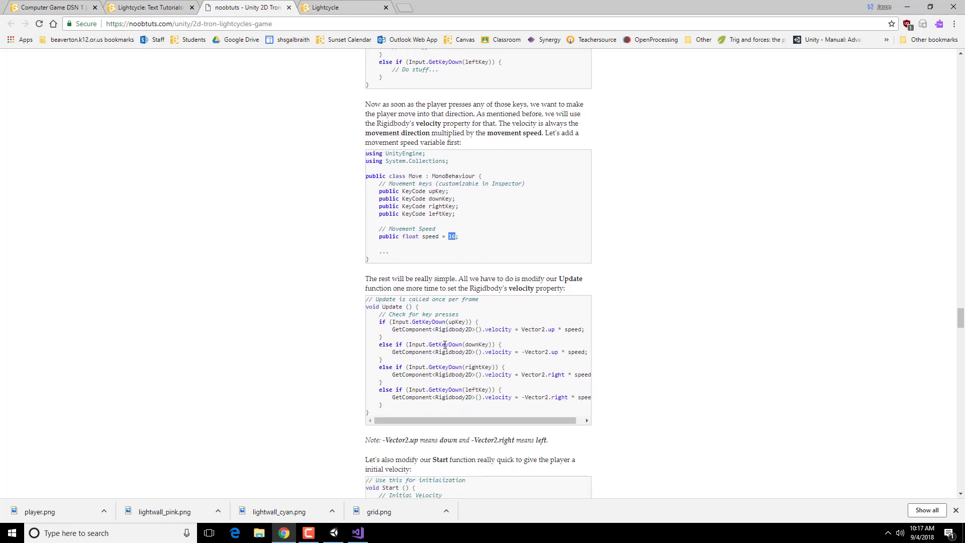
scroll("down", 3)
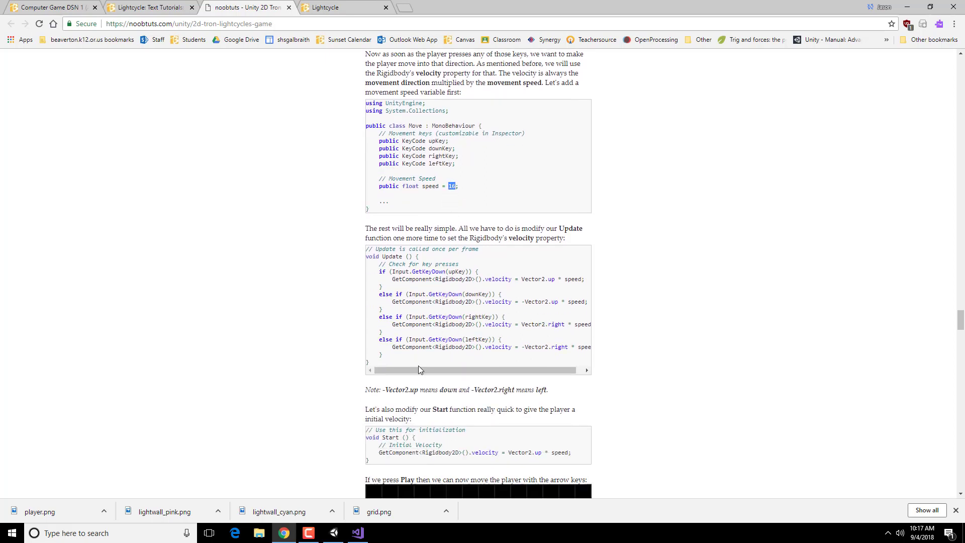
double_click(433, 278)
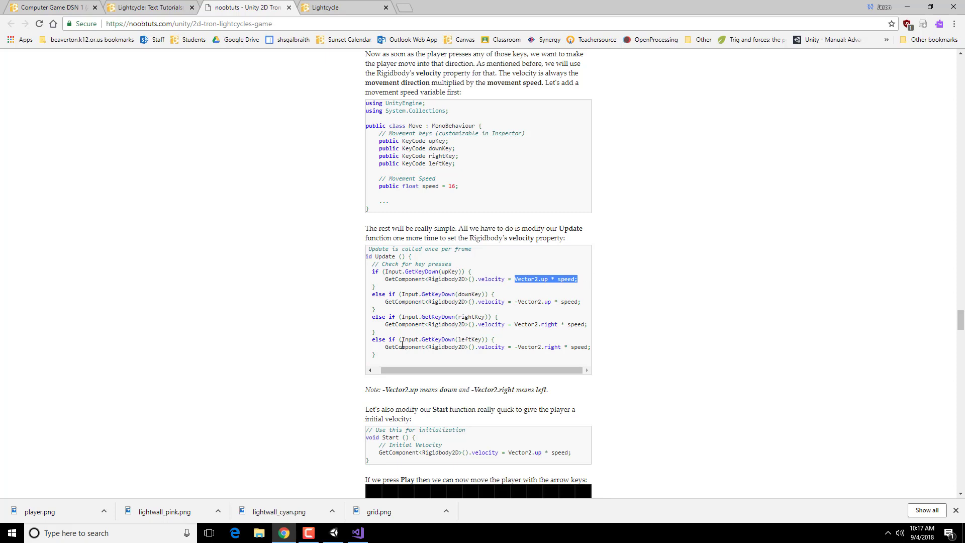
left_click(517, 279)
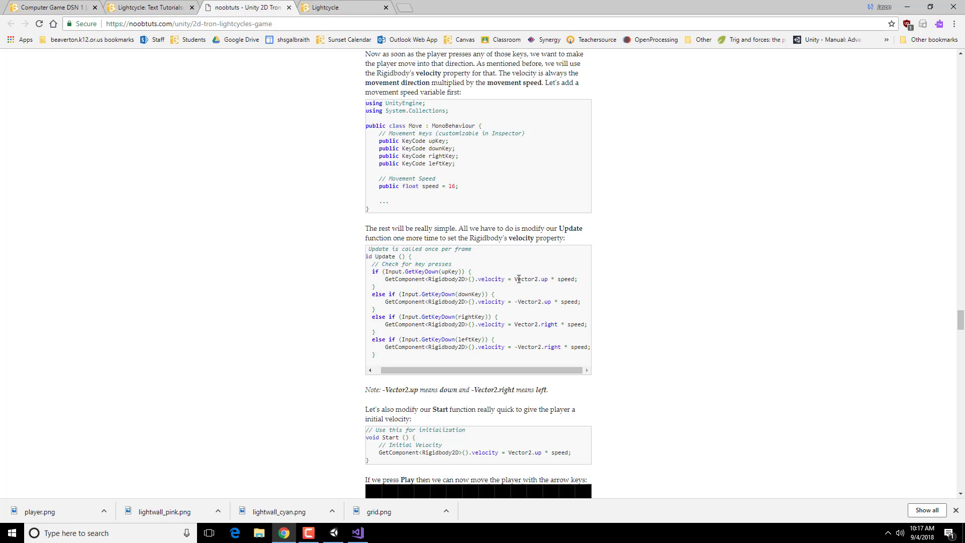
double_click(532, 278)
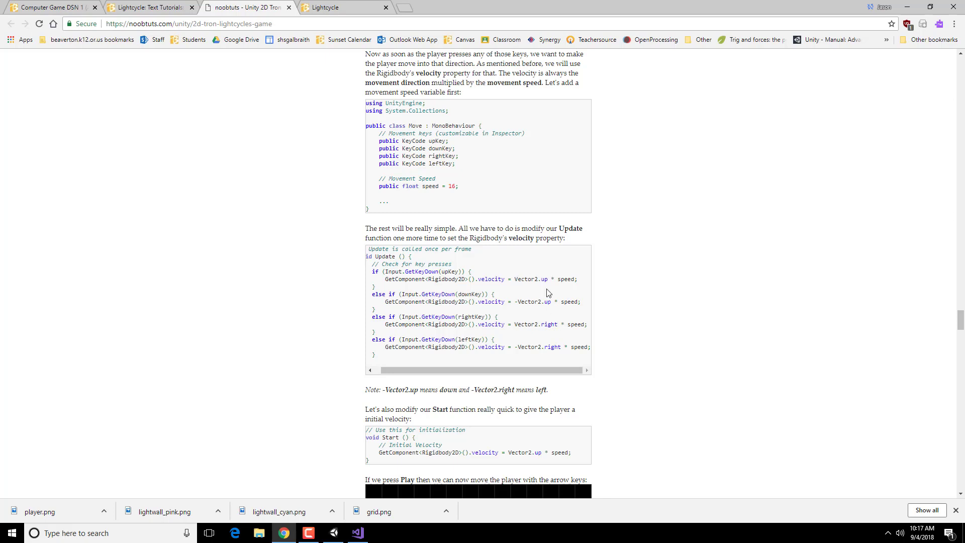
mouse_move(513, 301)
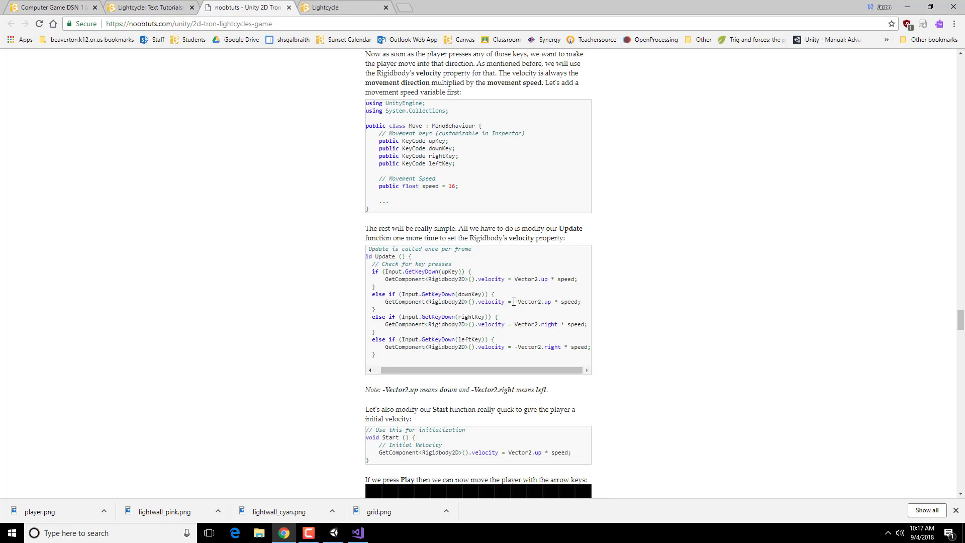
double_click(534, 301)
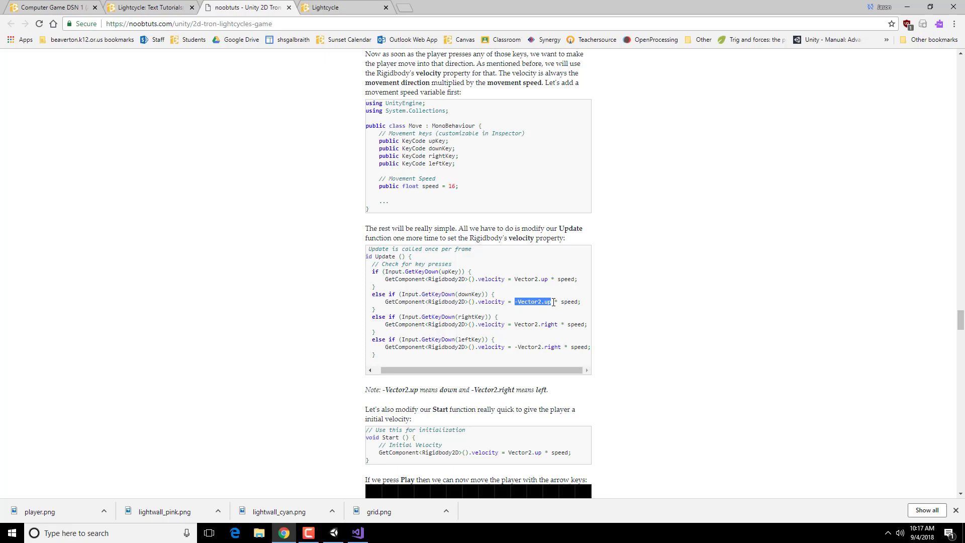
mouse_move(433, 281)
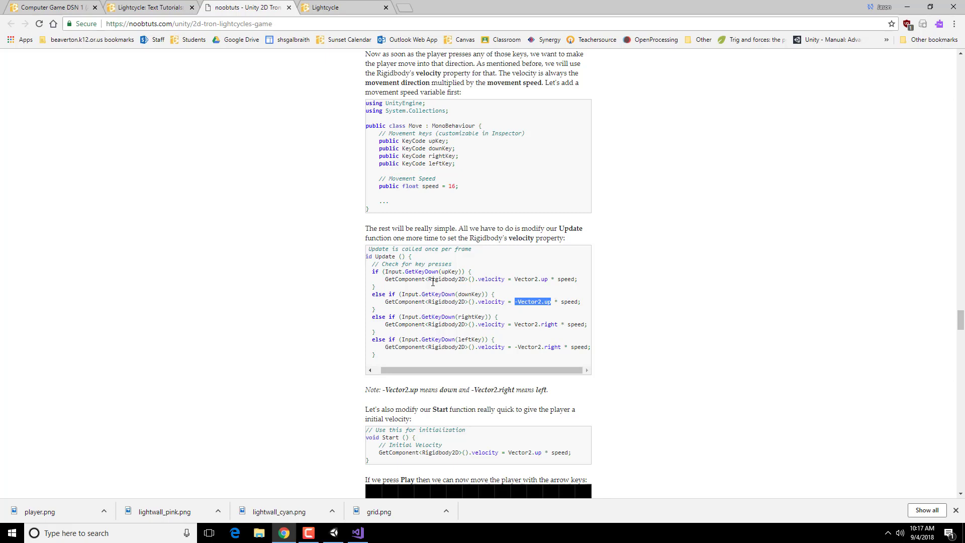
mouse_move(356, 533)
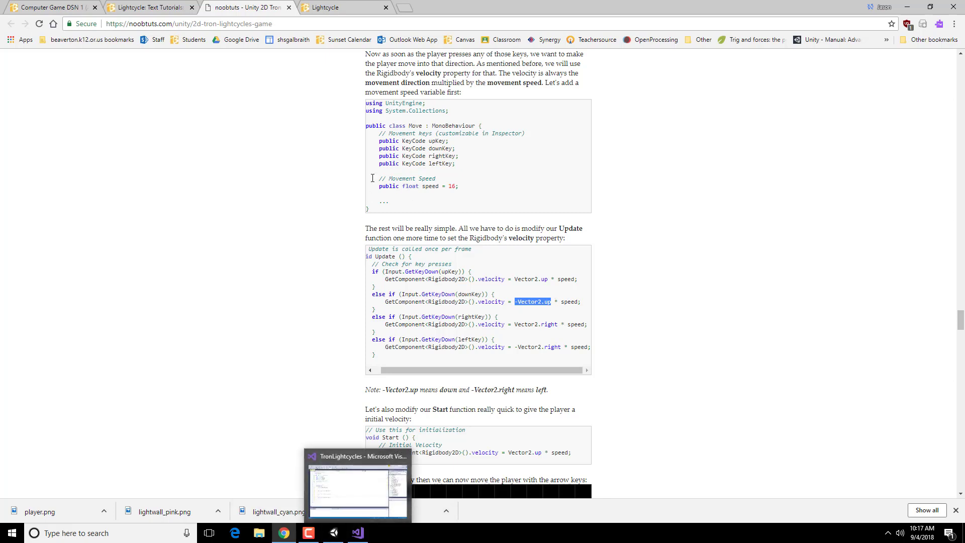
Add 'public float speed = 16;' below the KeyCode fields in Move.cs
left_click(357, 532)
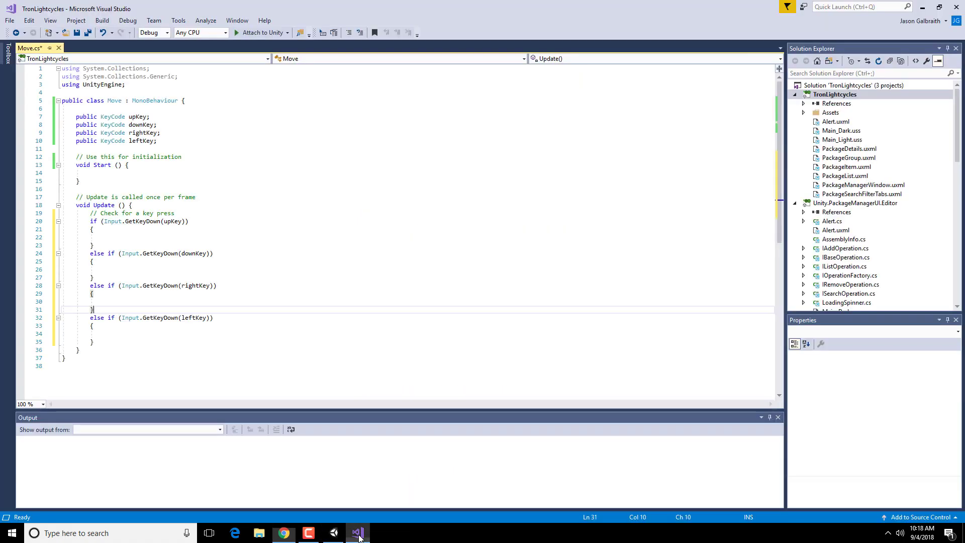
key("Enter")
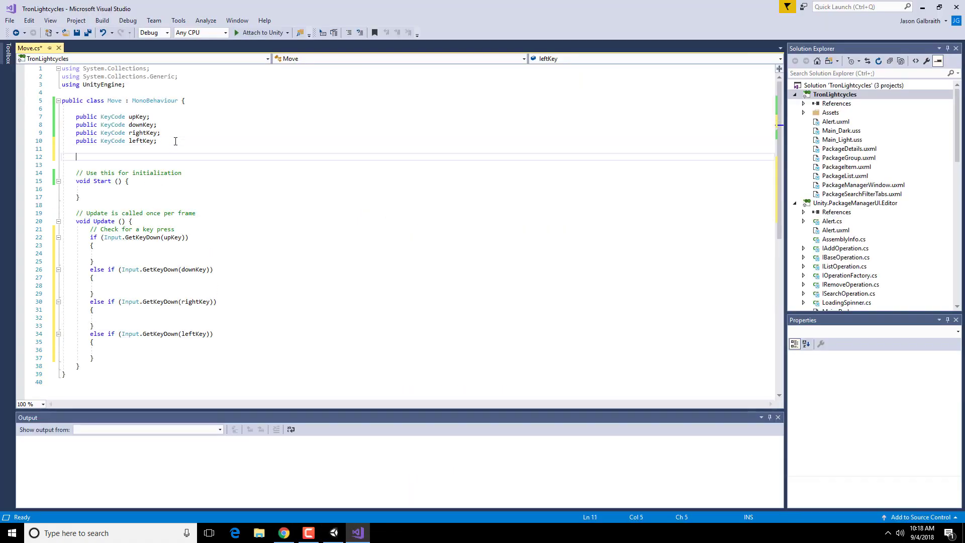
type("public float")
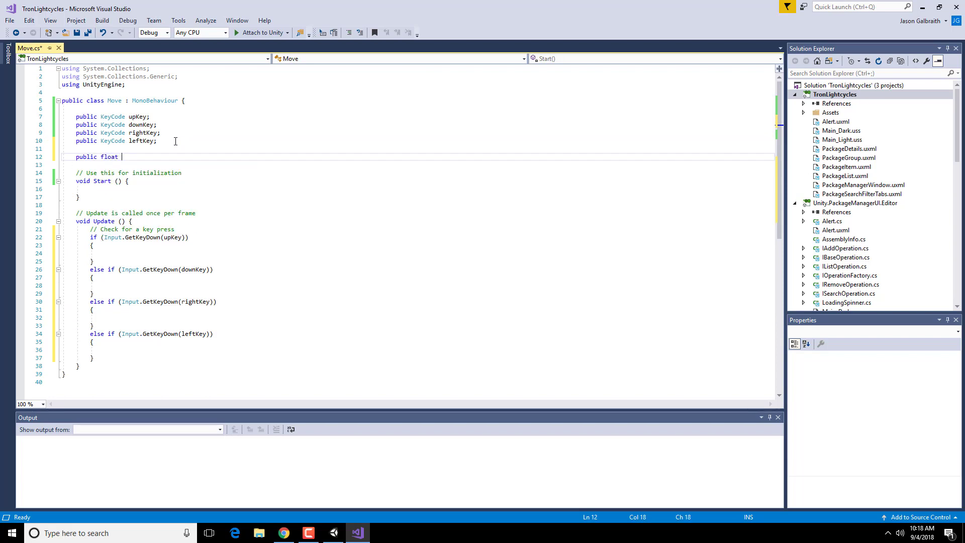
type("speed = 1")
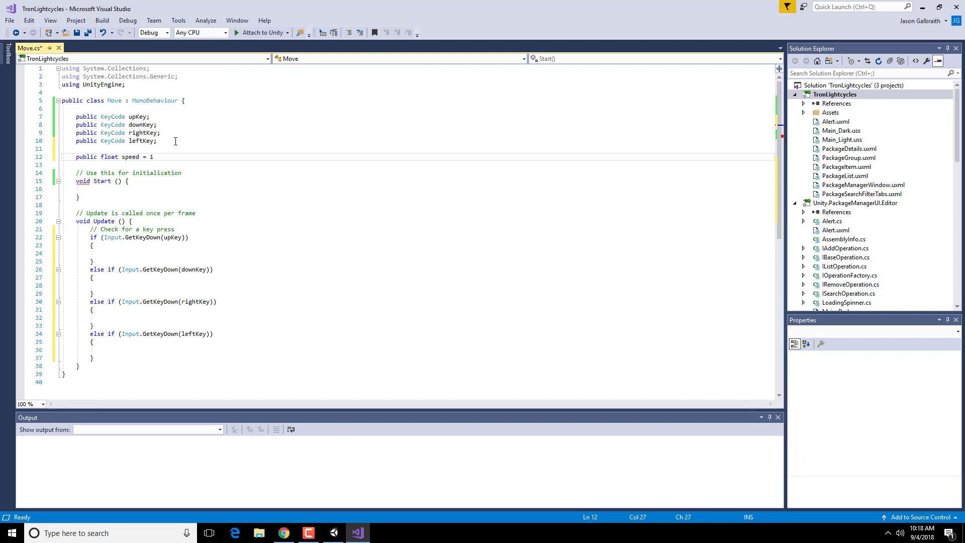
type("6;")
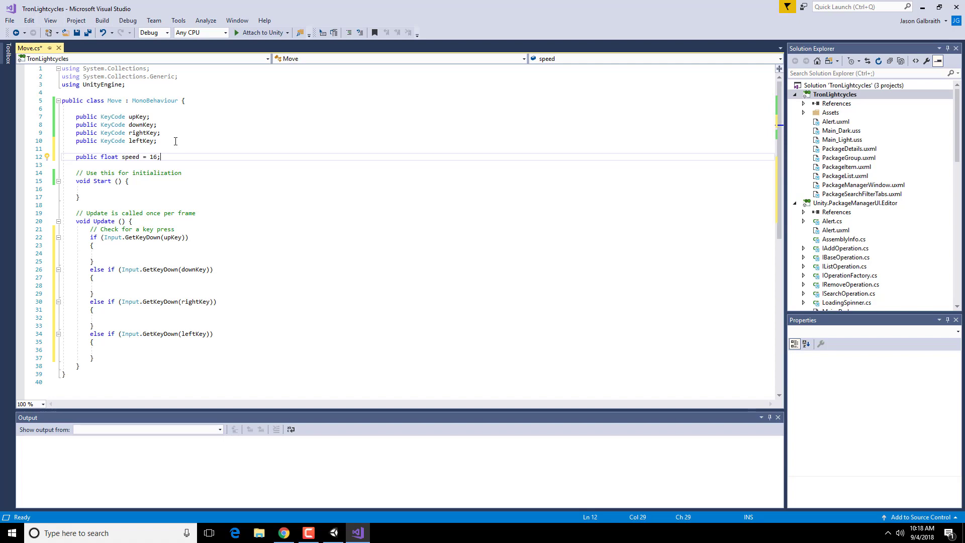
left_click(93, 244)
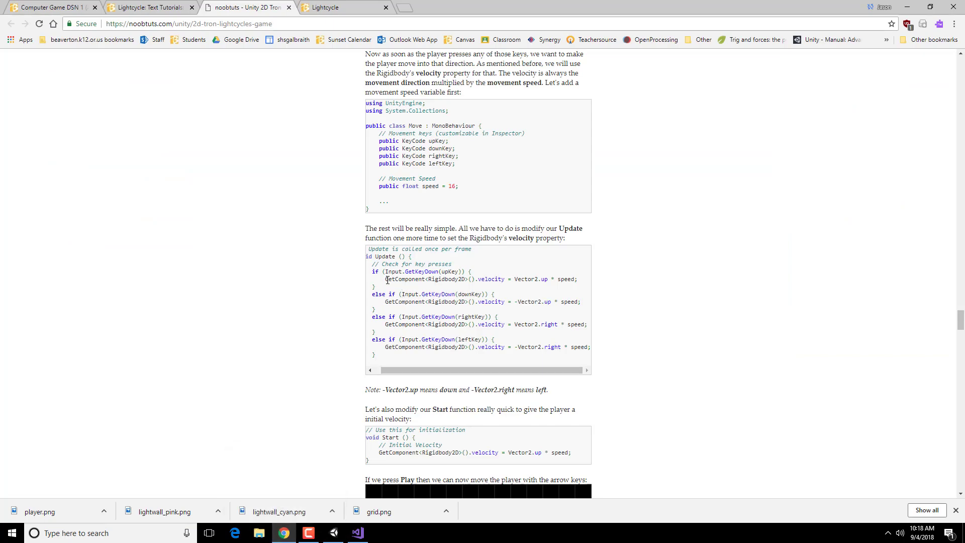
Type 'GetComponent<Rigidbody2D>().velocity =' in the up-key branch, following the tutorial
double_click(425, 279)
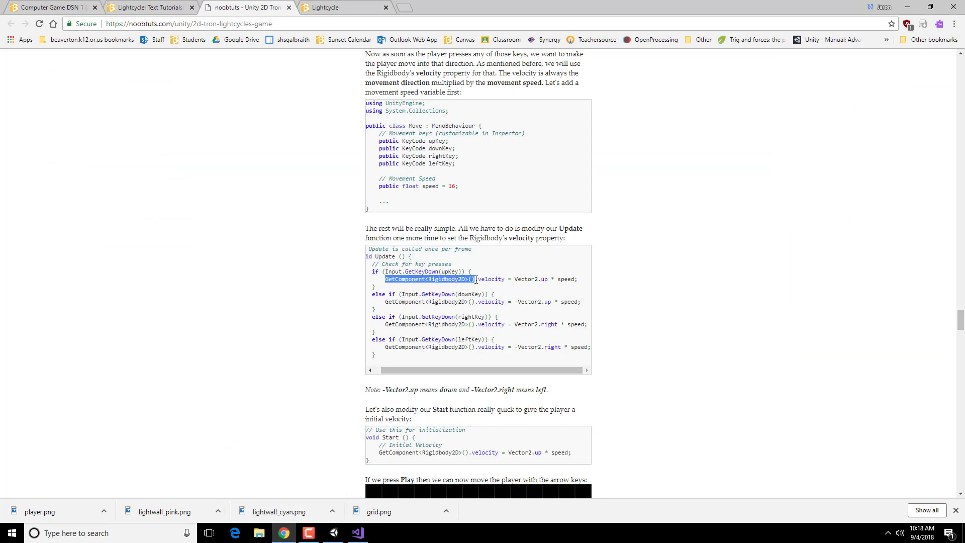
left_click(356, 533)
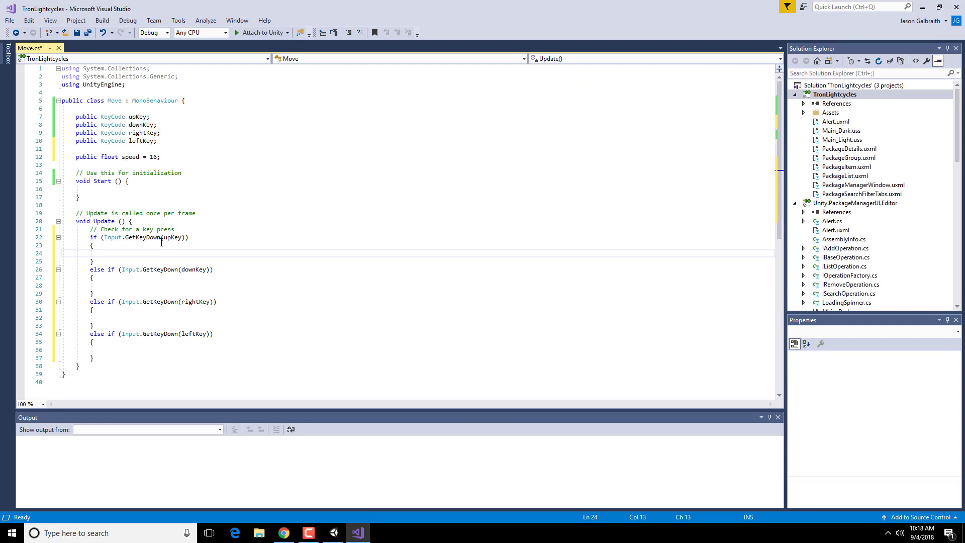
type("GetComponent<Rigidbody2D>")
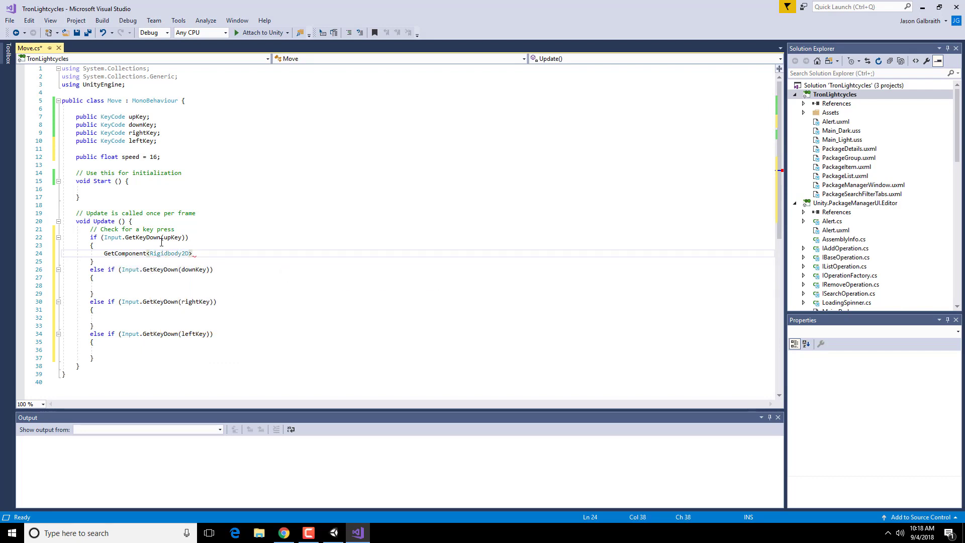
type("()")
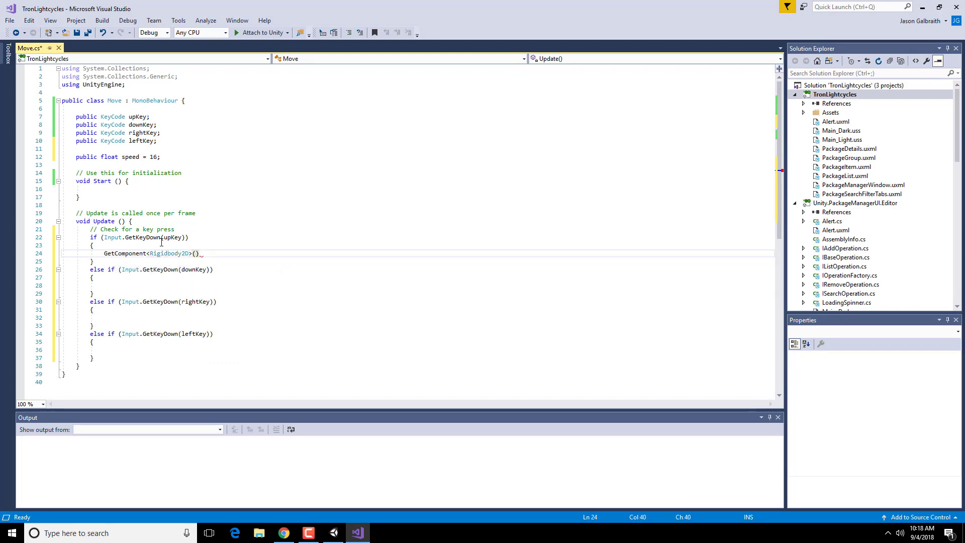
type(".velocity =")
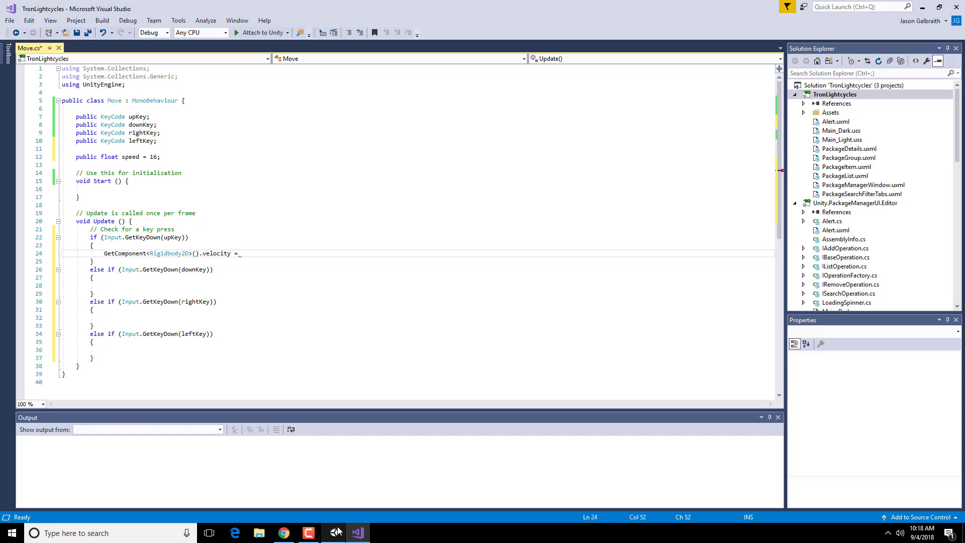
left_click(282, 532)
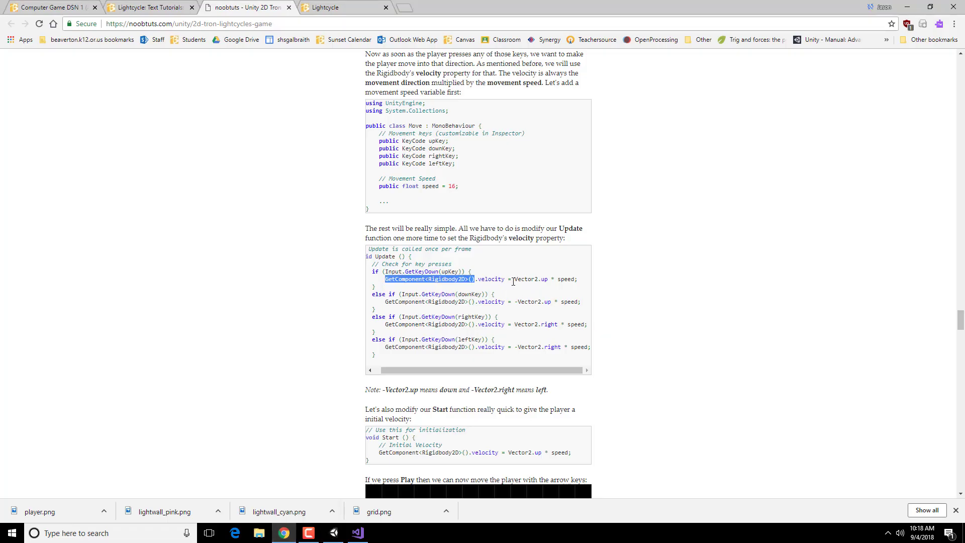
left_click(537, 279)
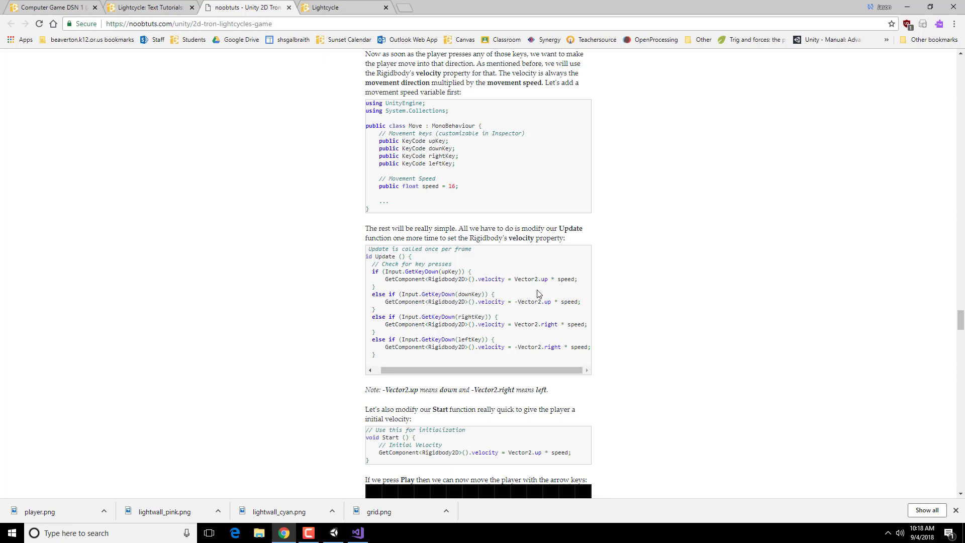
double_click(531, 279)
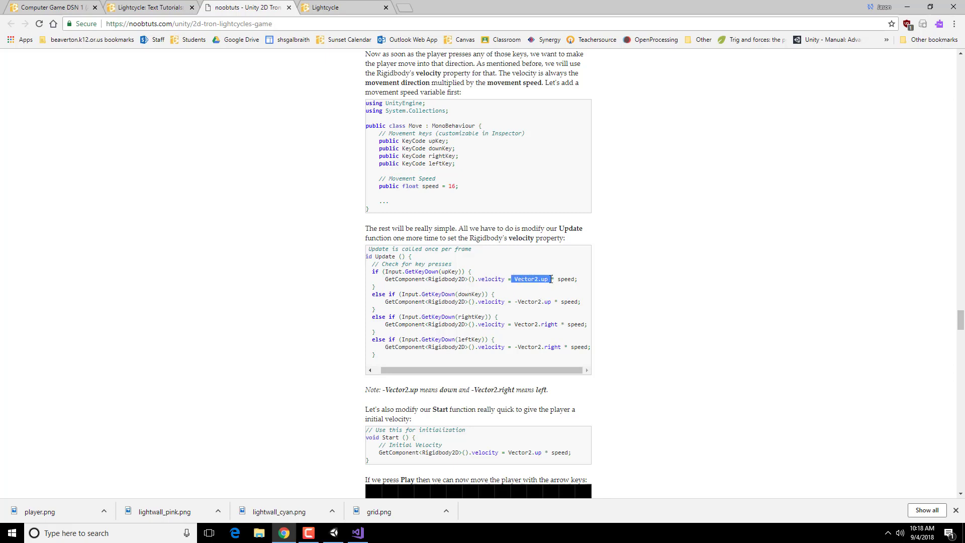
left_click(356, 532)
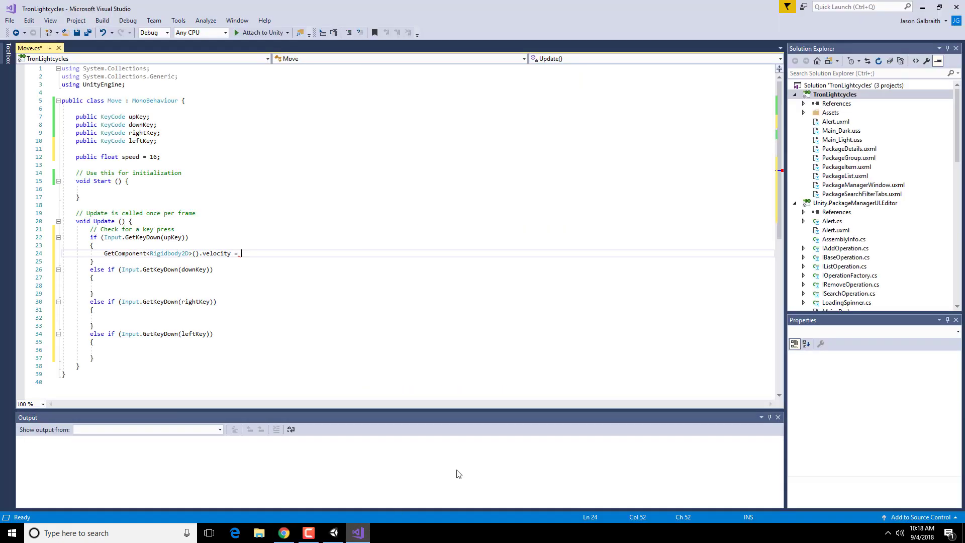
Finish the up-key line as Vector2.up * speed
type("Vector2.")
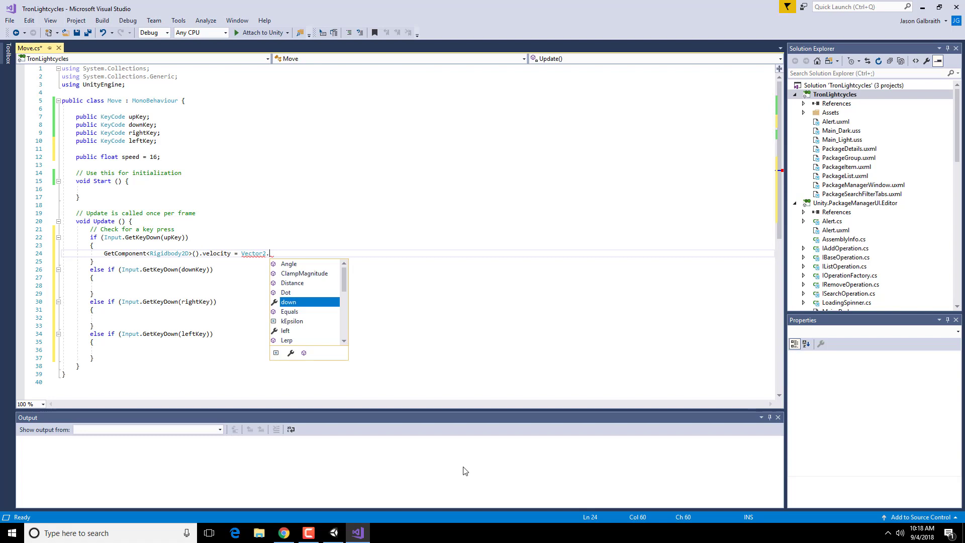
type("up")
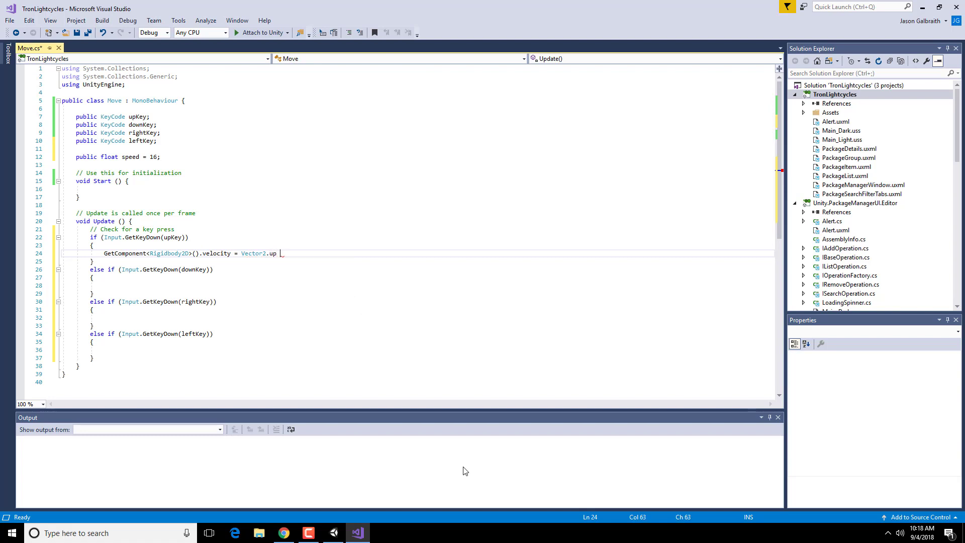
type("* speed;")
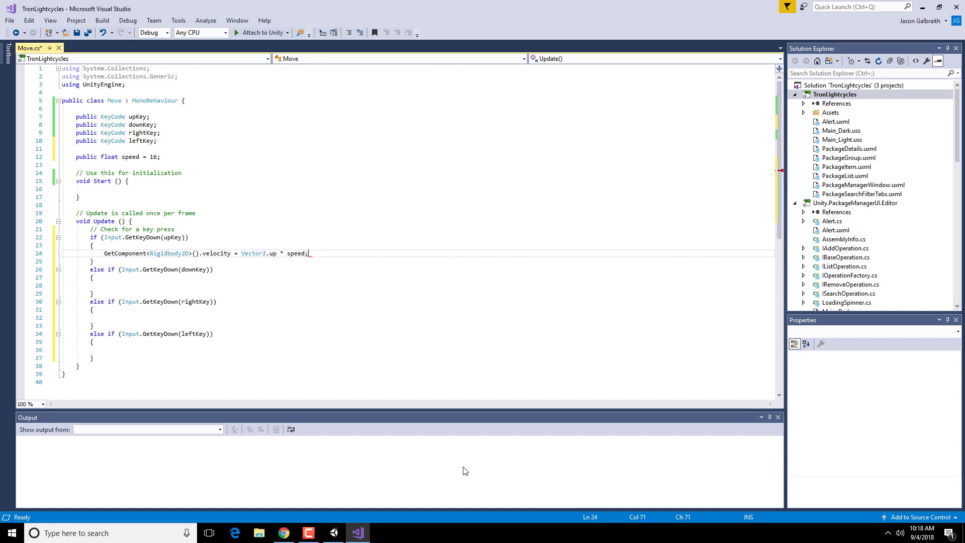
Make the down-key branch set GetComponent<Rigidbody2D>().velocity to -Vector2.up * speed
left_click(94, 277)
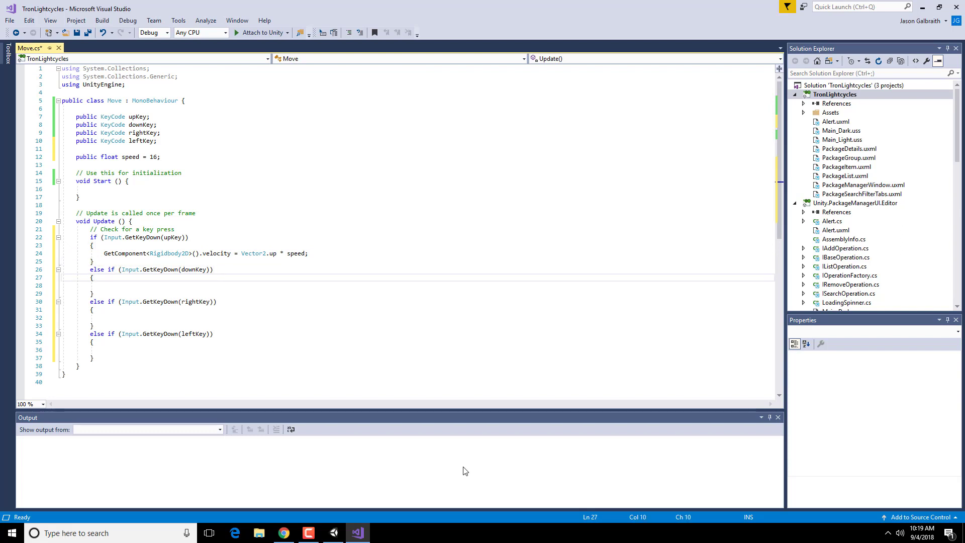
left_click(274, 253)
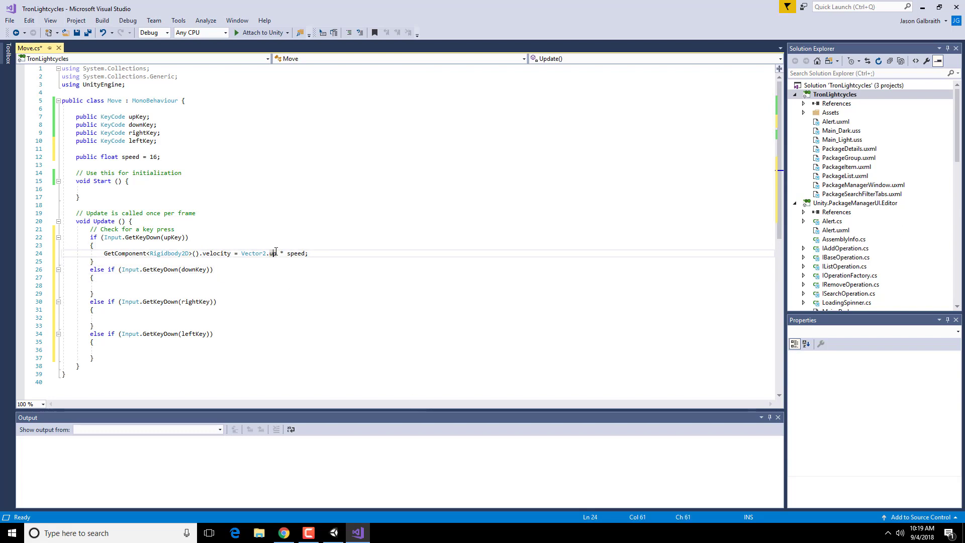
left_click(196, 285)
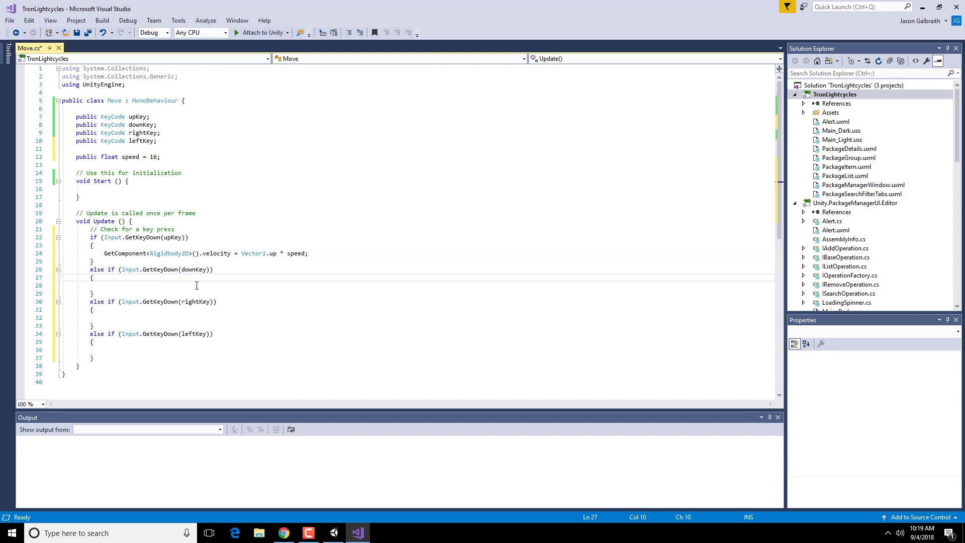
type("GetComponent")
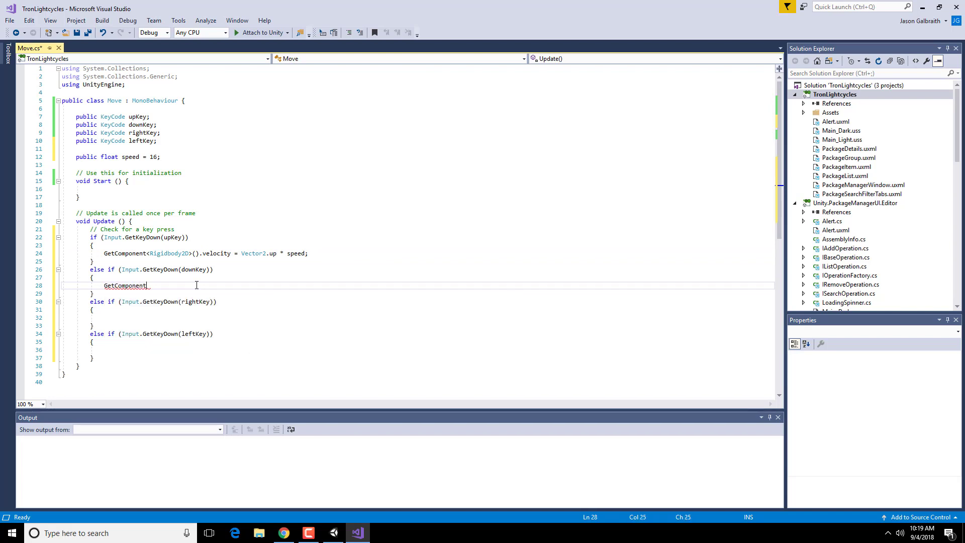
type("<Rigidbody2D>")
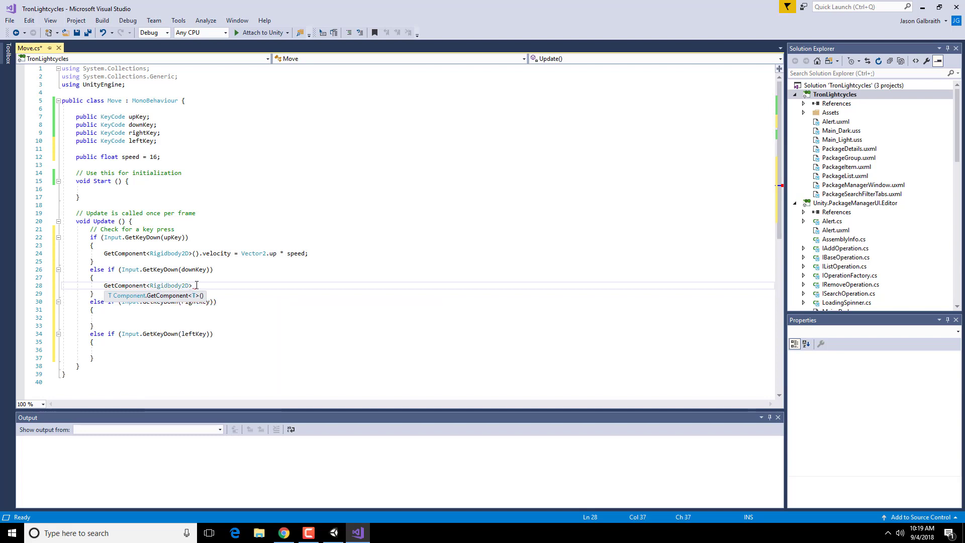
type("().")
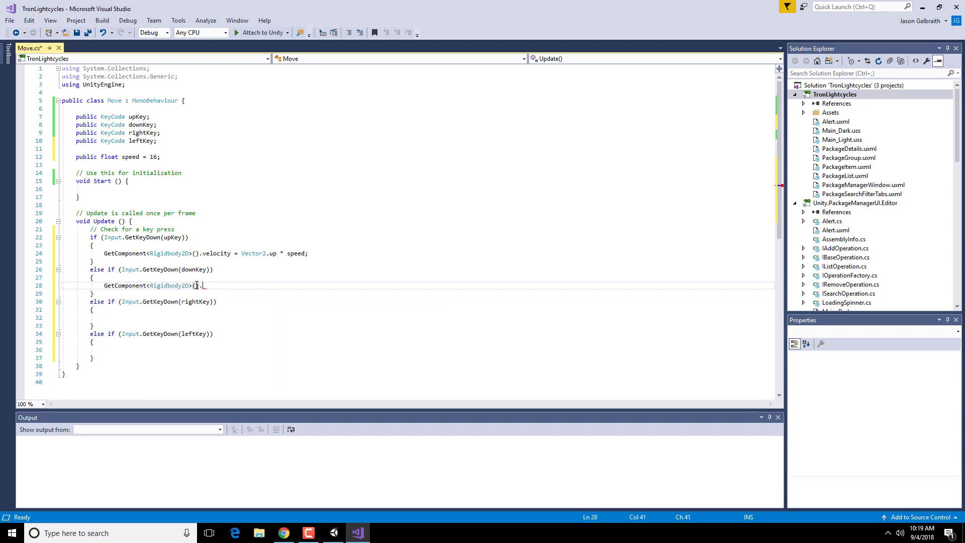
type(".velocity =")
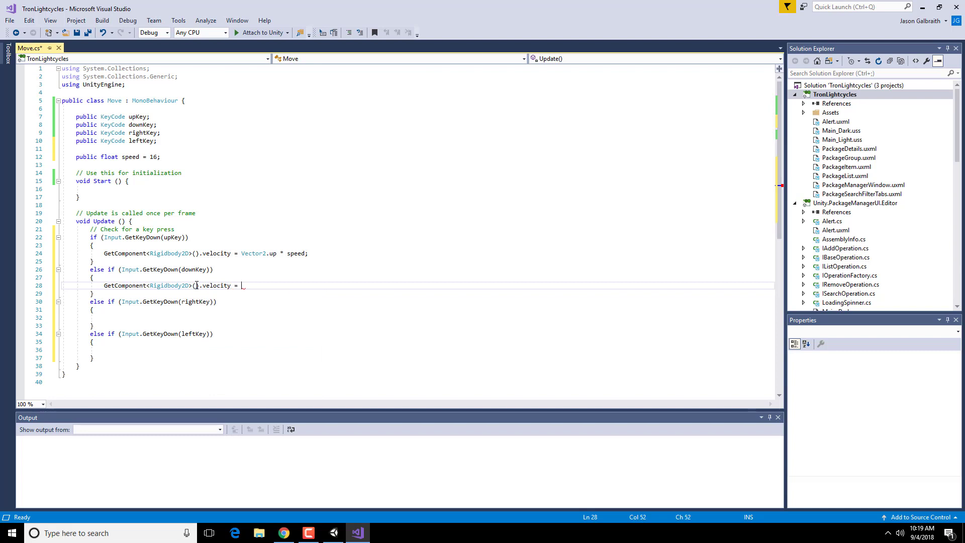
type("Vector2.up")
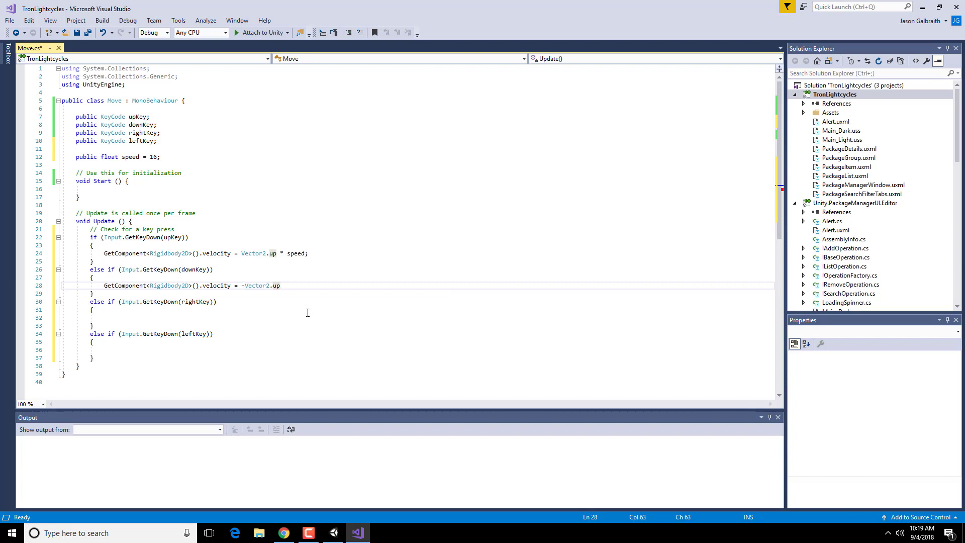
type("* speed;")
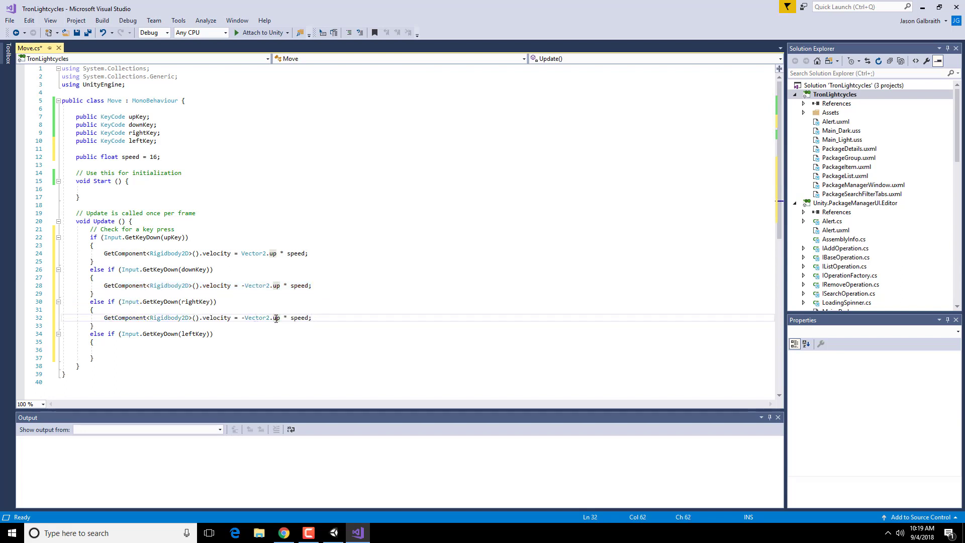
Set the right and left branches' velocity to Vector2.right and -Vector2.right times speed
type("right")
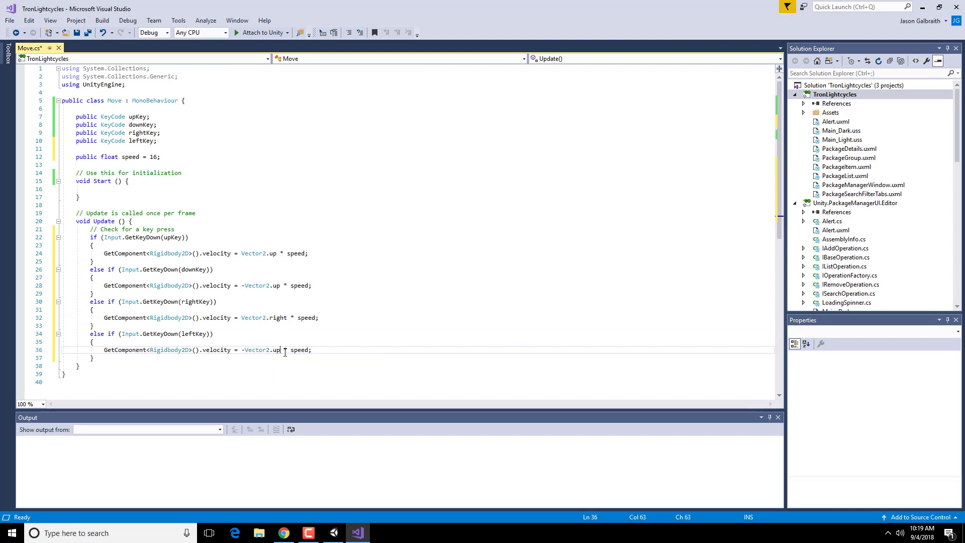
type("right")
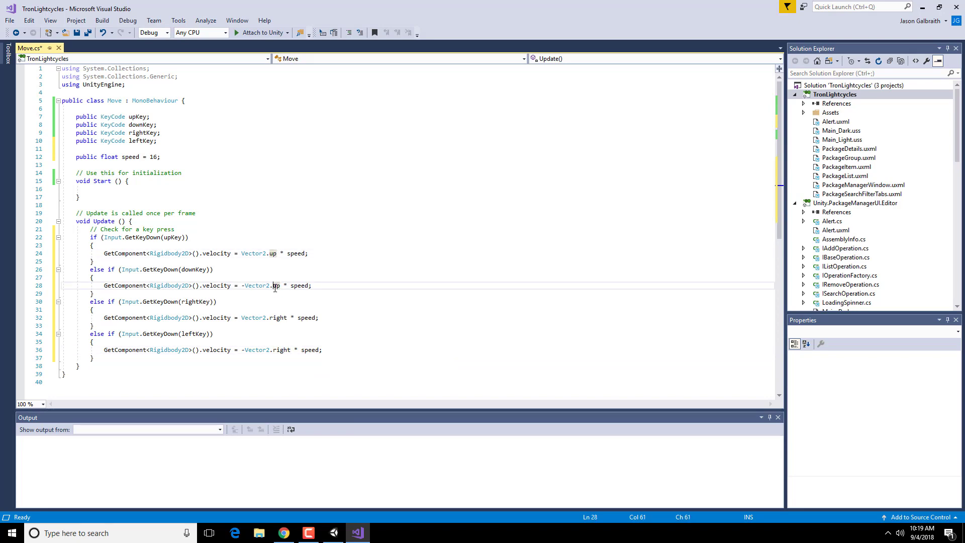
left_click(216, 301)
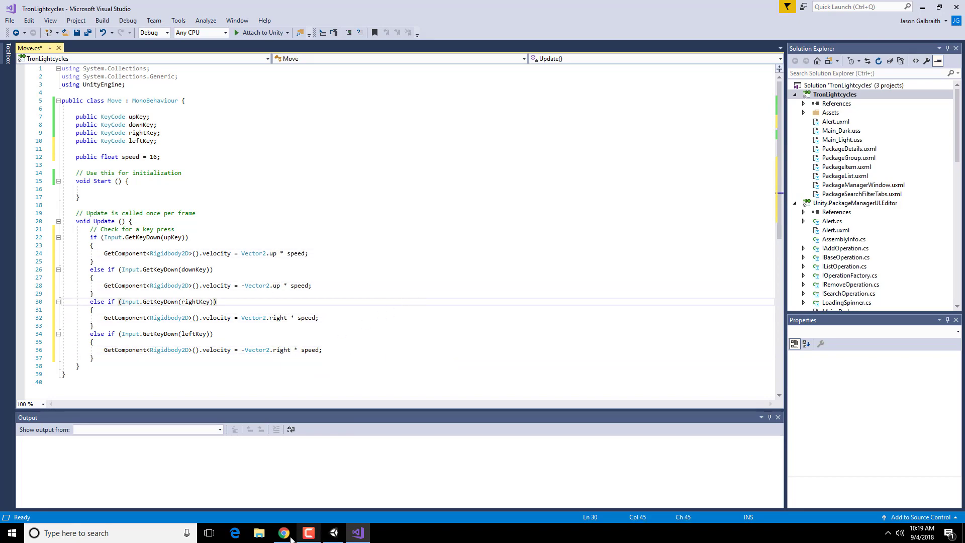
Read the tutorial's Start snippet that gives the player an initial upward velocity
left_click(282, 533)
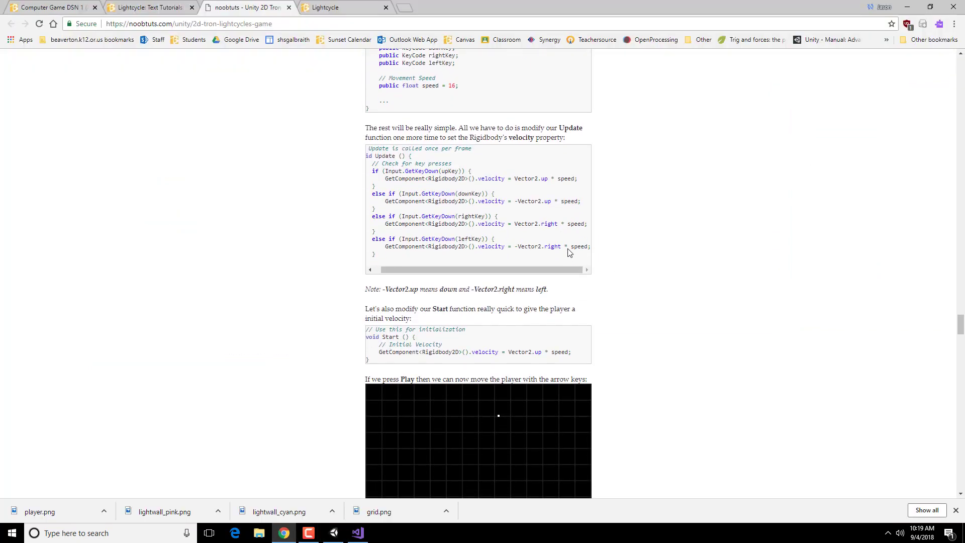
scroll("down", 3)
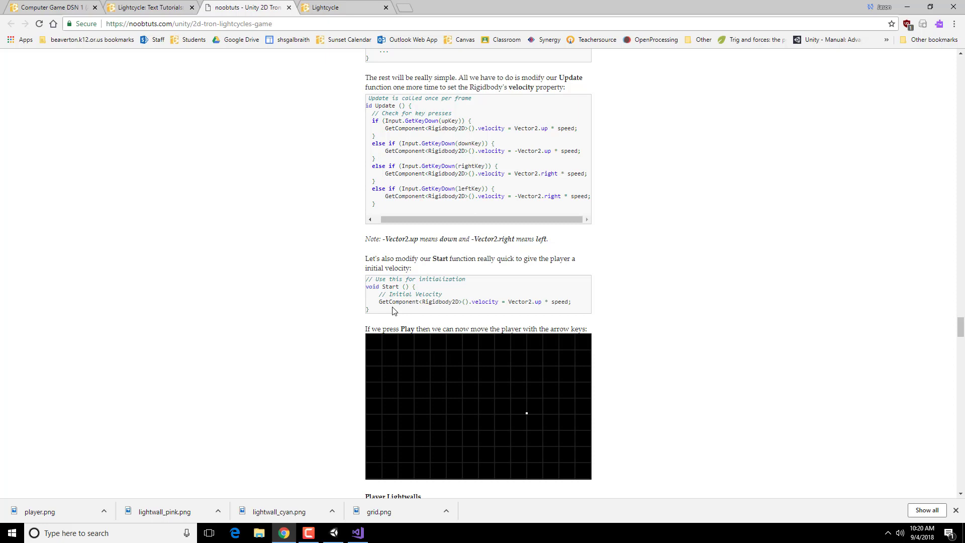
mouse_move(529, 402)
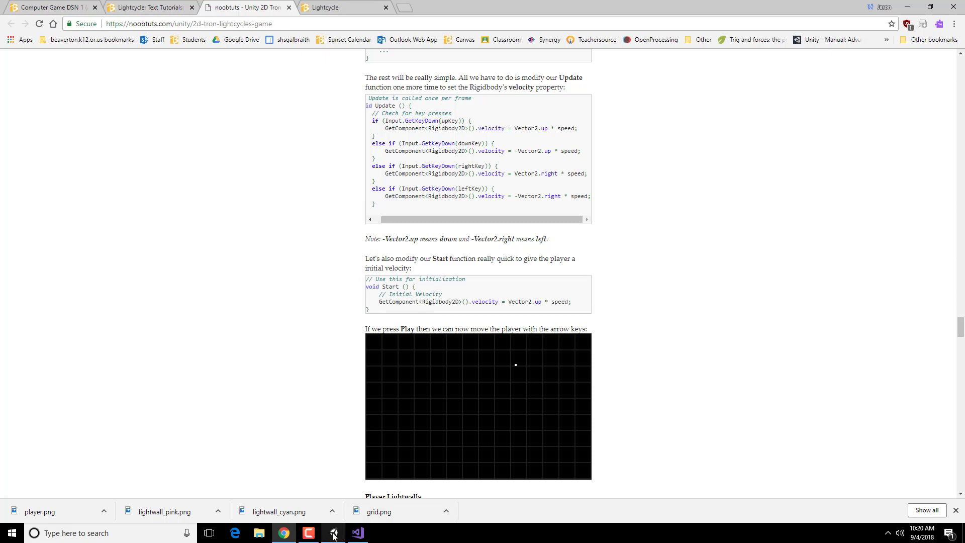
left_click(356, 532)
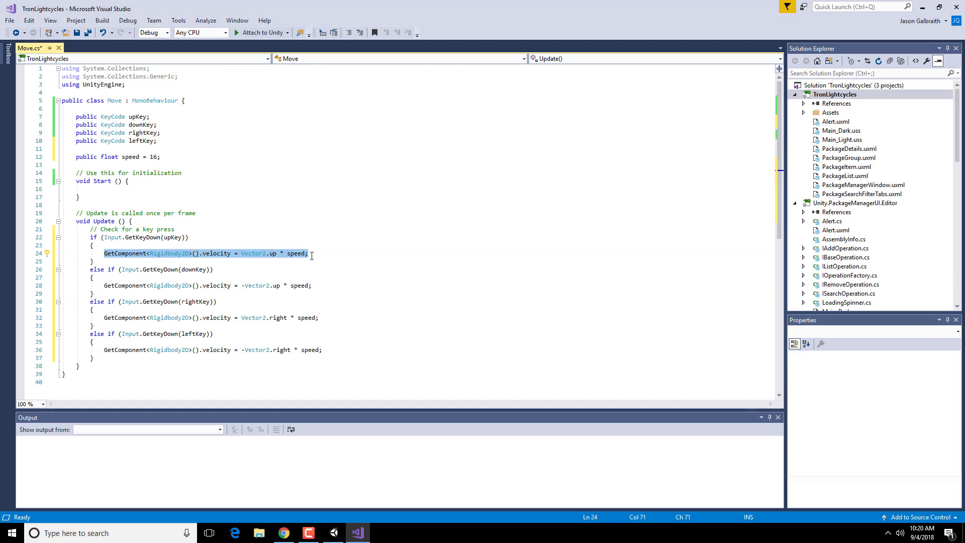
Put 'GetComponent<Rigidbody2D>().velocity = Vector2.up * speed;' in Start and save Move.cs
left_click(93, 189)
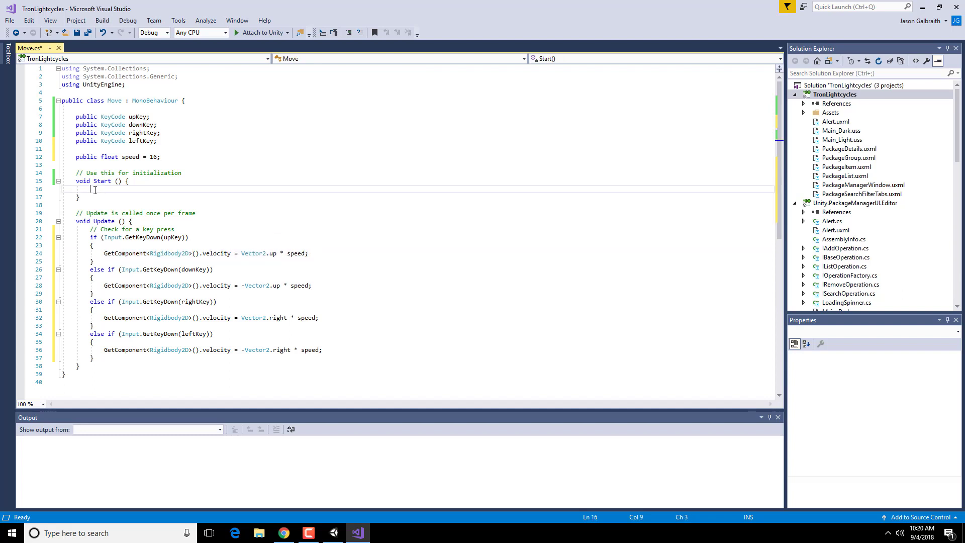
type("GetComponent<Rigidbody2D>().velocity = Vector2.up * speed;")
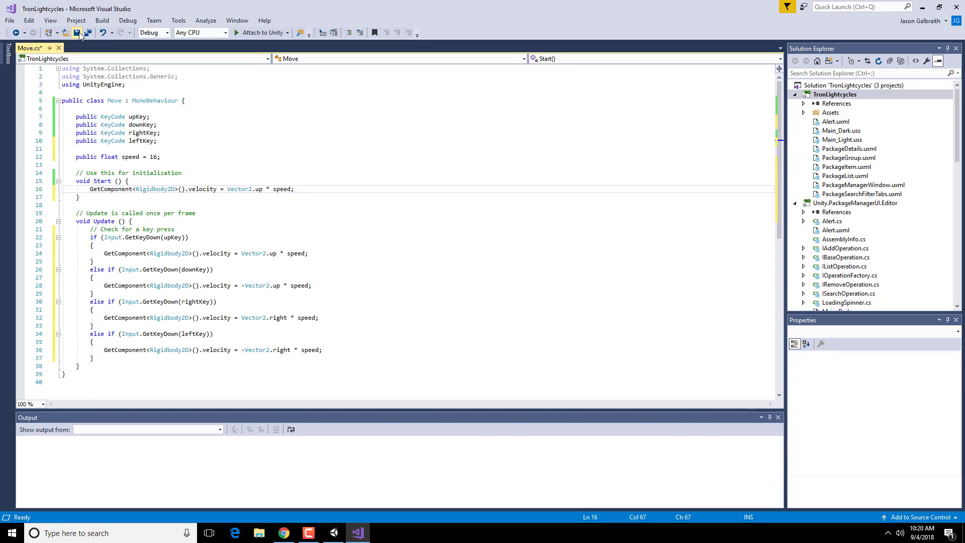
left_click(333, 532)
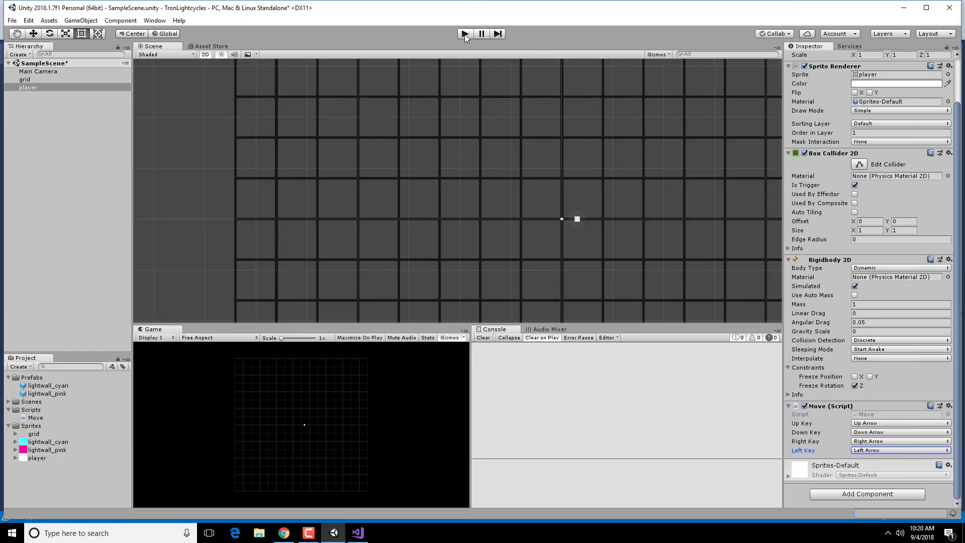
Play the Unity scene and watch the player dot drift upward
left_click(464, 34)
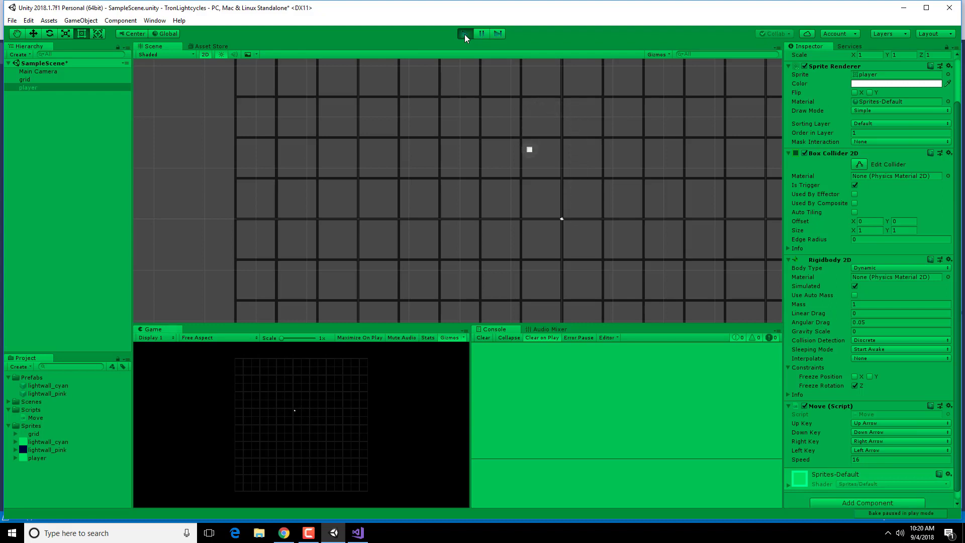
left_click(464, 33)
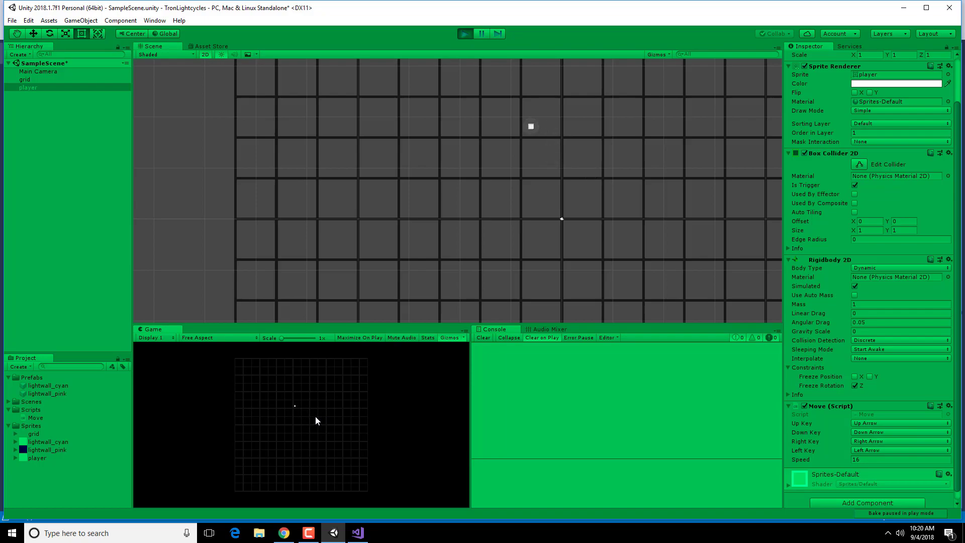
left_click(282, 532)
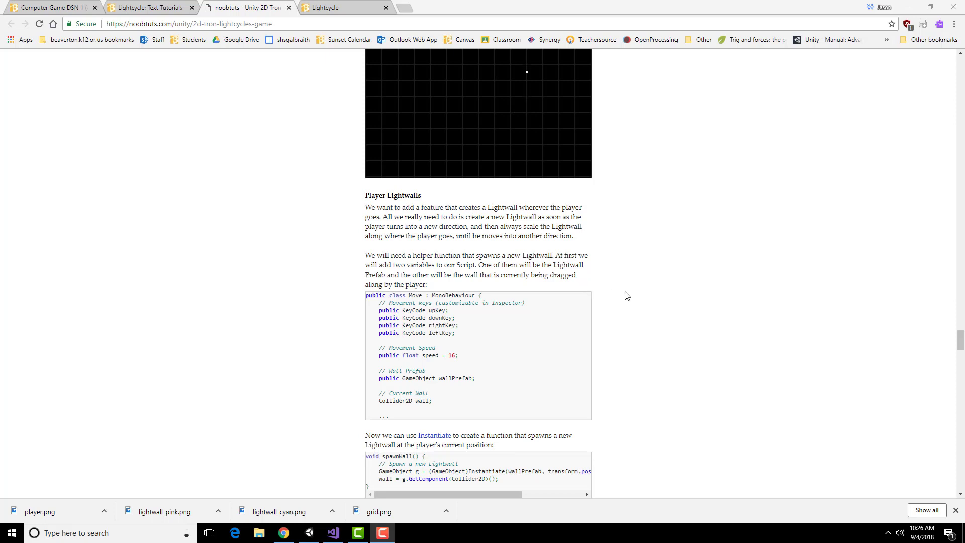
mouse_move(644, 383)
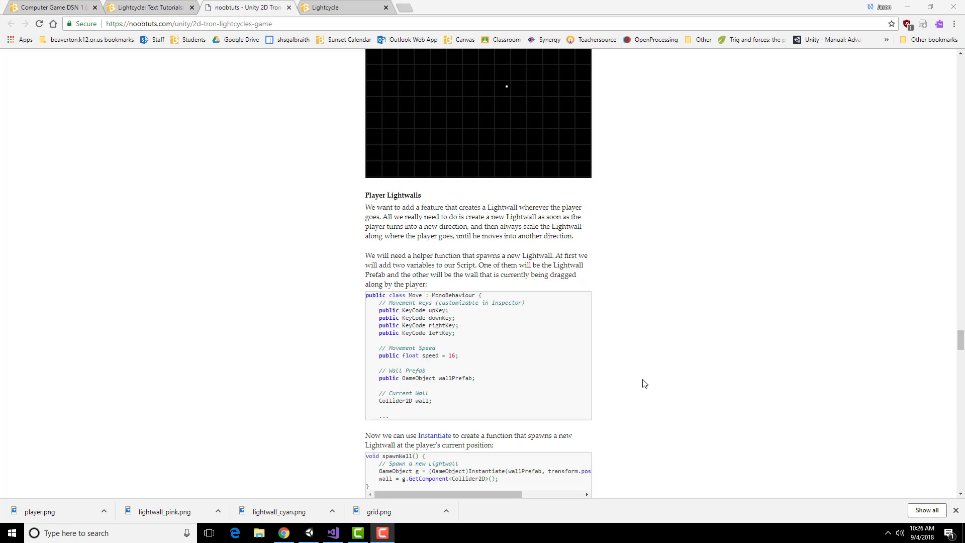
Scroll the tutorial down to the wallPrefab variable and spawnWall function code
scroll("down", 3)
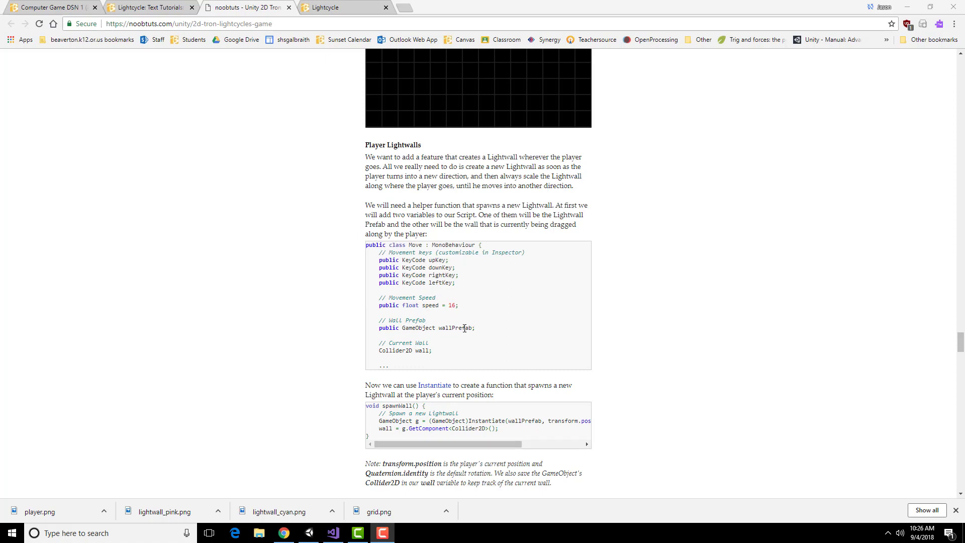
mouse_move(613, 360)
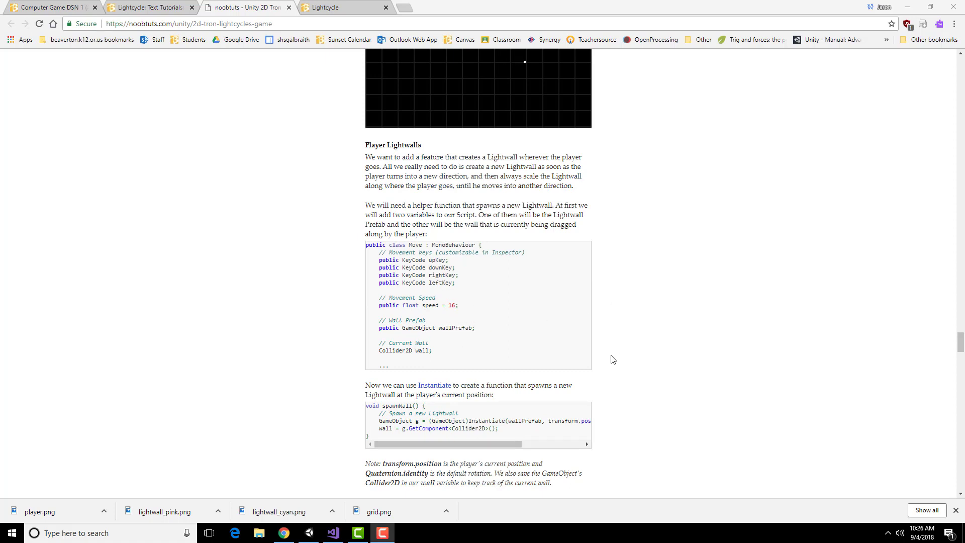
mouse_move(411, 358)
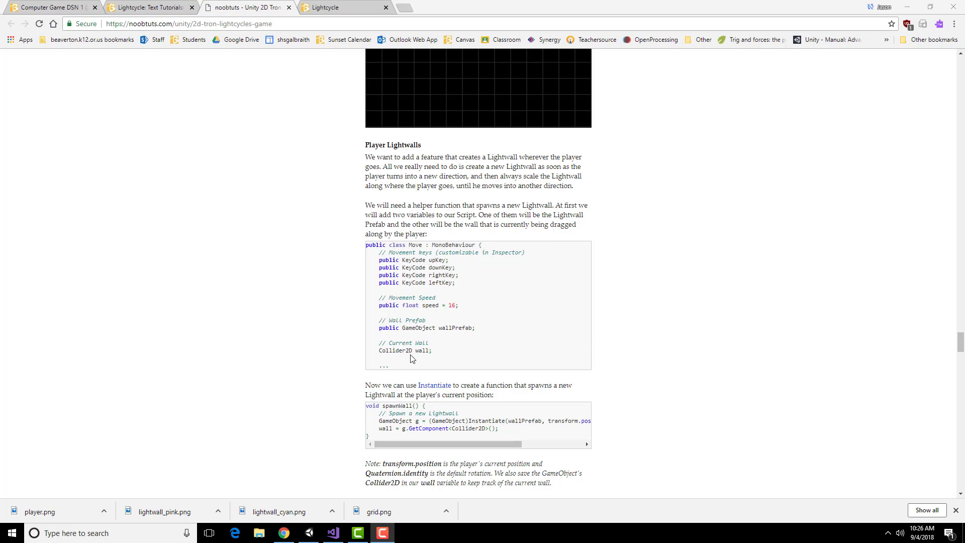
mouse_move(499, 372)
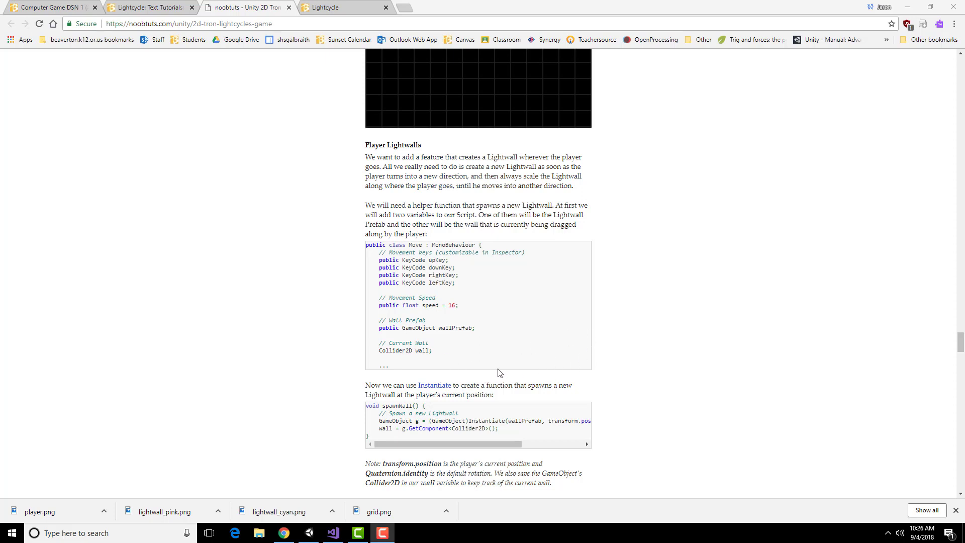
mouse_move(386, 351)
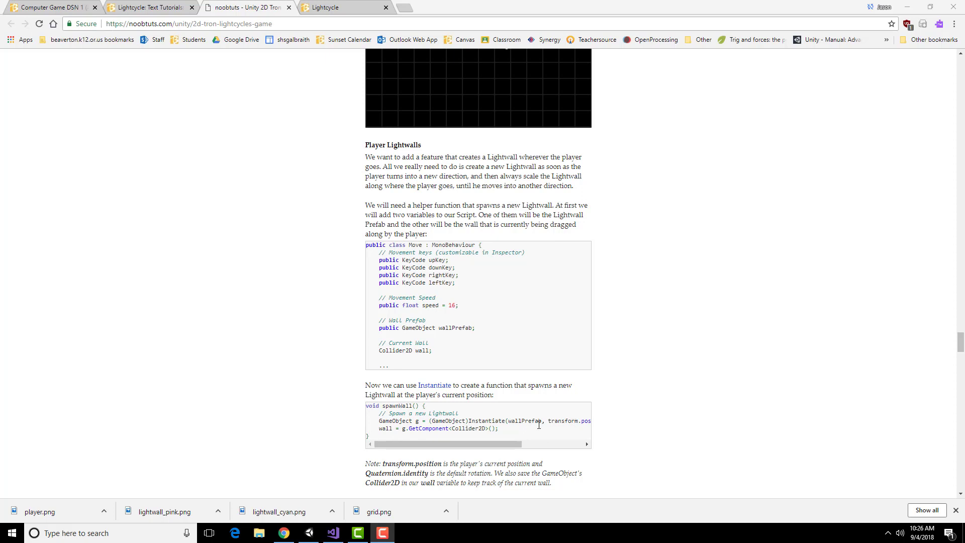
mouse_move(549, 430)
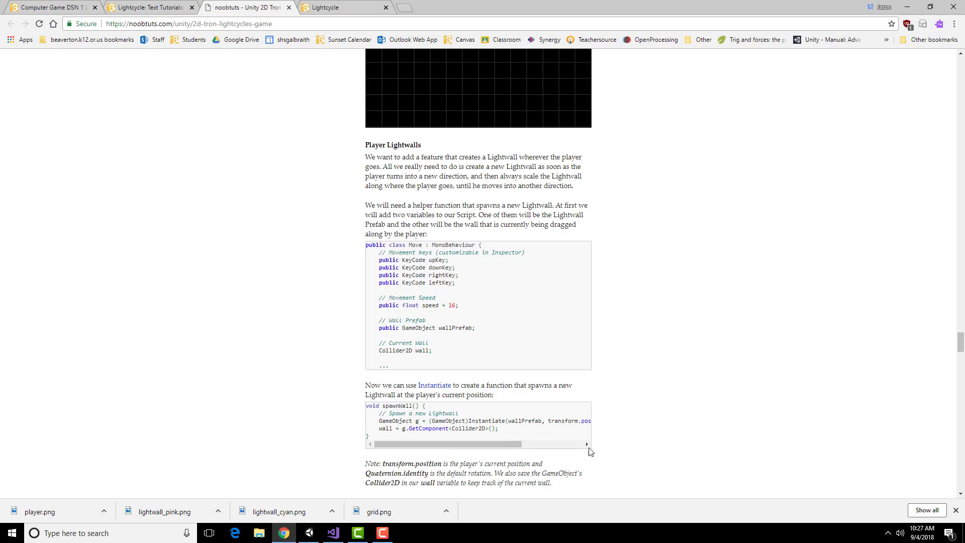
mouse_move(633, 401)
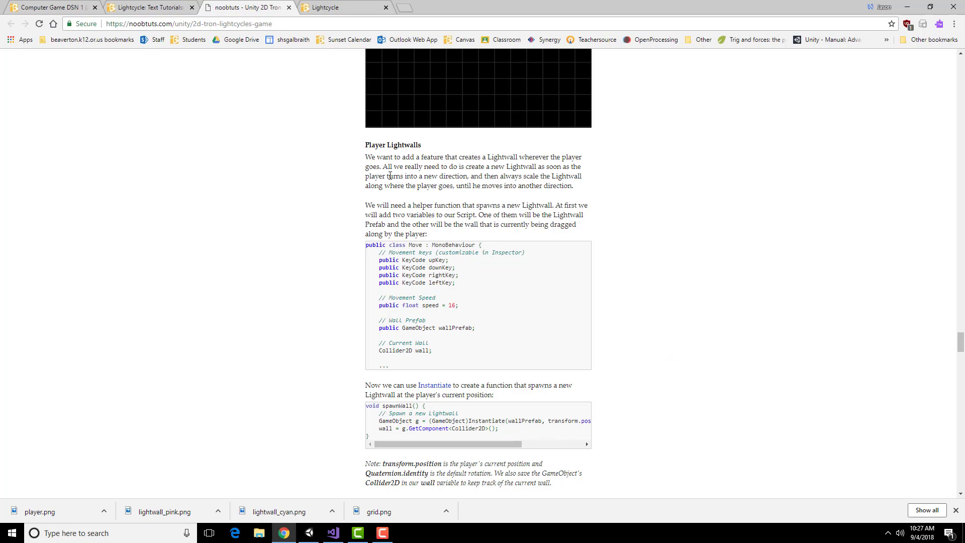
scroll("down", 3)
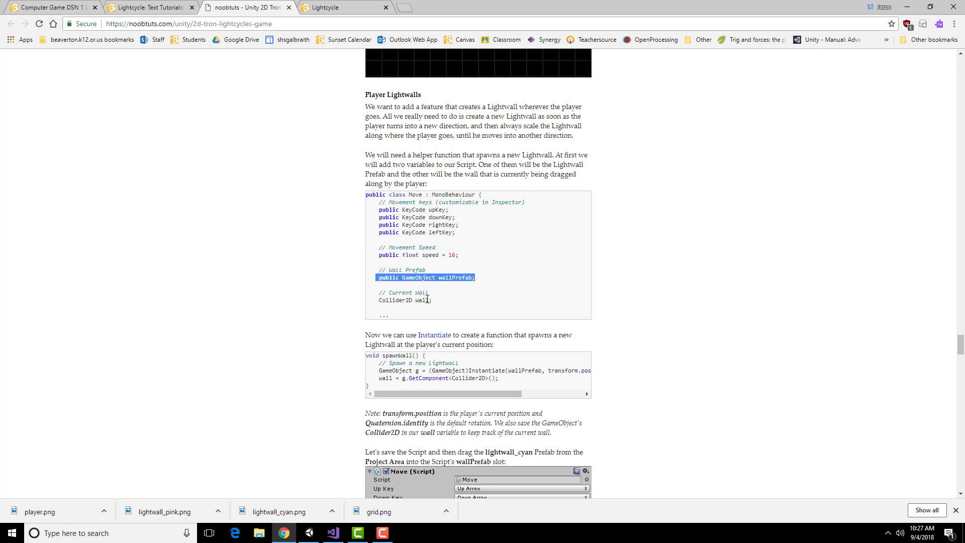
left_click(426, 300)
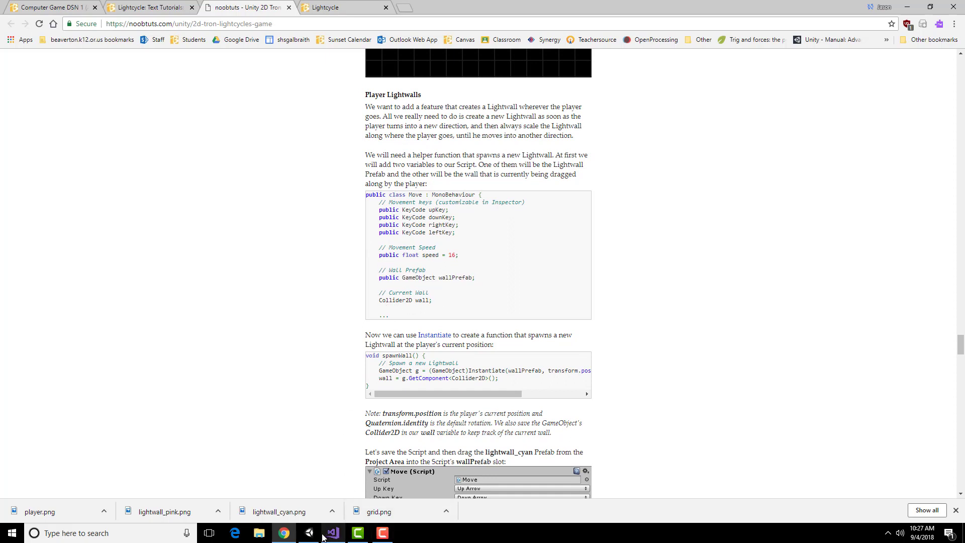
Declare 'public GameObject wallPrefab;' and 'Collider2D wall;' below the speed field
left_click(331, 533)
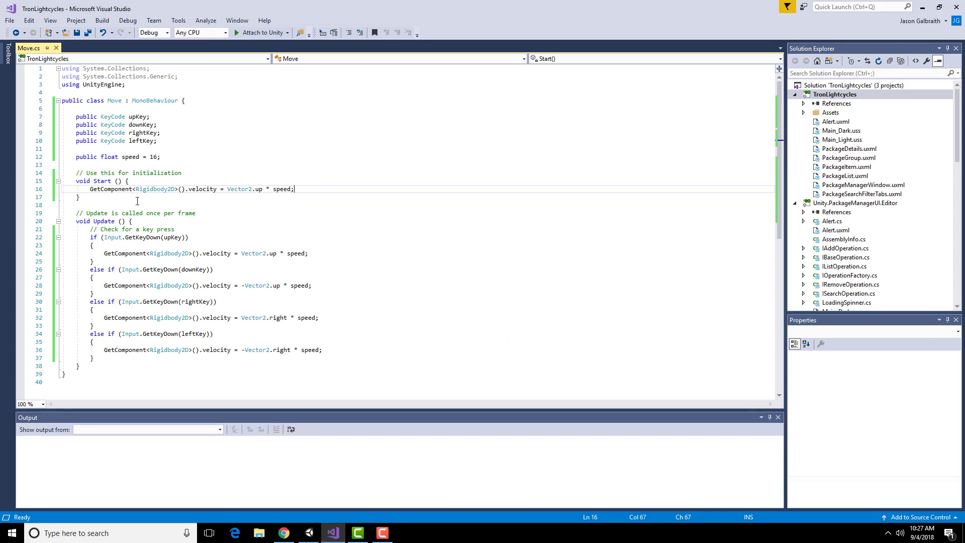
key("Enter")
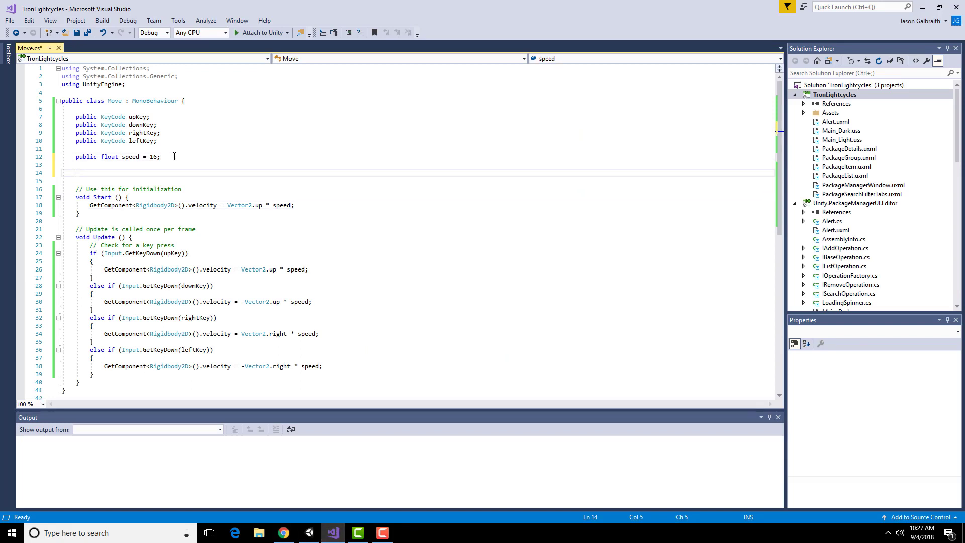
type("public G")
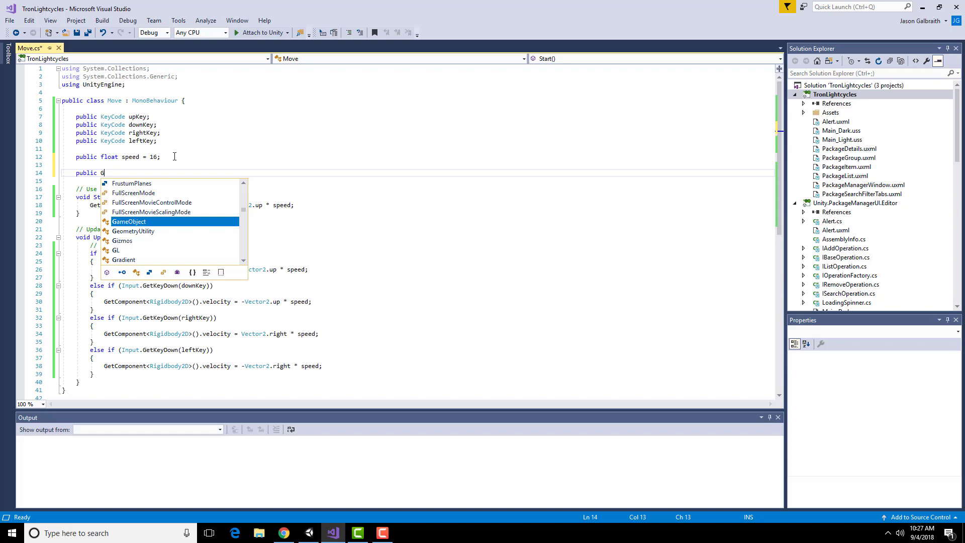
type("ameObject")
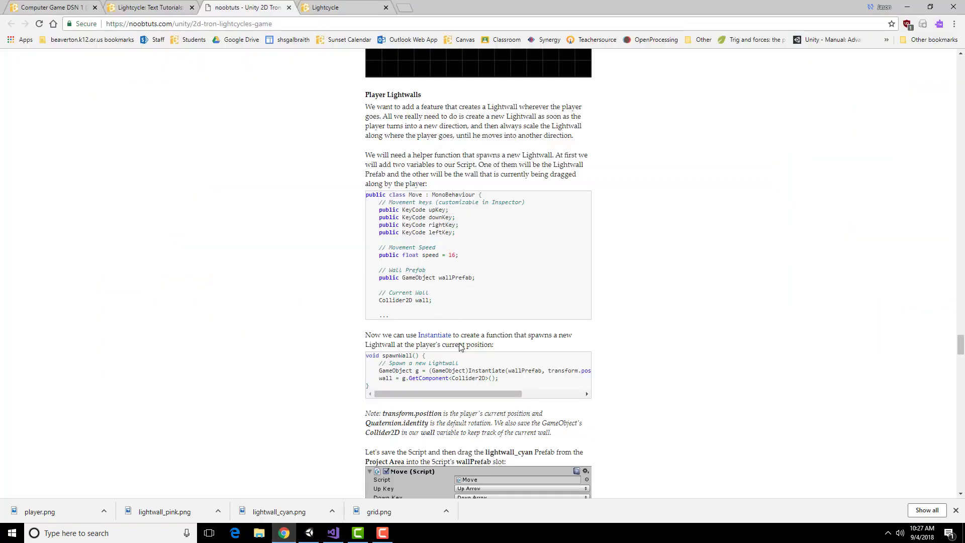
mouse_move(443, 277)
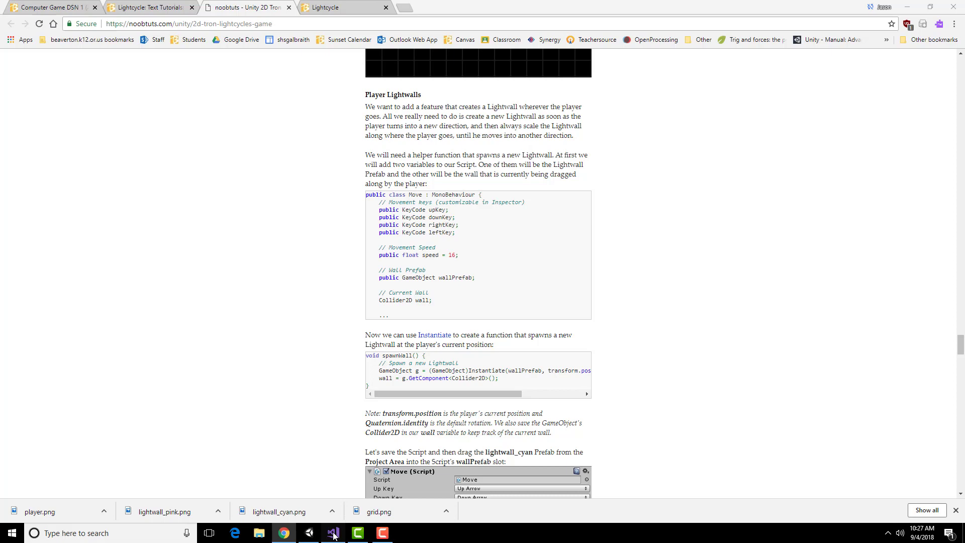
left_click(332, 533)
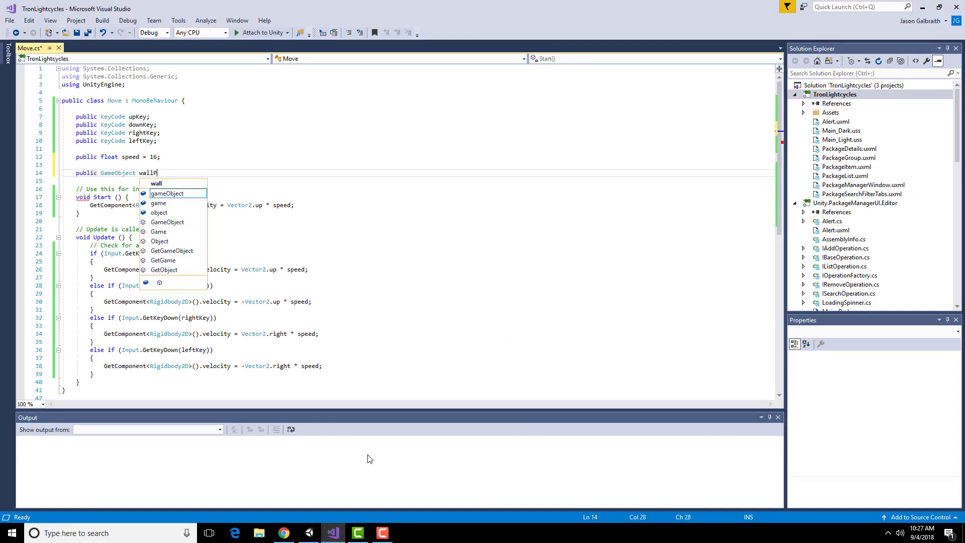
type("Prefabl")
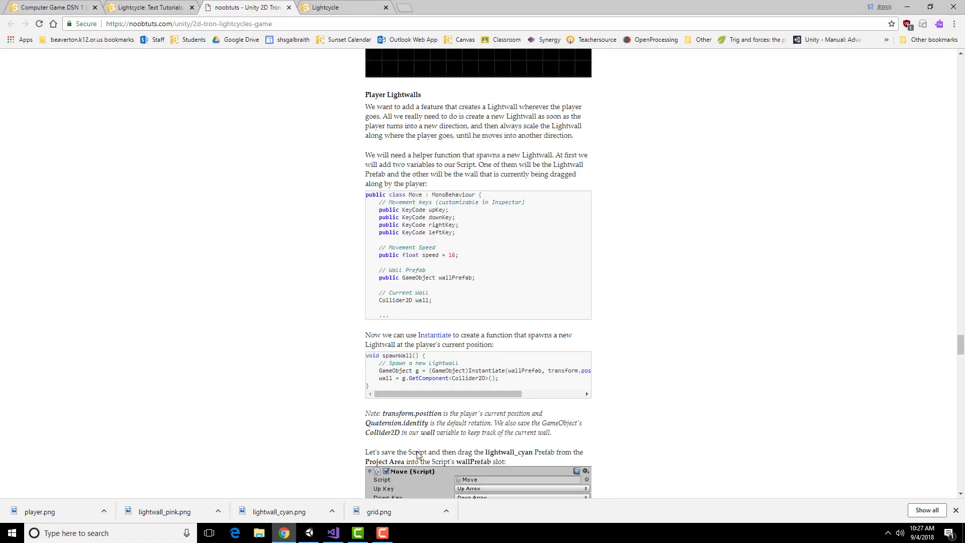
mouse_move(387, 301)
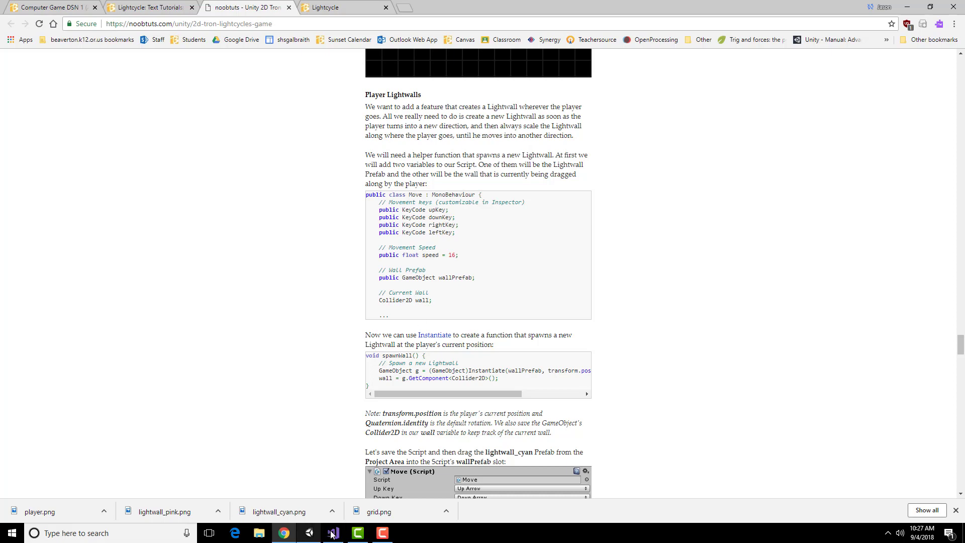
left_click(333, 532)
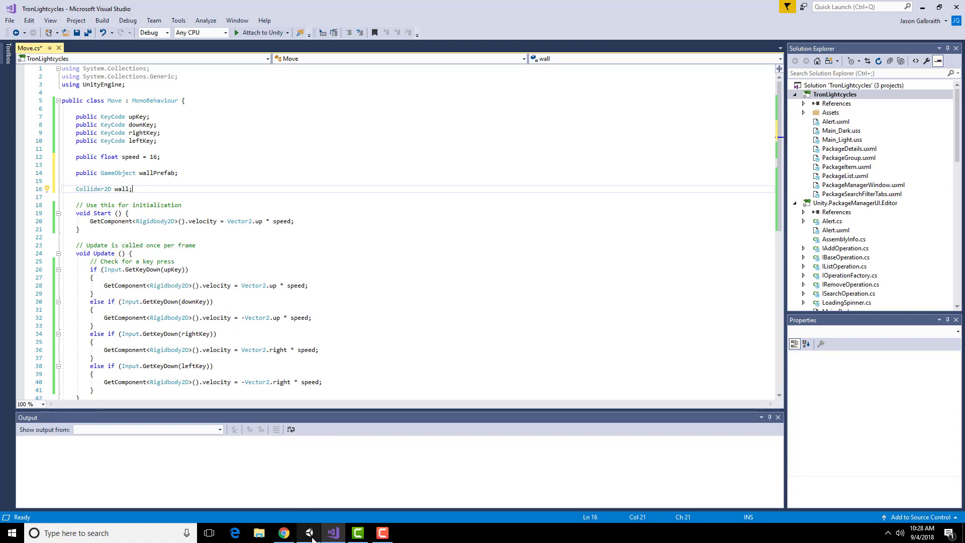
left_click(282, 532)
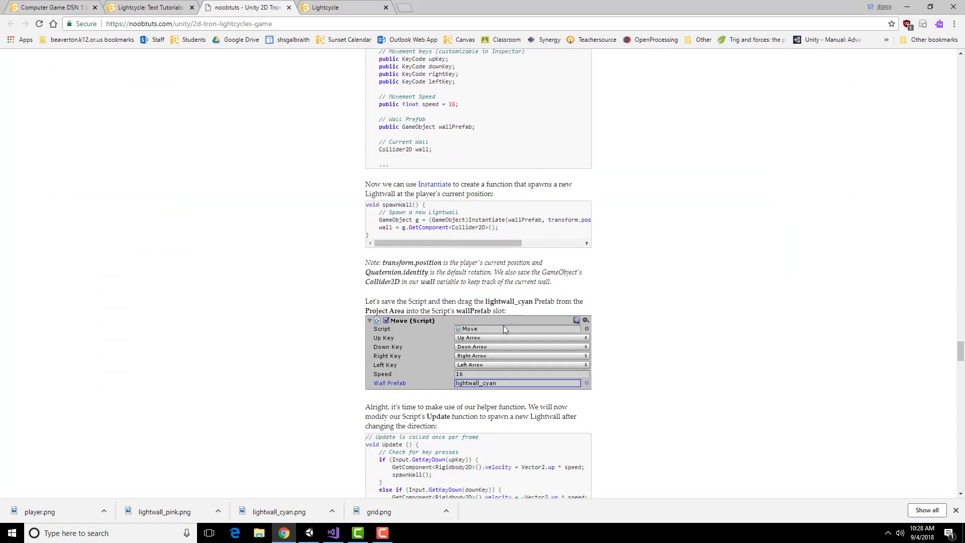
mouse_move(370, 240)
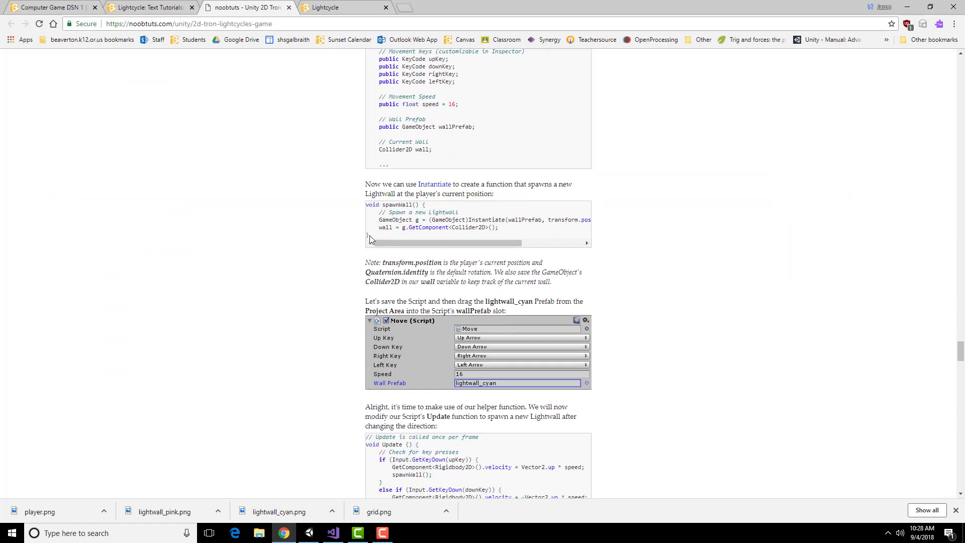
mouse_move(441, 216)
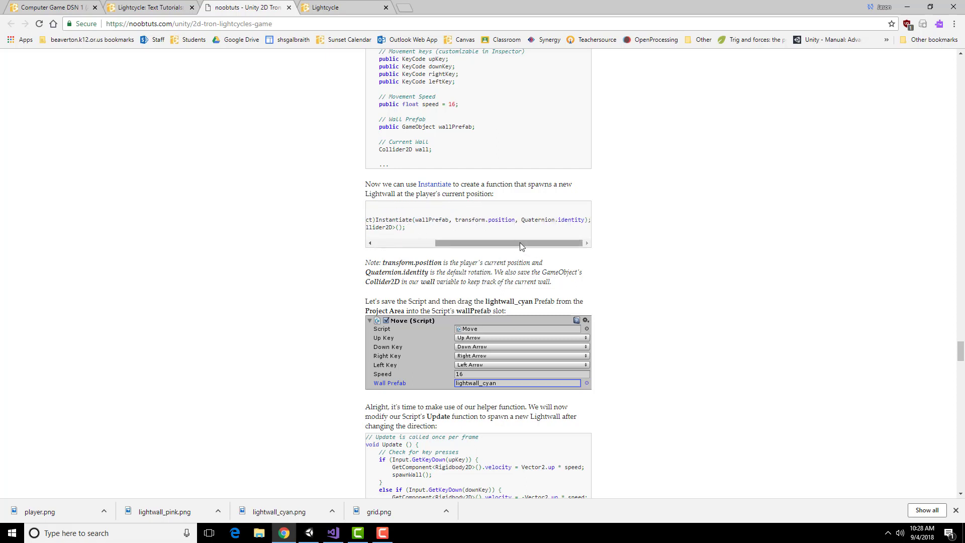
double_click(431, 220)
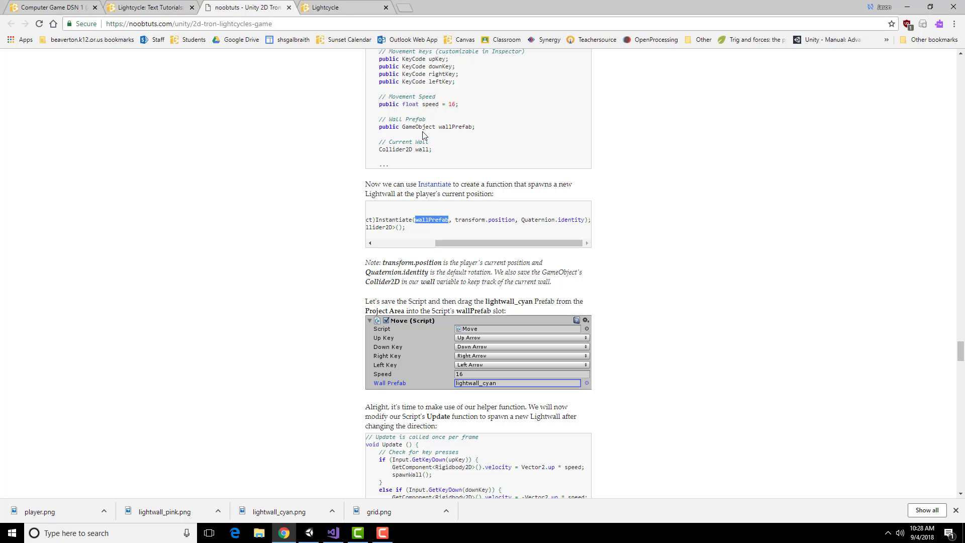
left_click(456, 219)
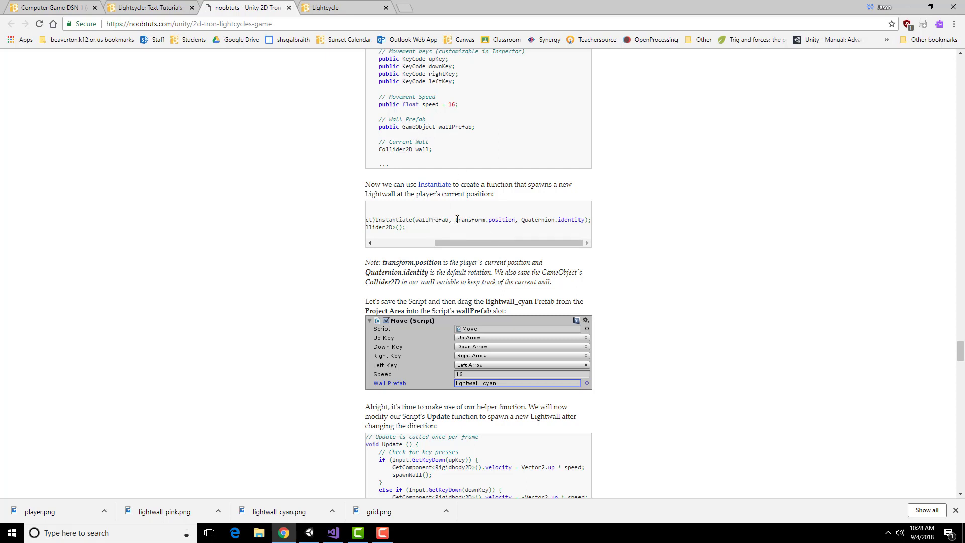
double_click(485, 220)
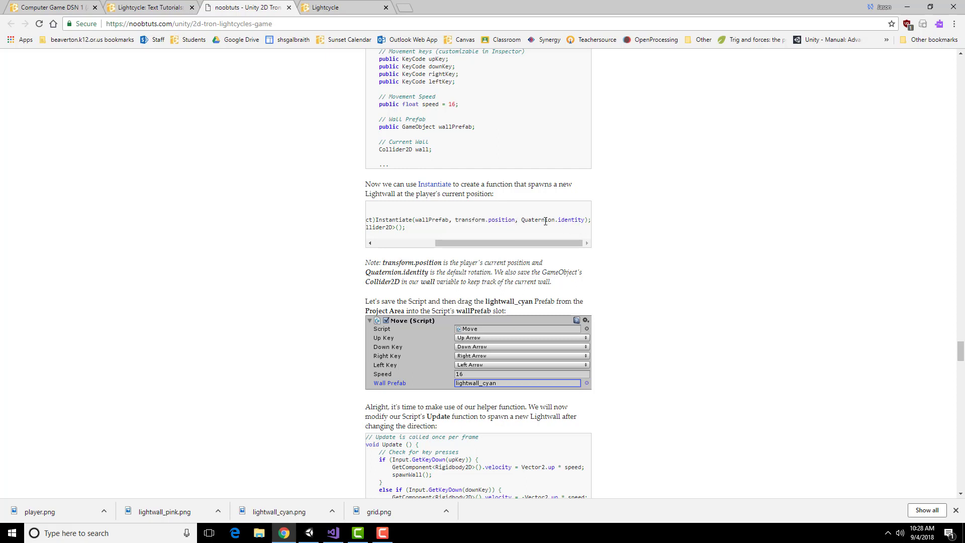
double_click(551, 220)
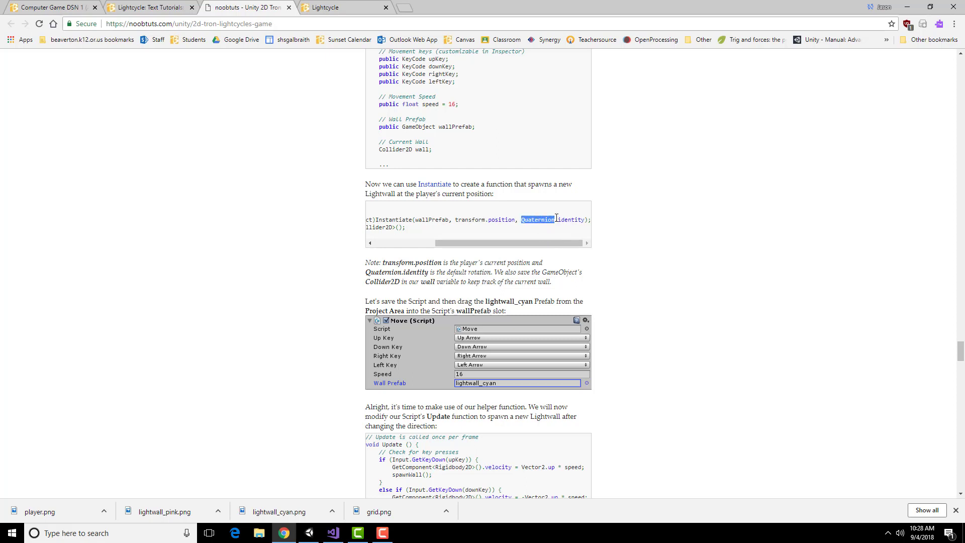
mouse_move(549, 242)
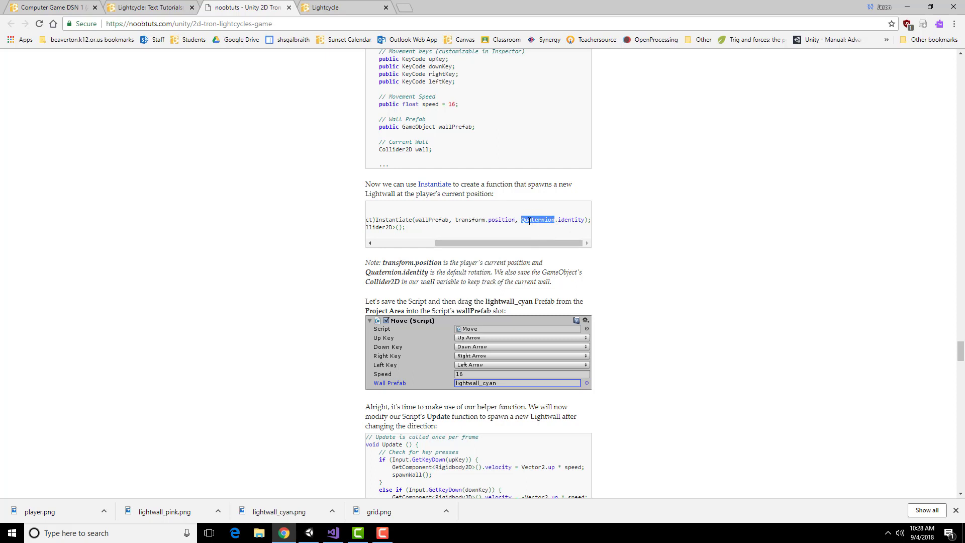
left_click(537, 220)
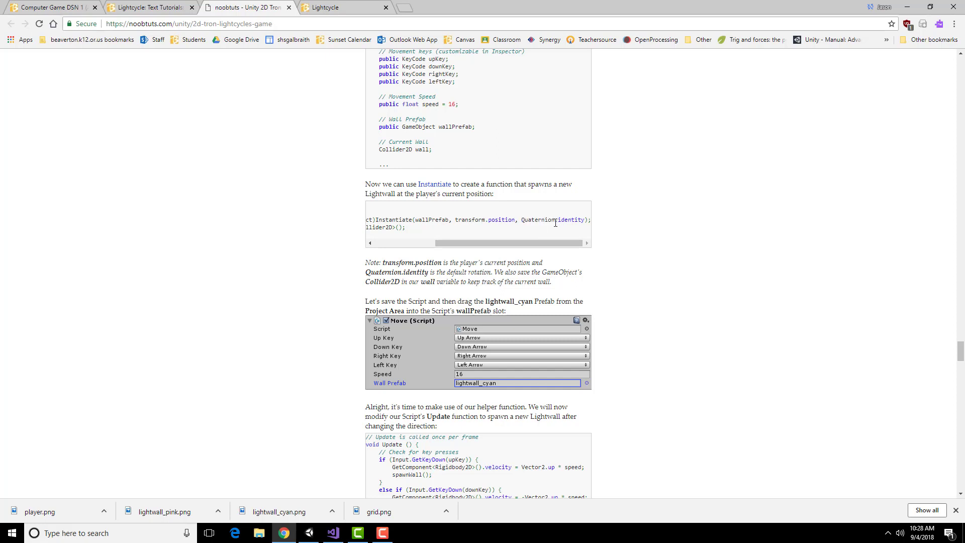
double_click(537, 219)
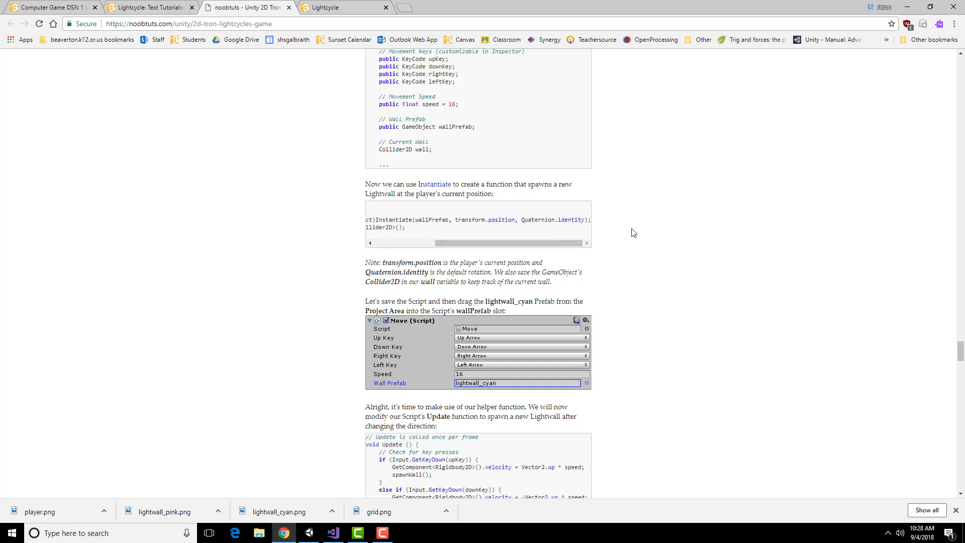
mouse_move(549, 211)
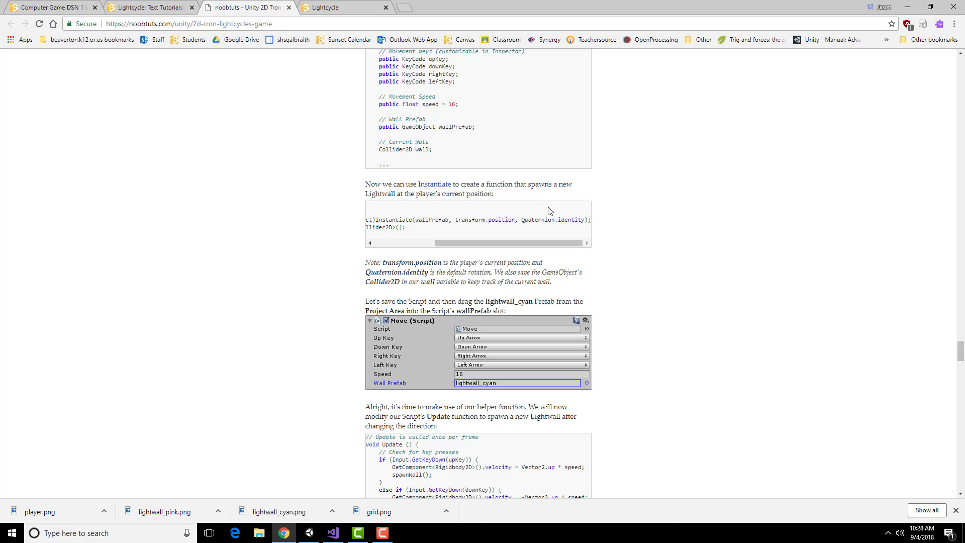
double_click(547, 219)
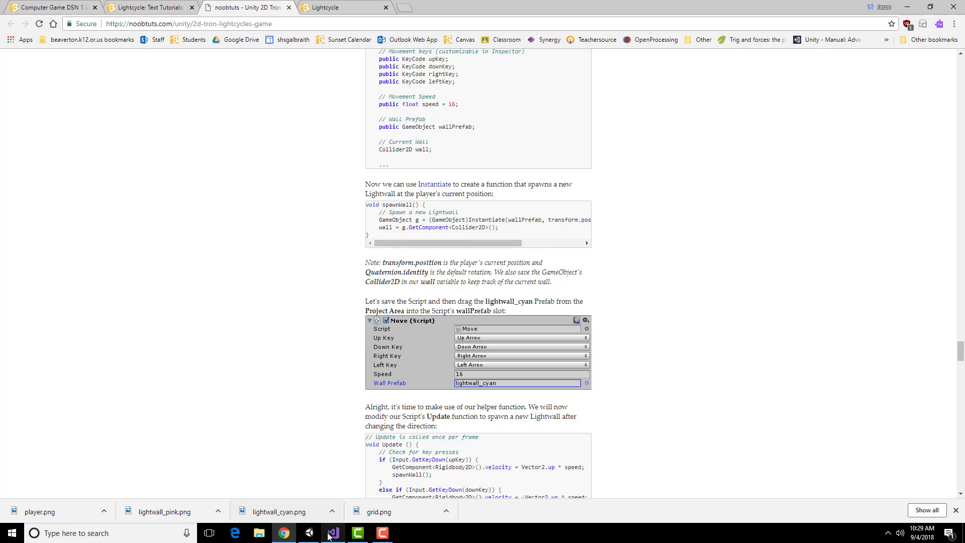
left_click(331, 532)
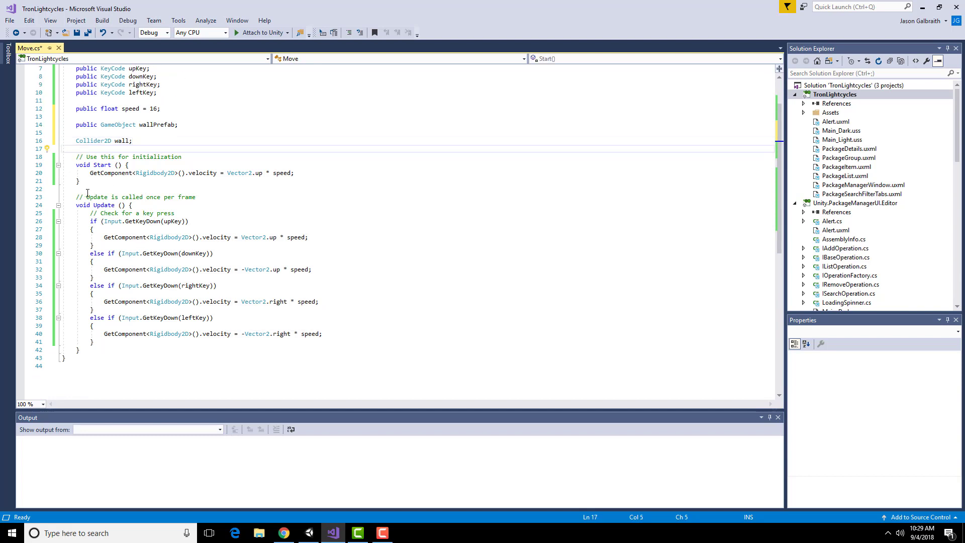
Below Update's closing brace, type void and name the method spawnWall
left_click(87, 351)
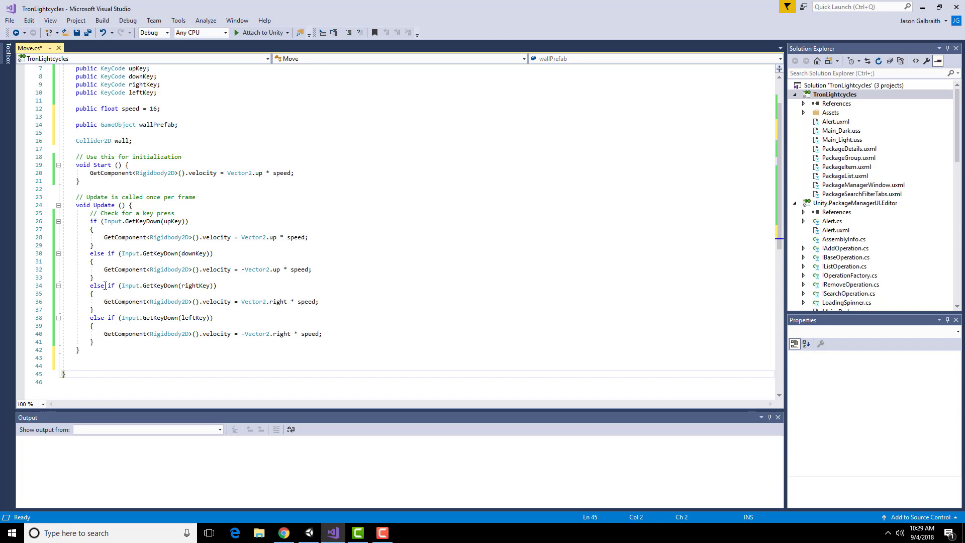
scroll("up", 3)
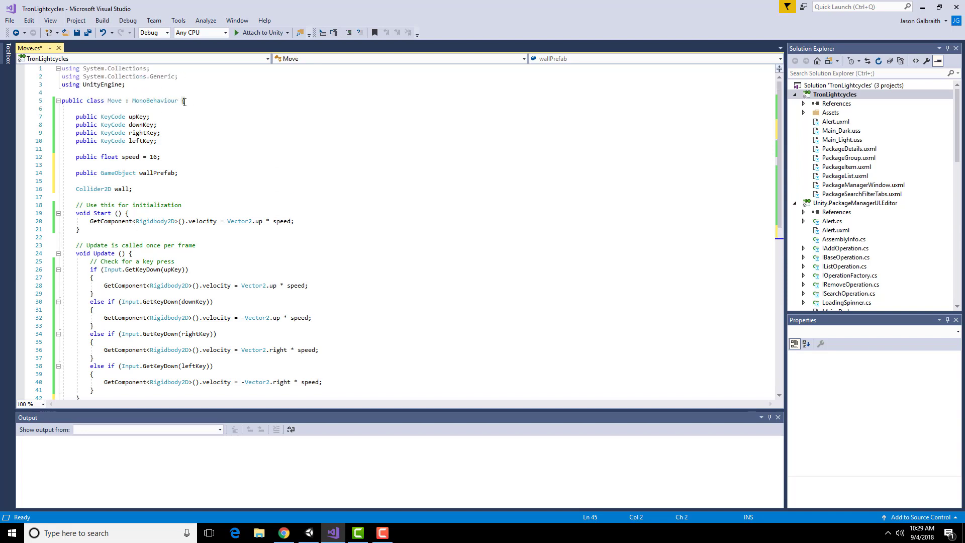
scroll("down", 3)
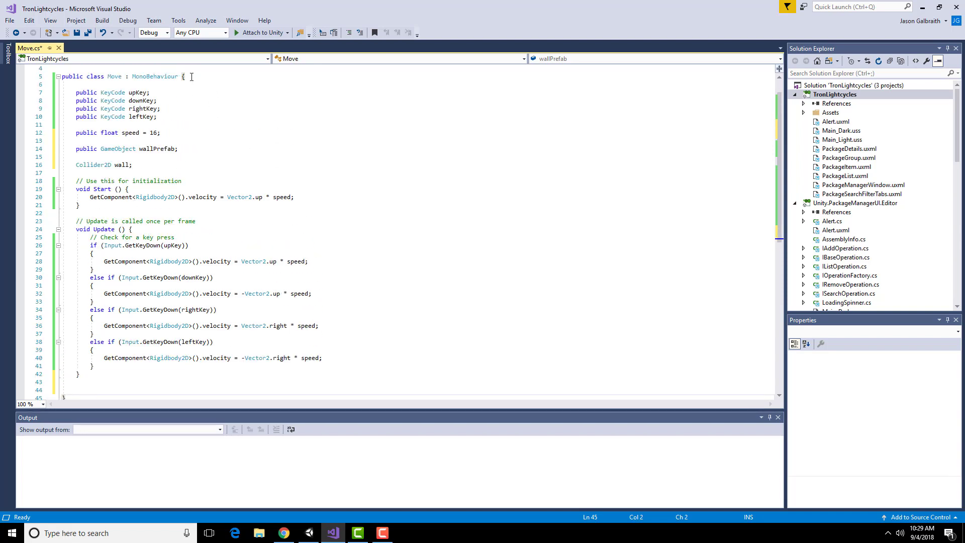
scroll("down", 3)
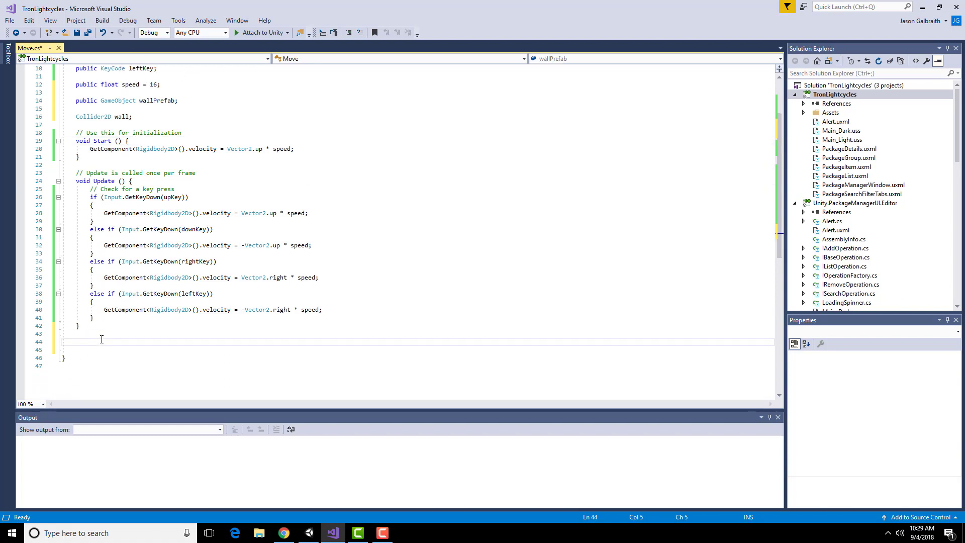
left_click(283, 533)
type("vi")
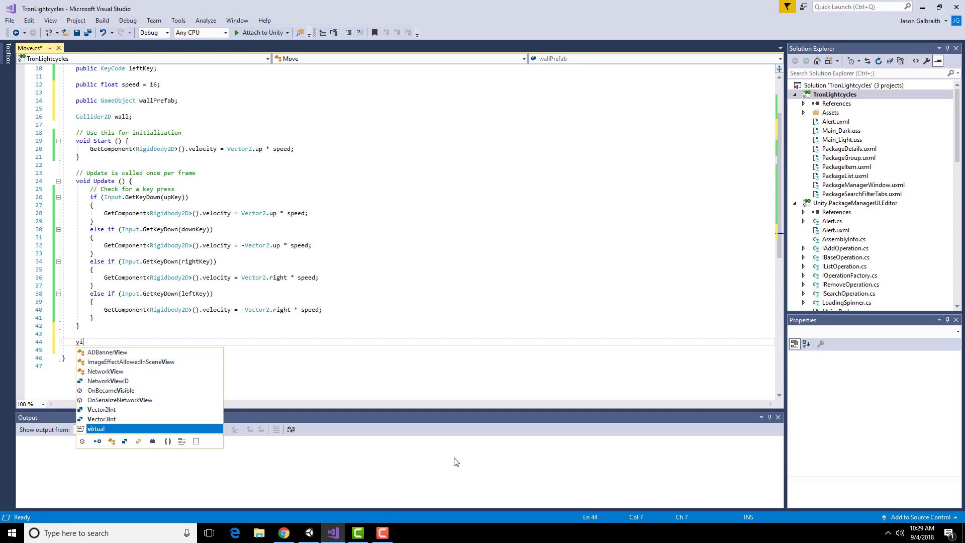
key("backspace")
type("oid")
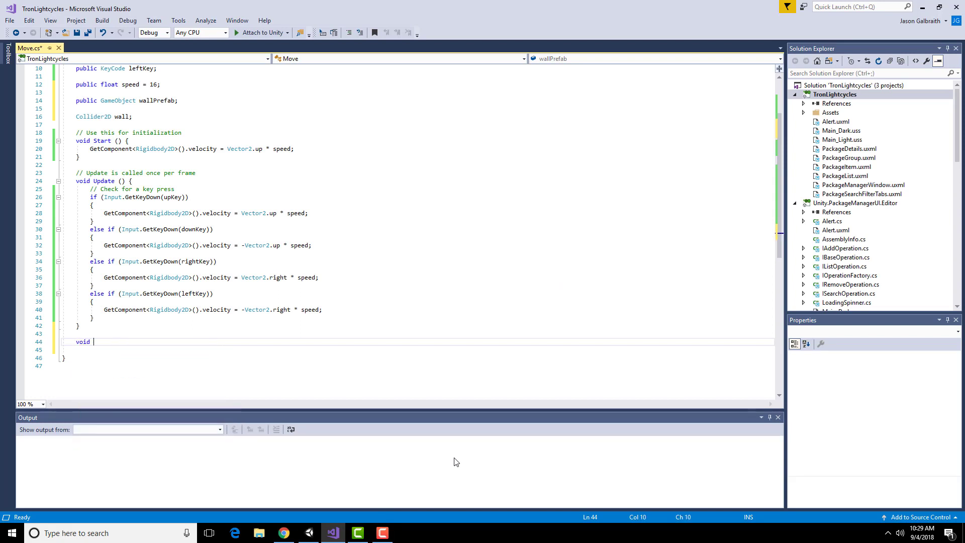
type("spawnWall")
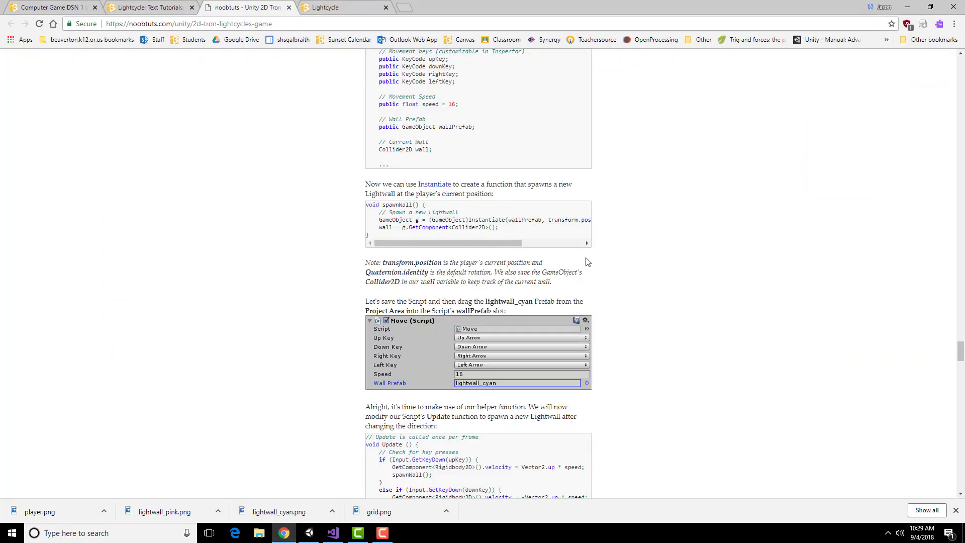
scroll("down", 3)
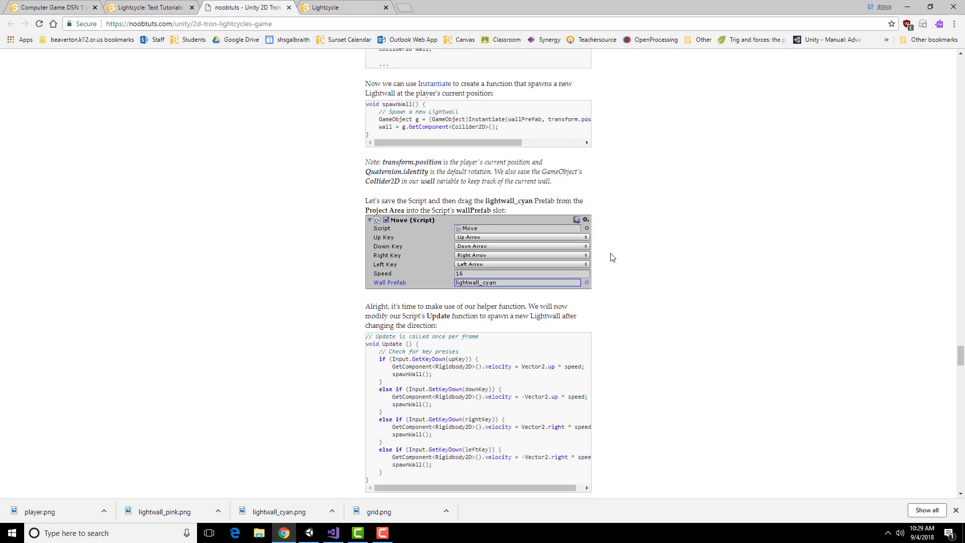
scroll("up", 3)
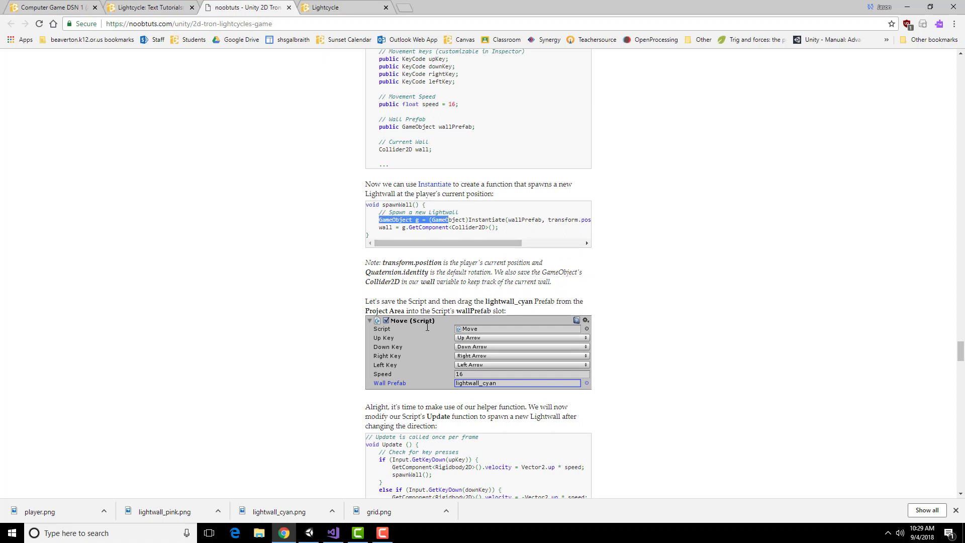
left_click(424, 219)
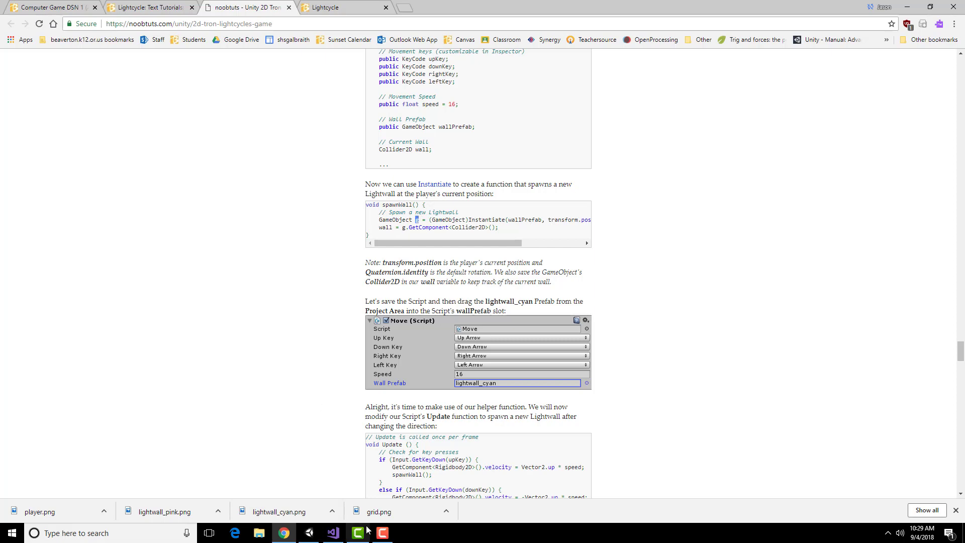
left_click(331, 533)
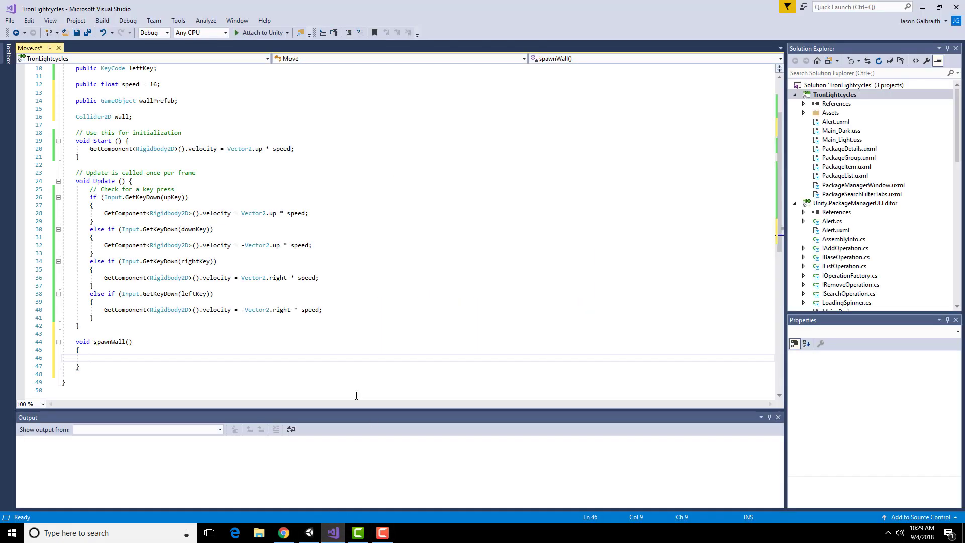
Type 'GameObject g =' inside spawnWall, checking the tutorial for the next code
type("GameObjec")
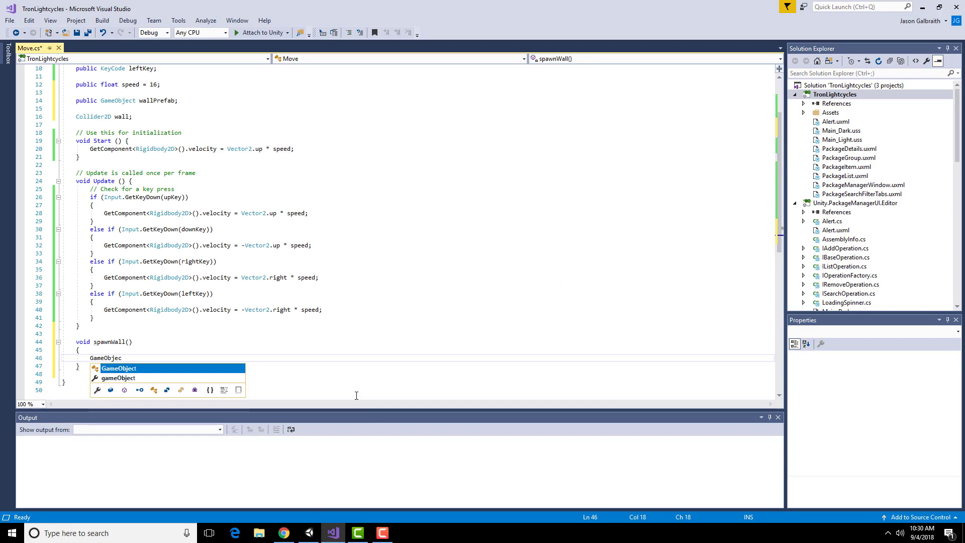
type("g =")
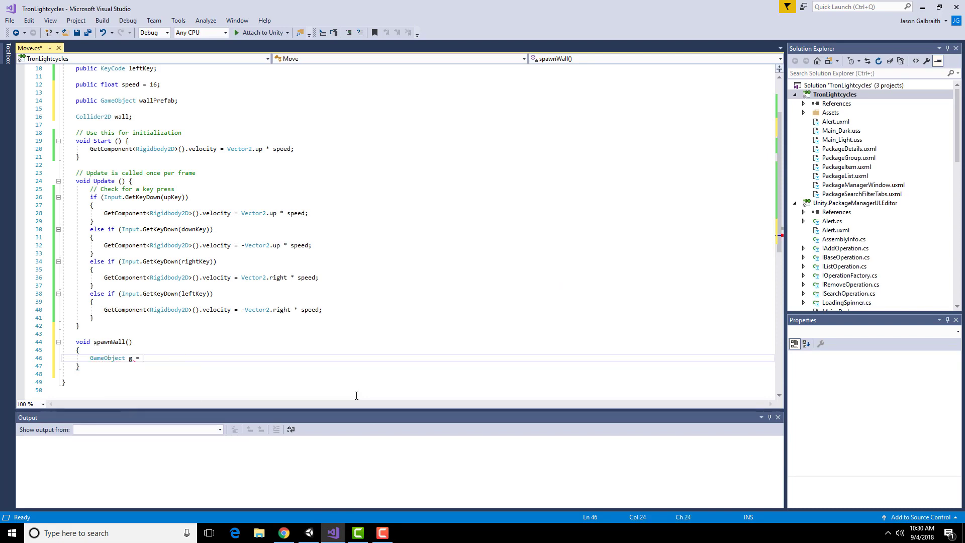
left_click(283, 532)
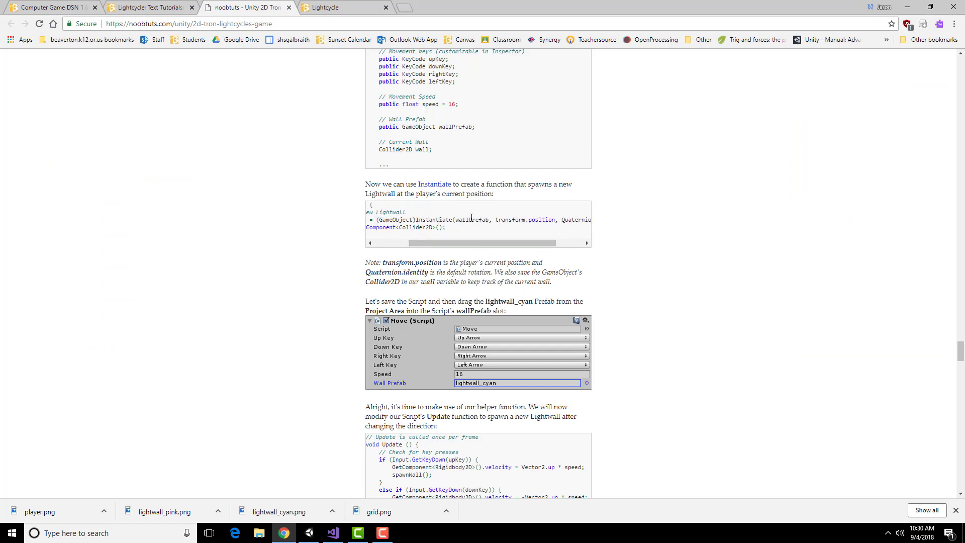
mouse_move(374, 325)
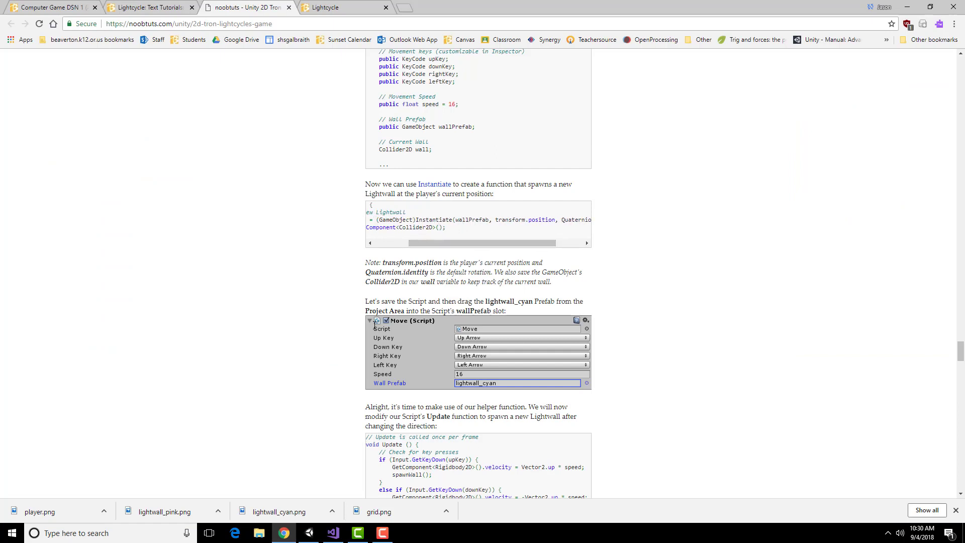
left_click(332, 532)
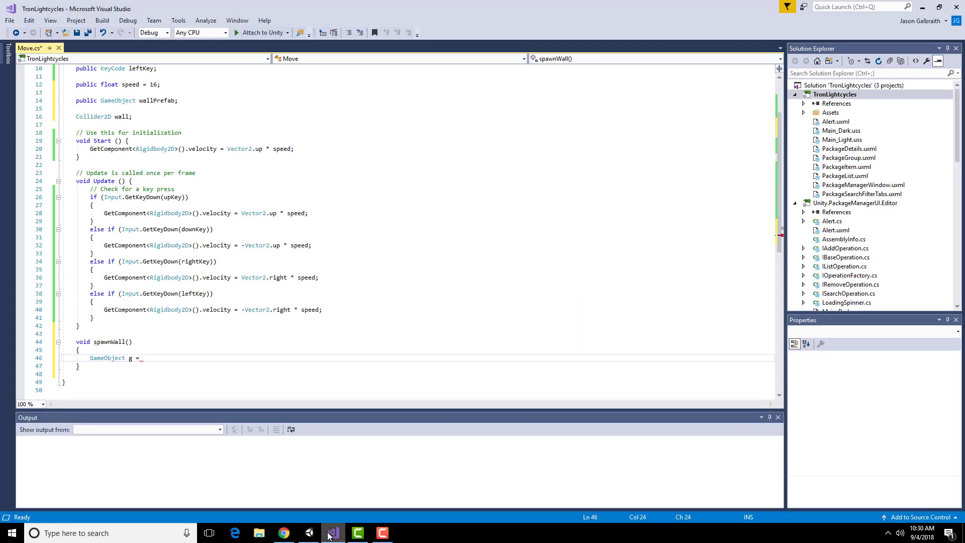
Start g's assignment with '(GameObject)Instantiate', checking the tutorial's Instantiate arguments
type("(GameObject)Instantiate")
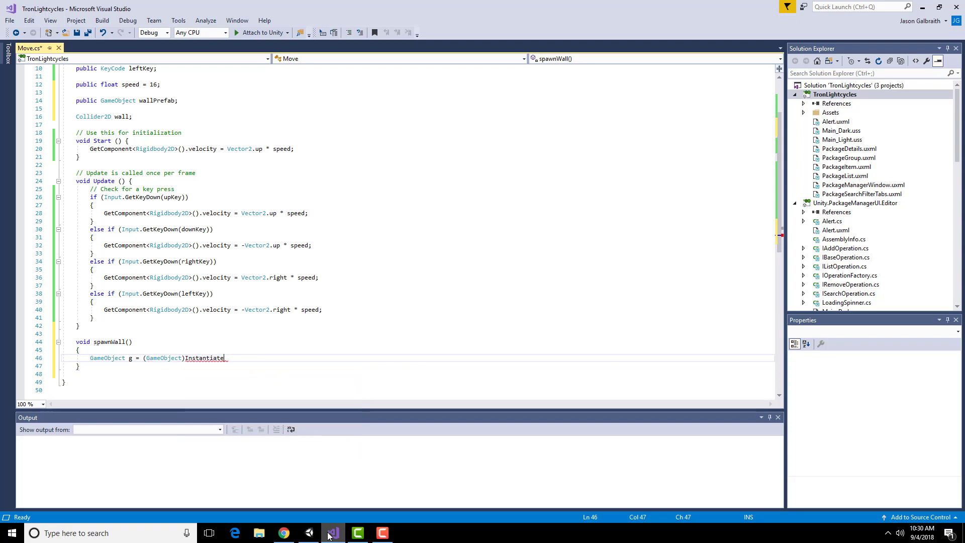
left_click(282, 533)
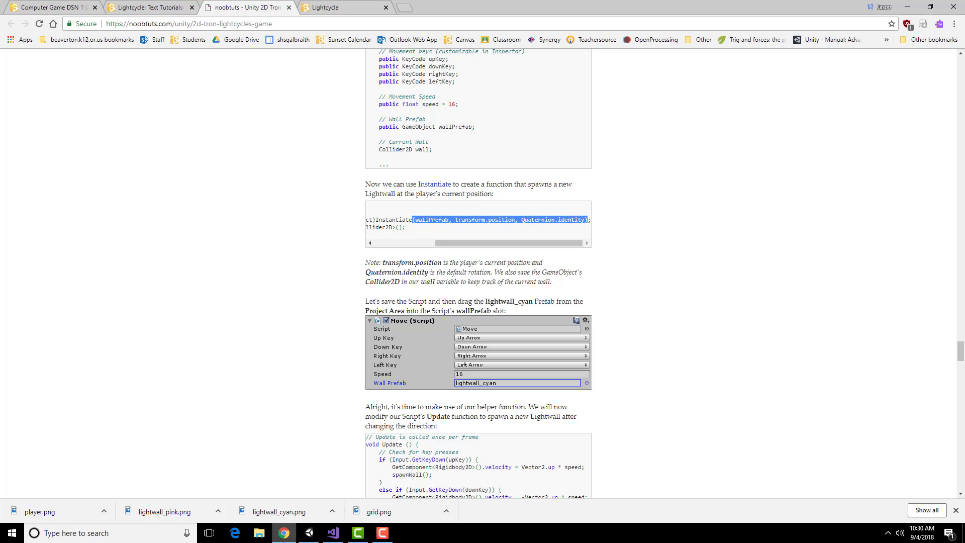
mouse_move(332, 532)
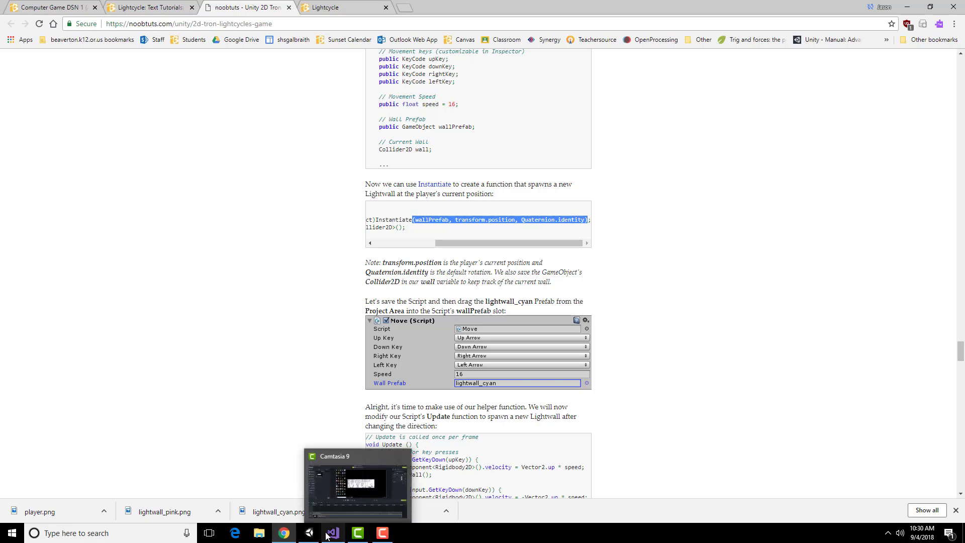
left_click(332, 532)
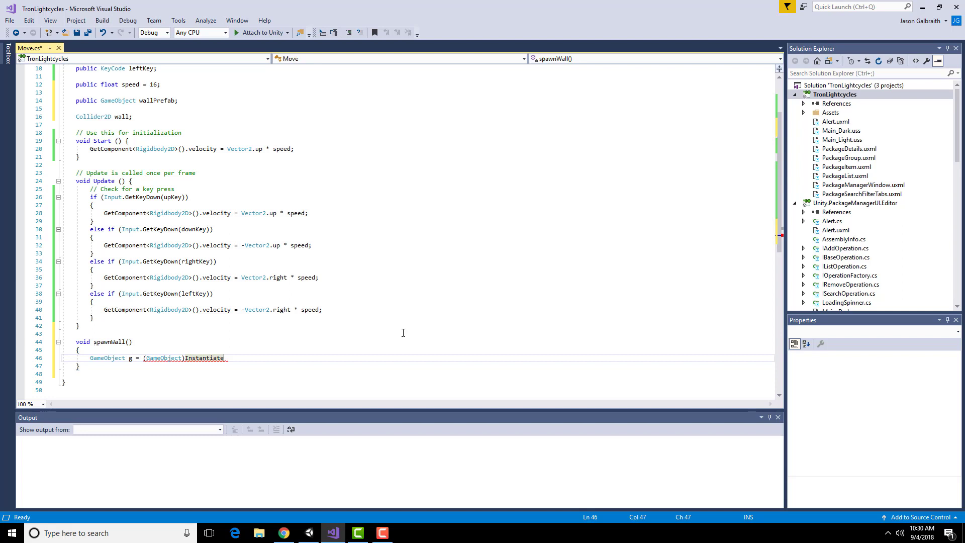
Pass wallPrefab, transform.position and Quaternion.identity to Instantiate
type("(")
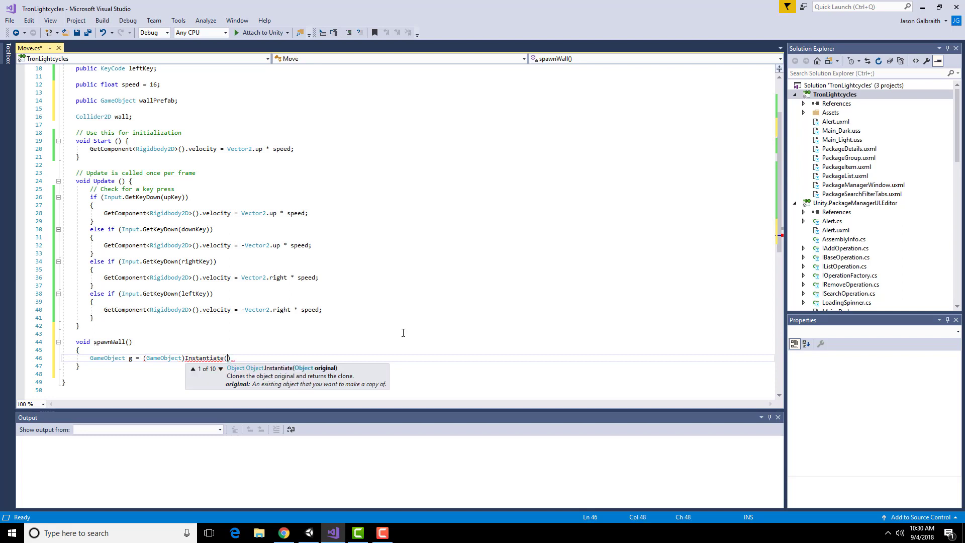
type("wallPrefab,")
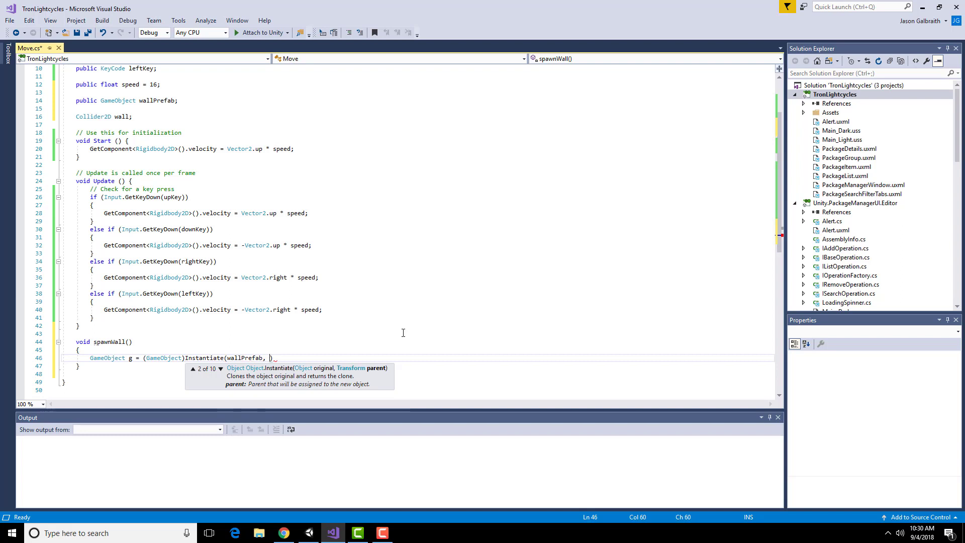
type("transform.position")
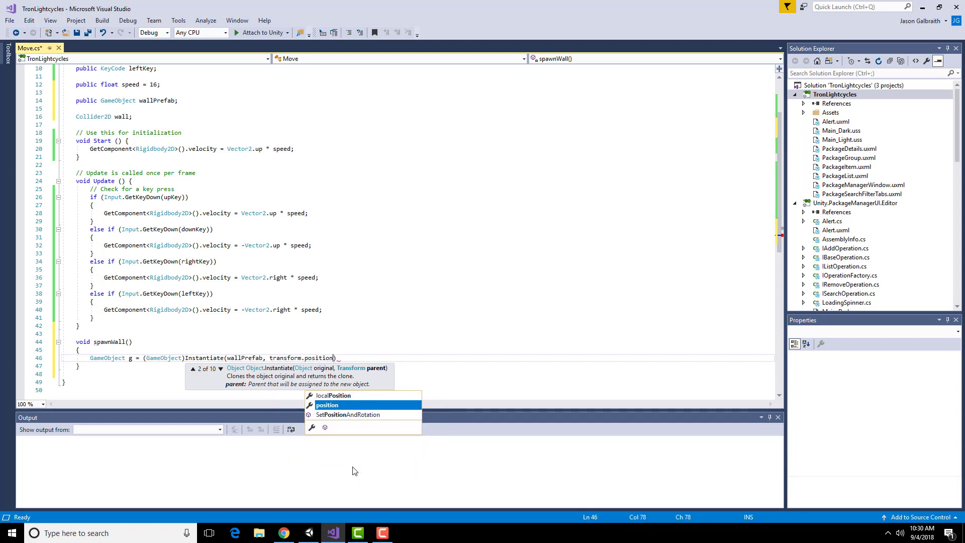
type(", Quaternion.")
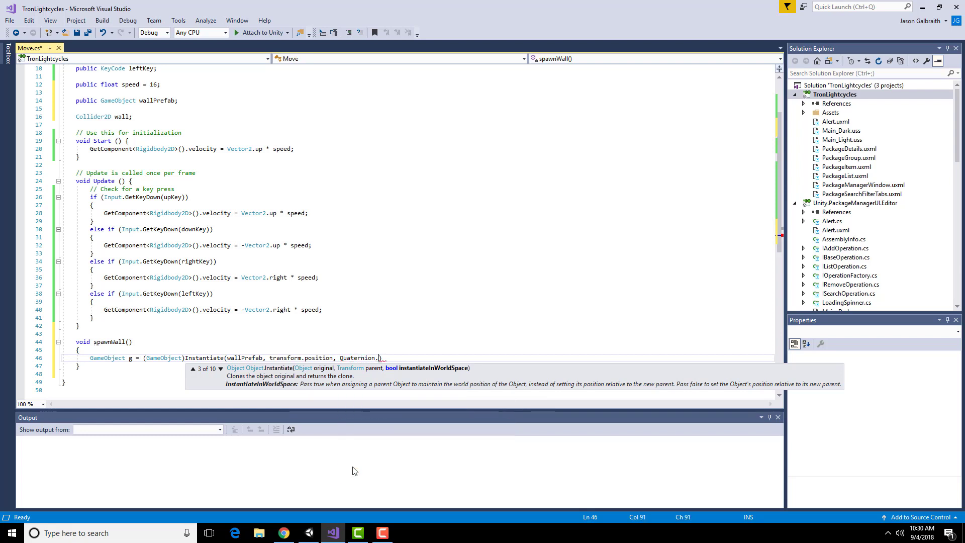
type("identity)")
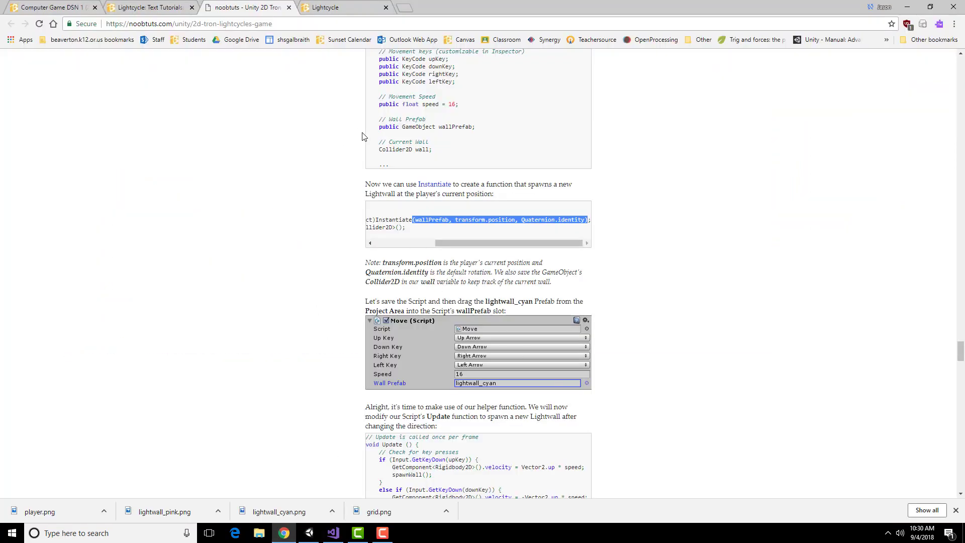
Scroll the tutorial to the full spawnWall code and highlight its GetComponent line
scroll("down", 3)
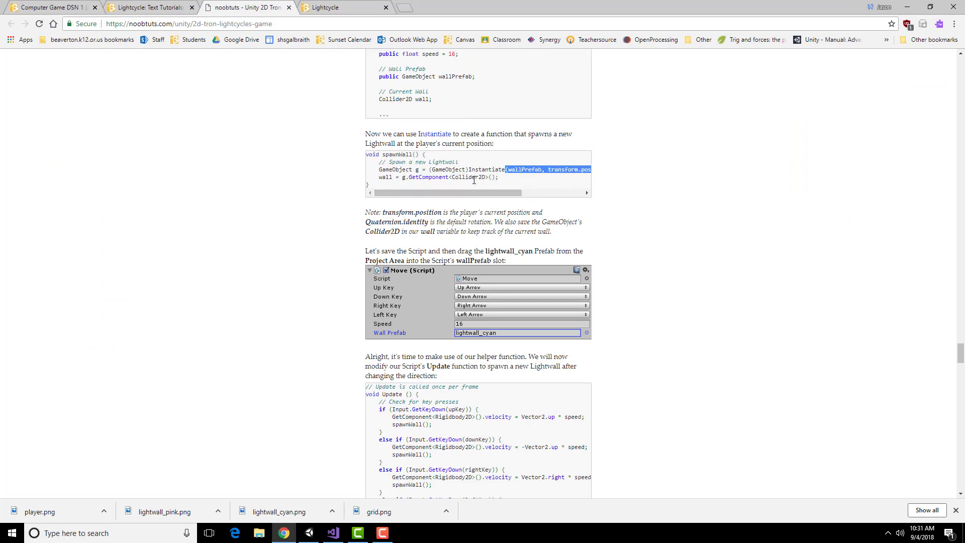
left_click(381, 178)
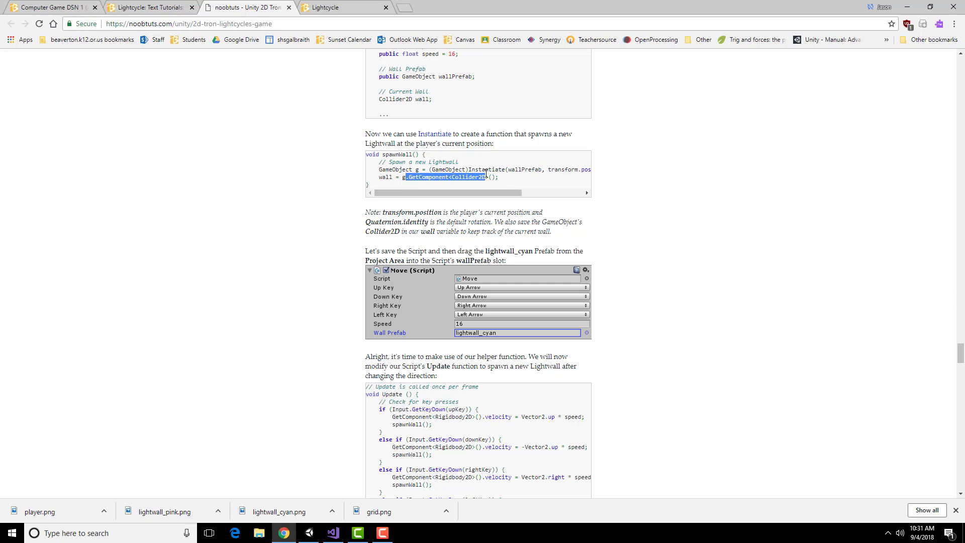
left_click(399, 223)
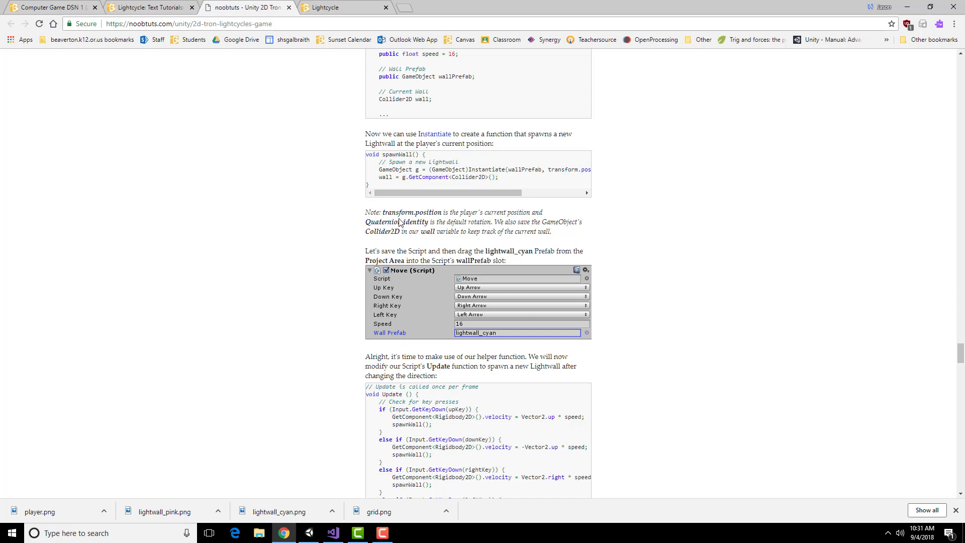
left_click(310, 532)
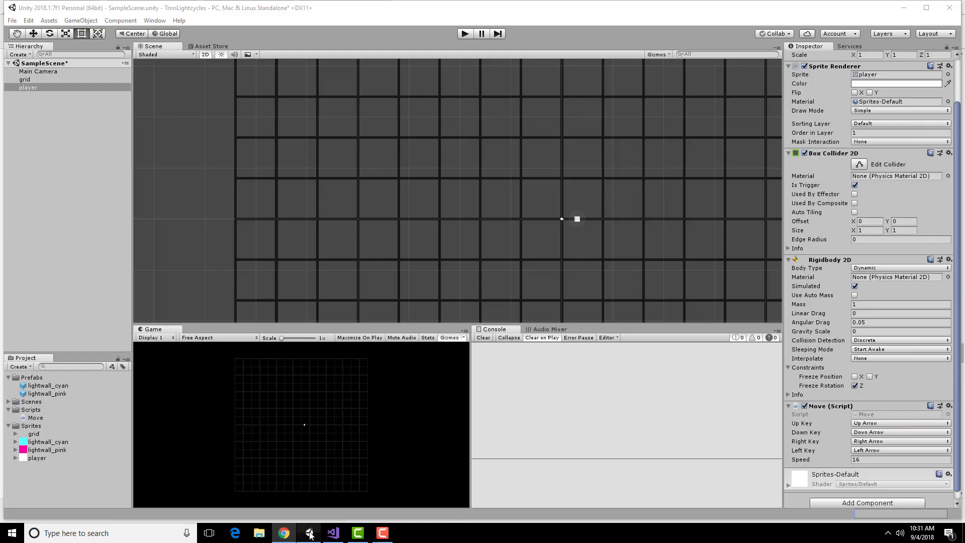
left_click(332, 532)
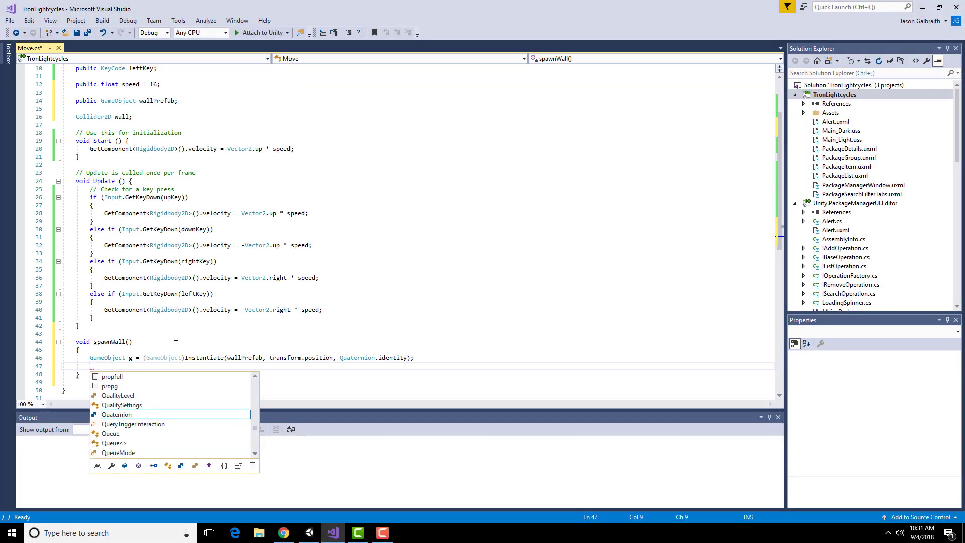
Add the line 'wall = g.GetComponent<Collider2D>();' below the Instantiate call
left_click(283, 533)
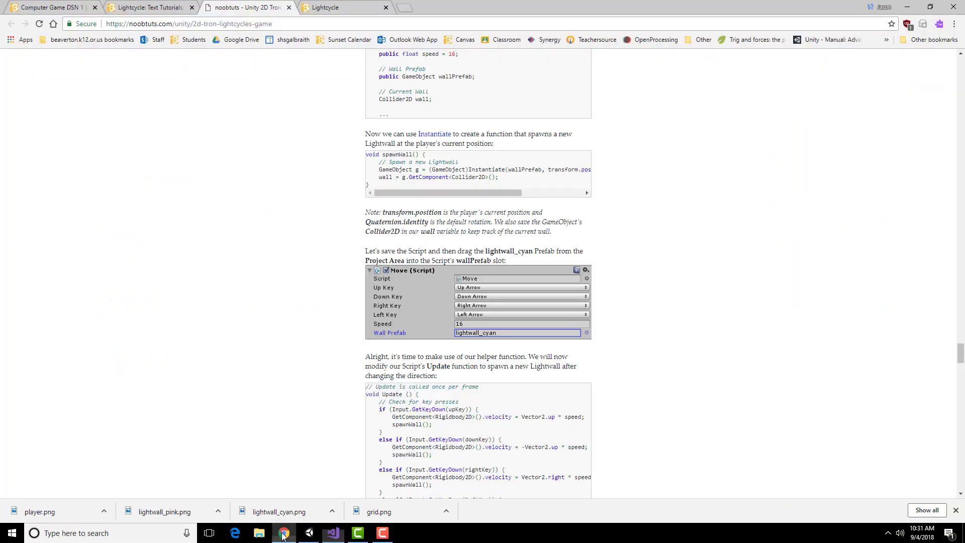
left_click(332, 533)
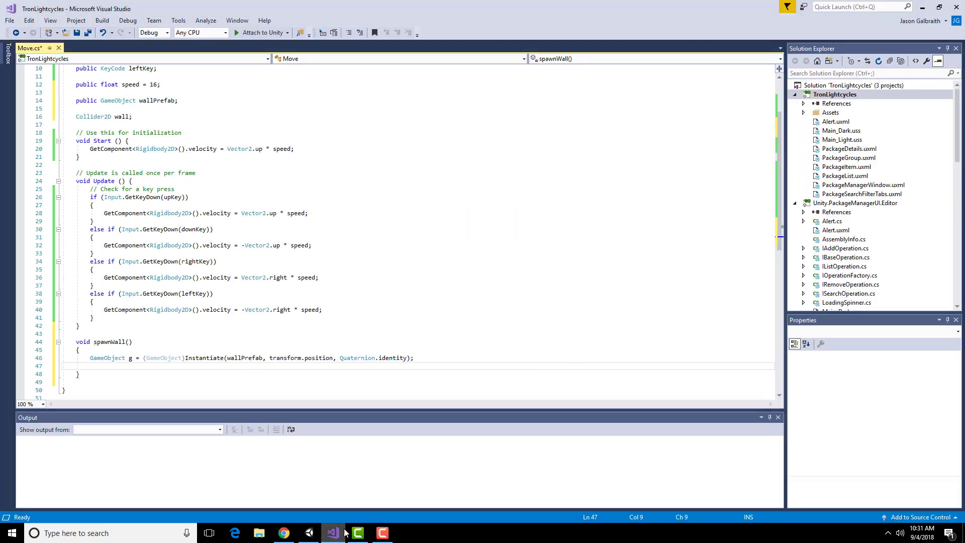
type("wall = g.GetComponent")
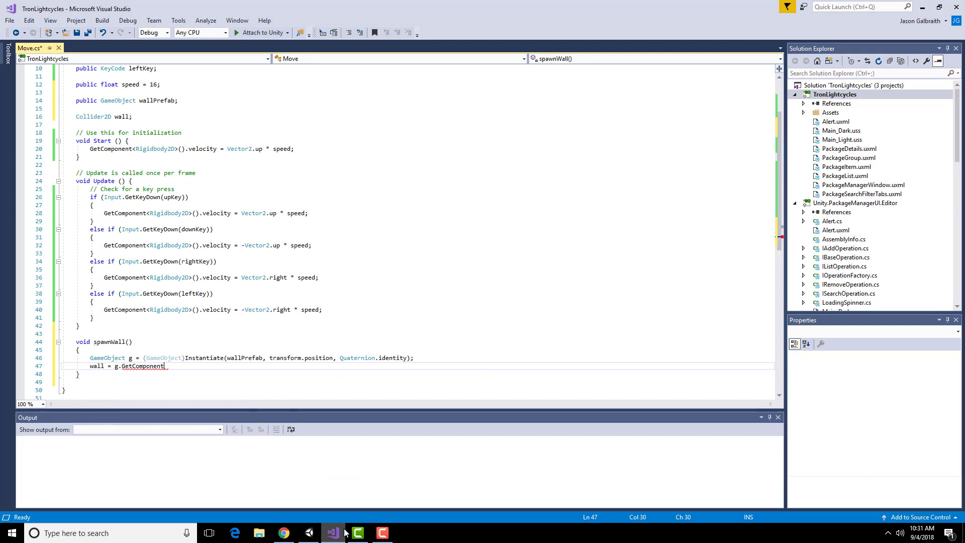
type("<C")
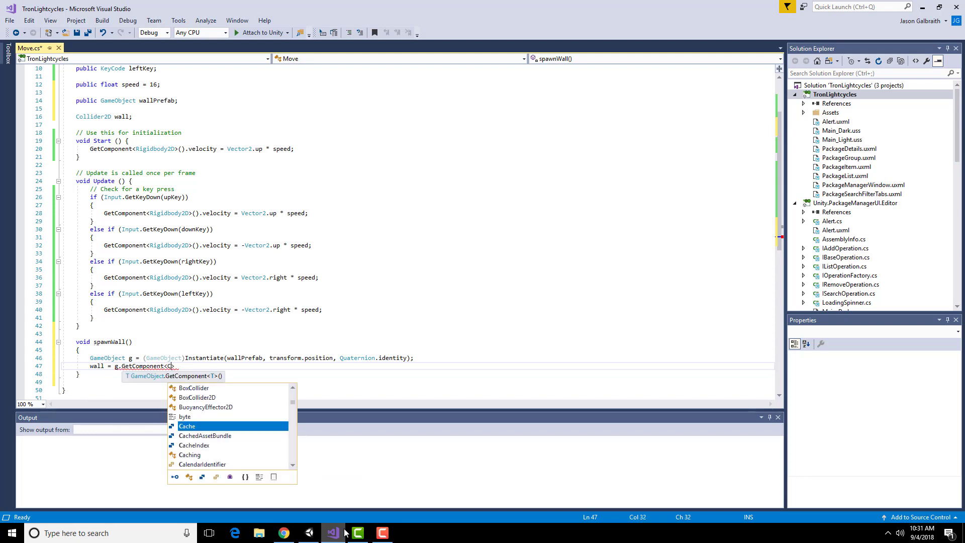
type("ollider2D>")
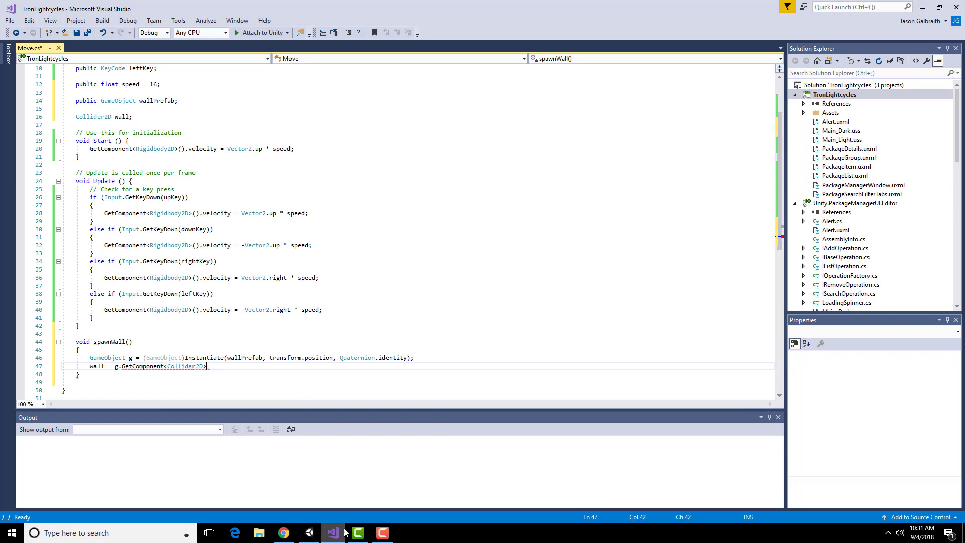
type(";")
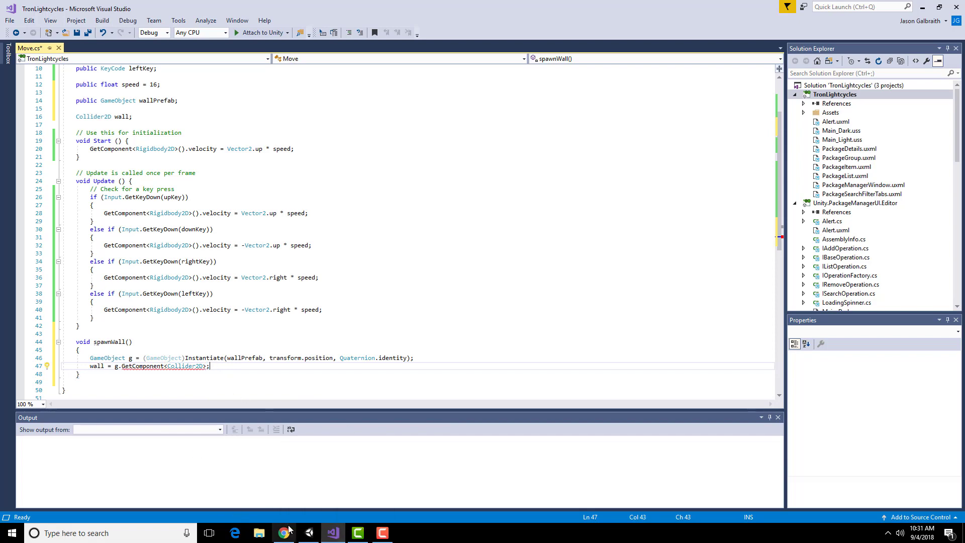
Compare the new line with the tutorial and save Move.cs
left_click(283, 532)
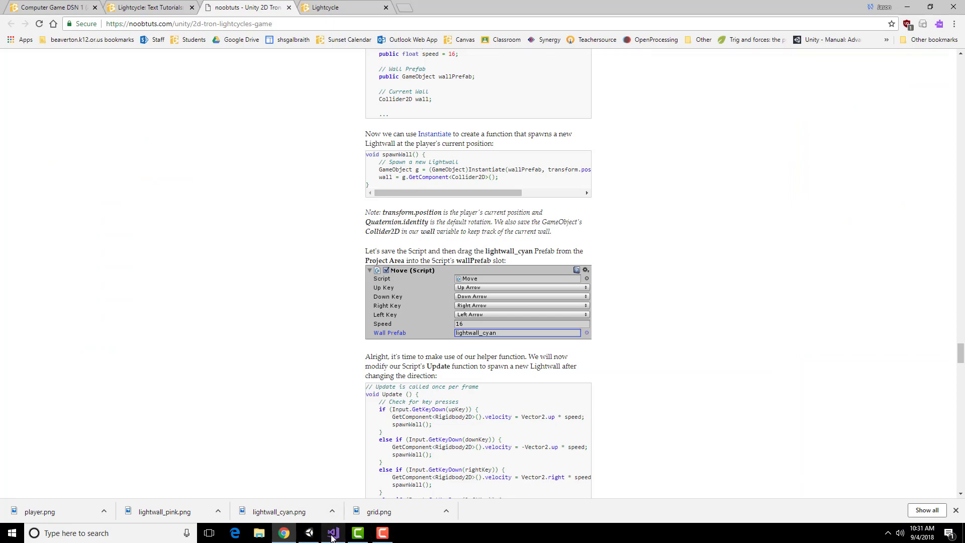
left_click(332, 532)
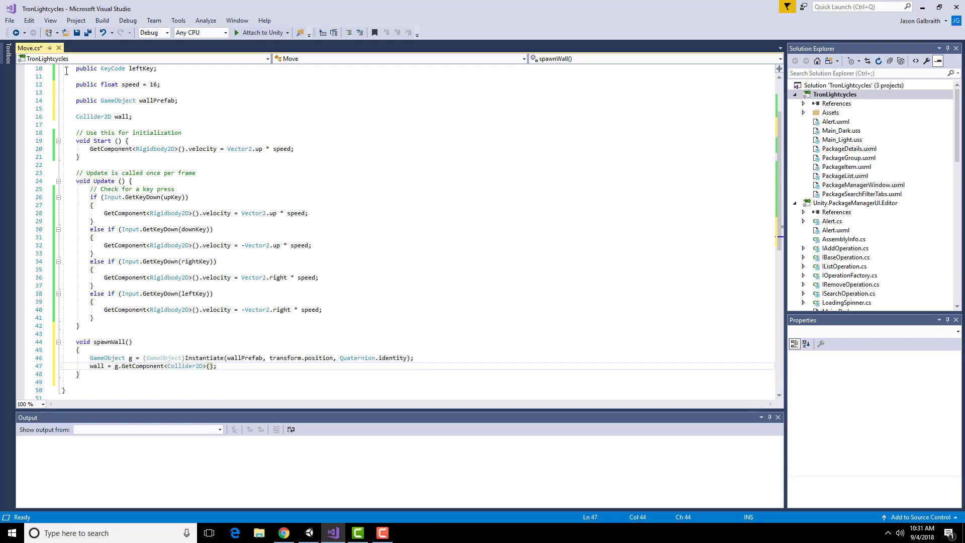
key("ctrl+s")
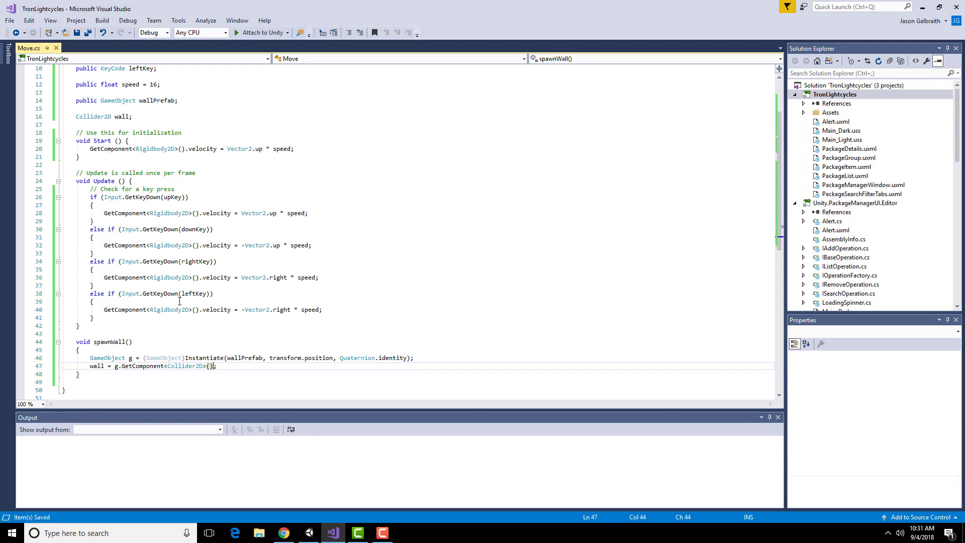
left_click(282, 533)
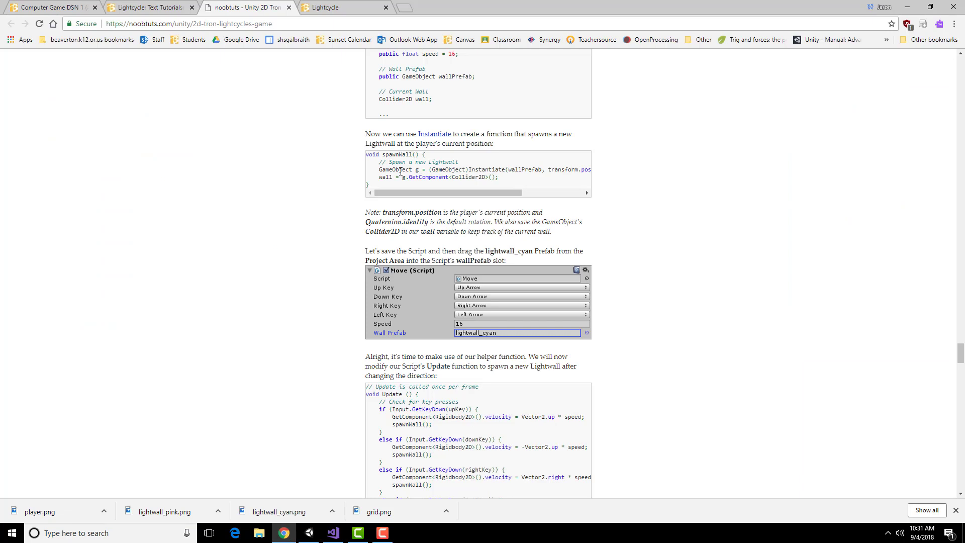
mouse_move(493, 177)
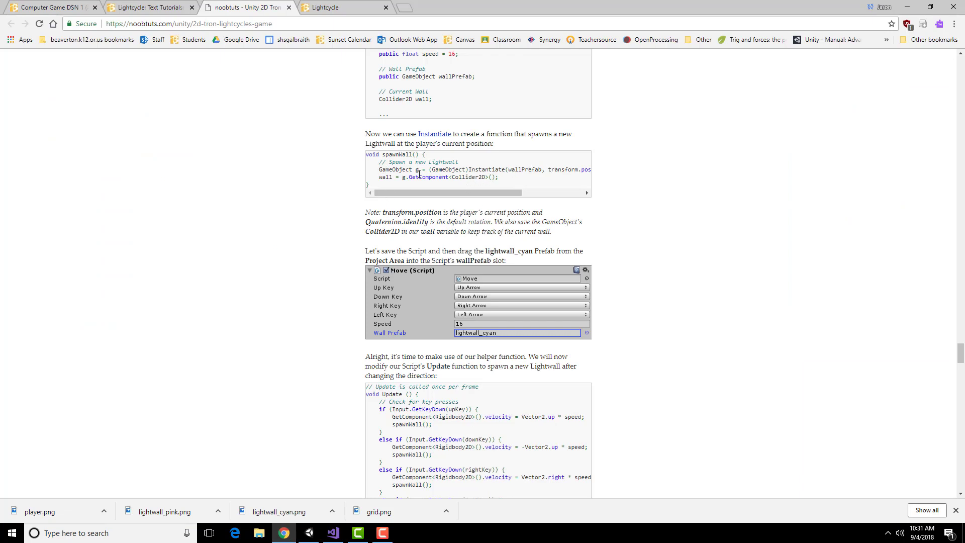
mouse_move(431, 189)
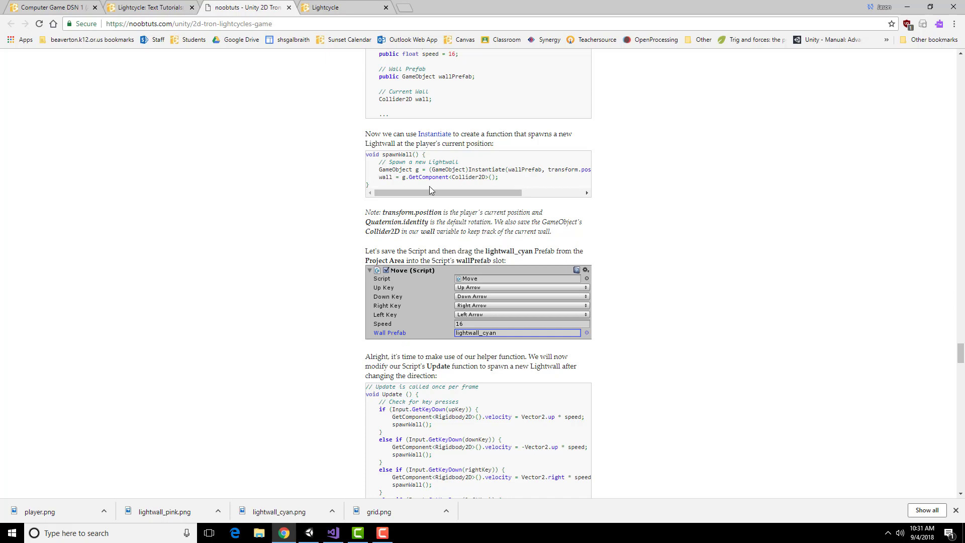
Review the tutorial's wall variable and the lightwall_cyan Wall Prefab screenshot
scroll("right", 3)
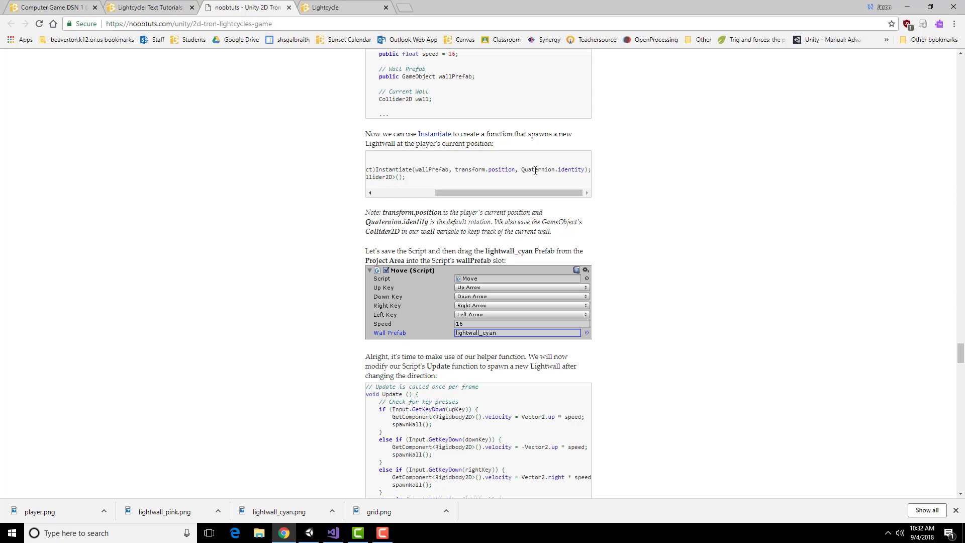
mouse_move(519, 186)
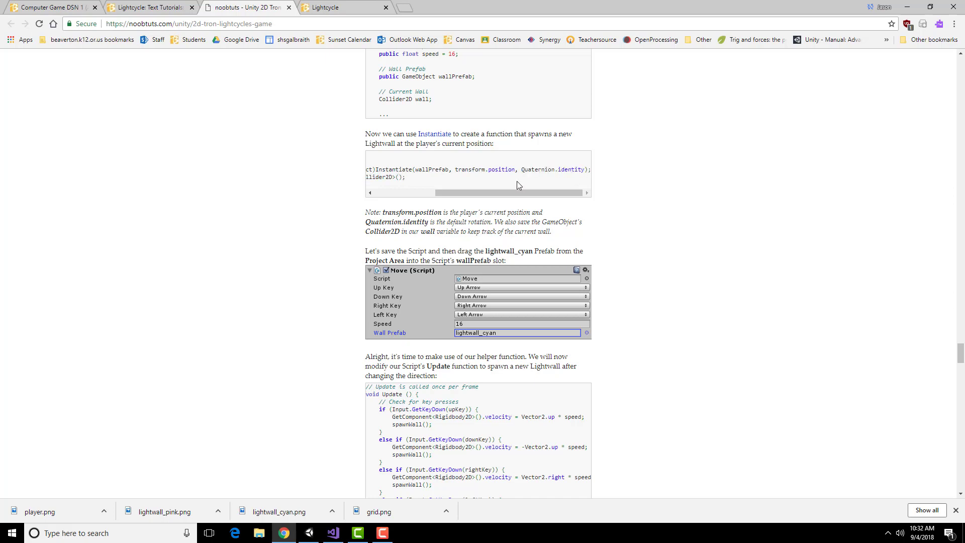
scroll("down", 3)
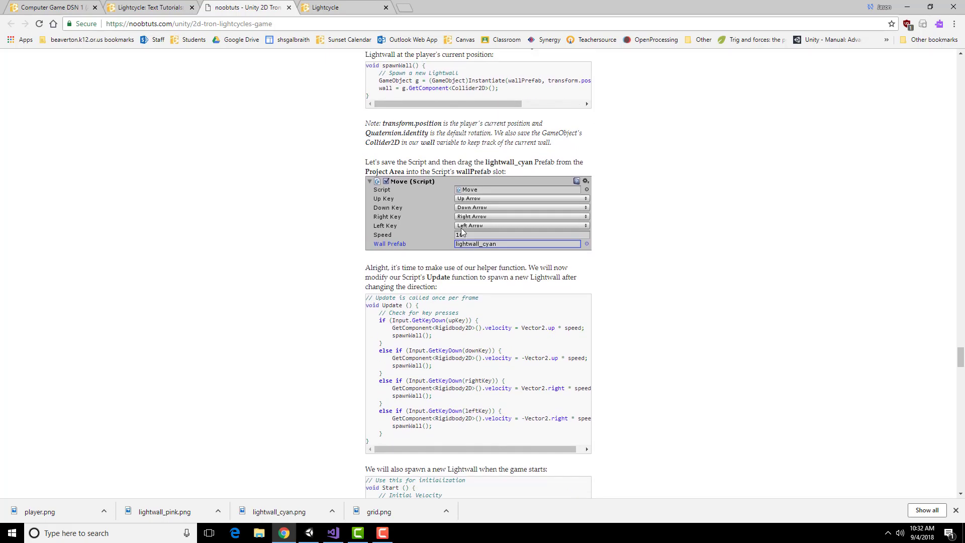
scroll("up", 3)
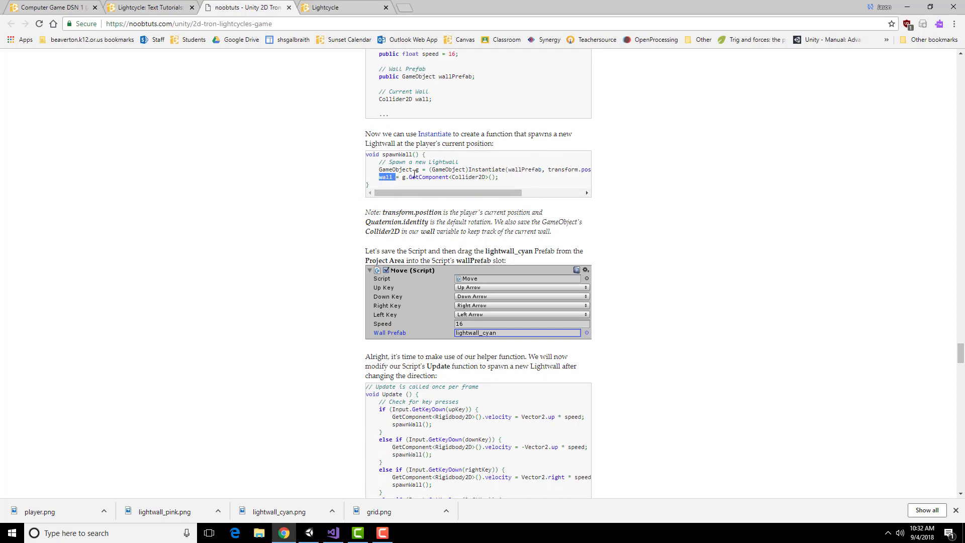
double_click(423, 99)
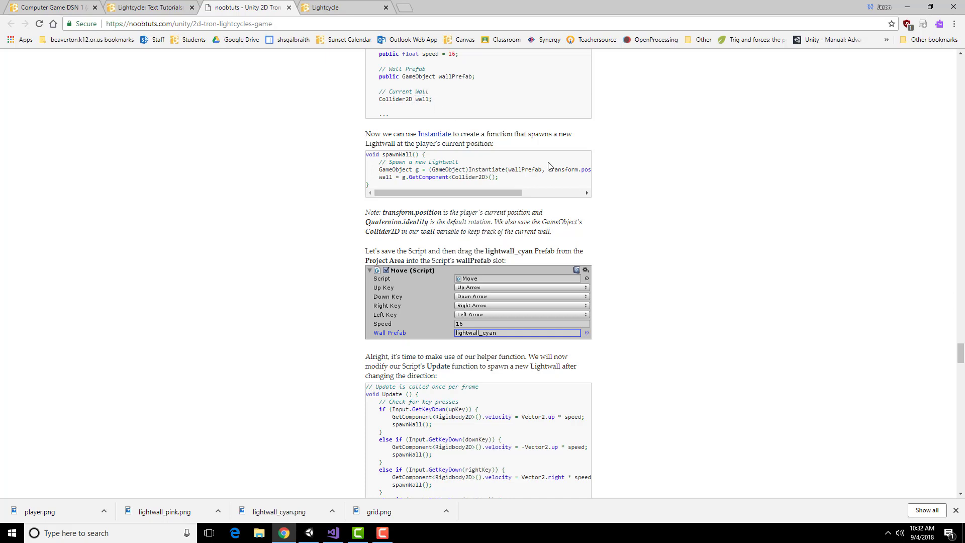
scroll("down", 3)
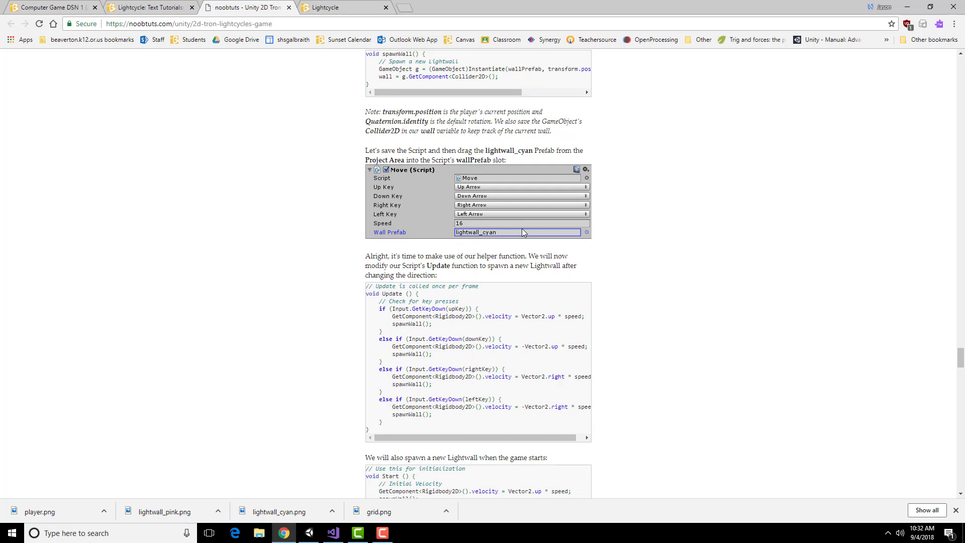
mouse_move(504, 139)
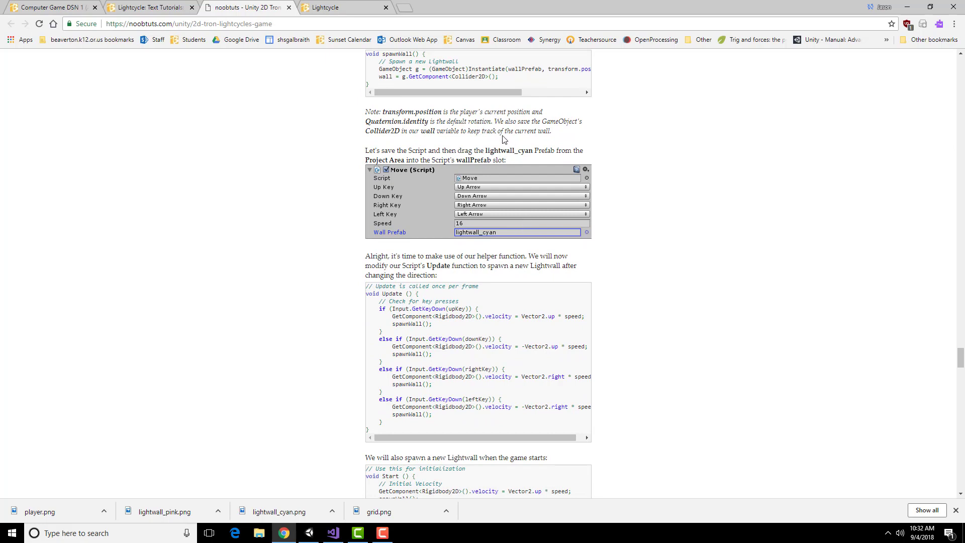
mouse_move(398, 219)
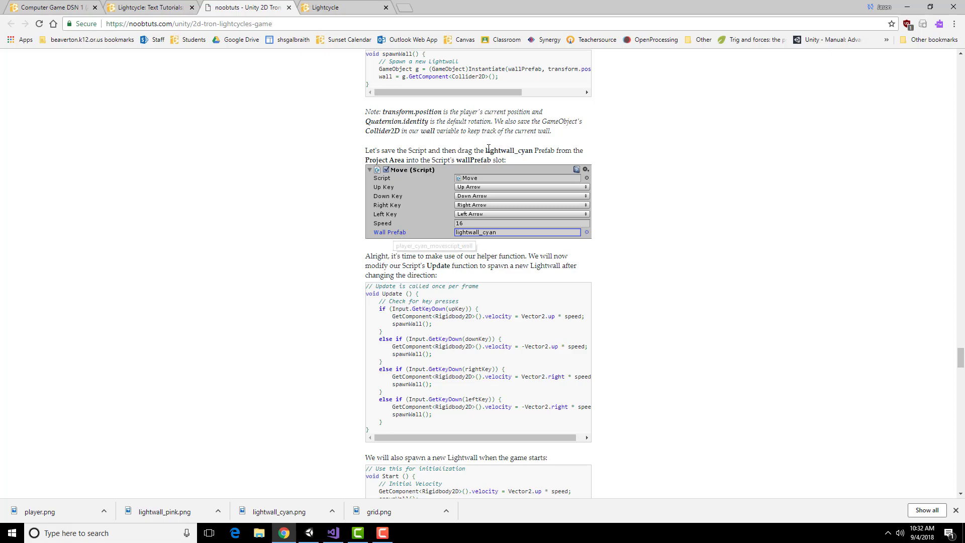
double_click(509, 151)
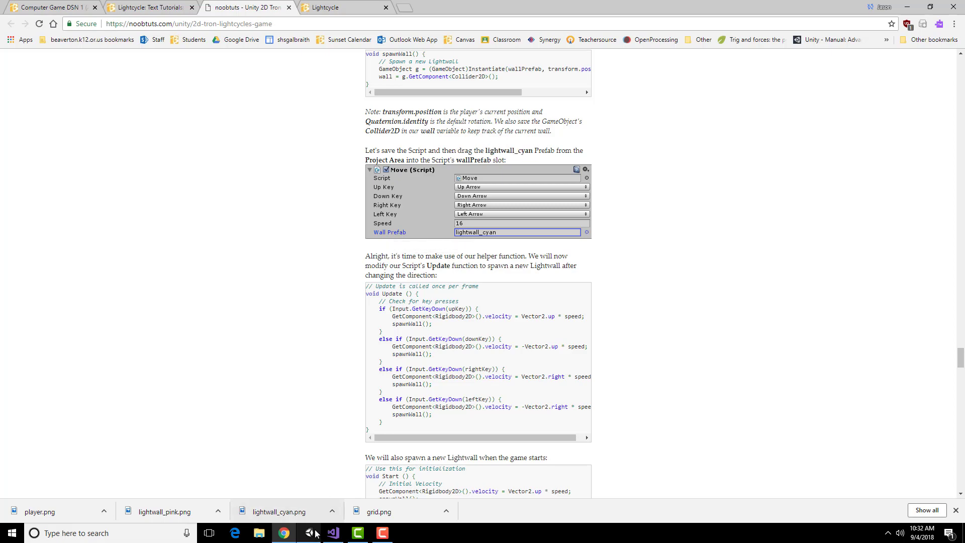
left_click(332, 533)
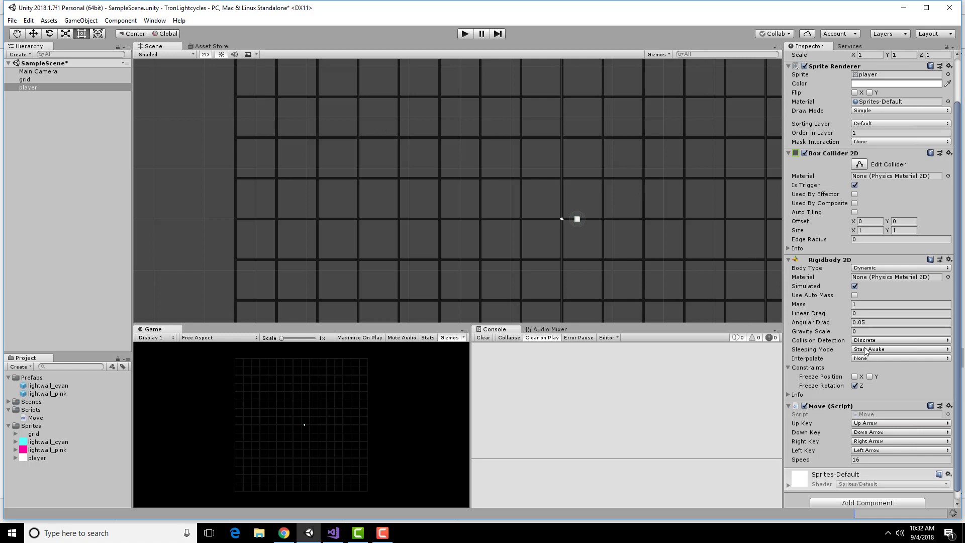
Select player and drop lightwall_cyan into the Move script's Wall Prefab slot
left_click(24, 79)
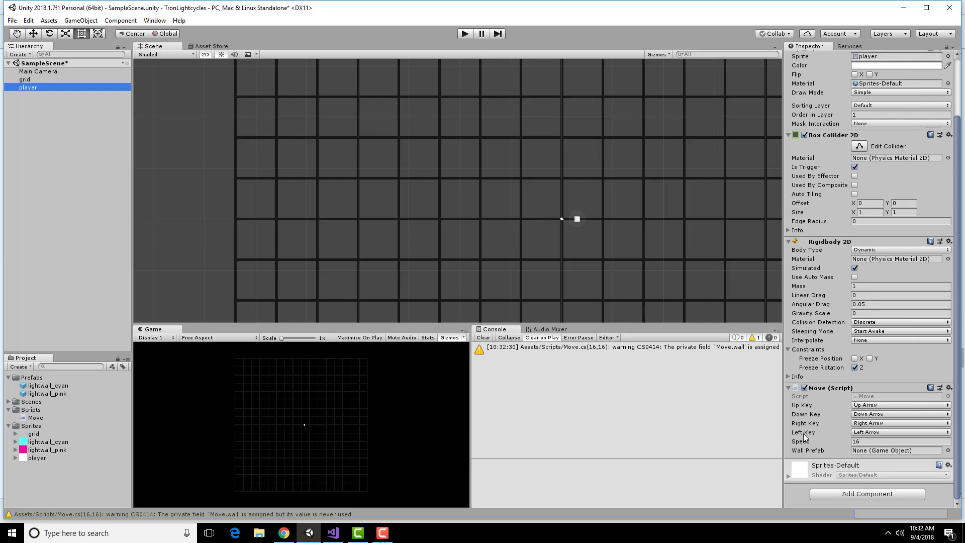
mouse_move(862, 457)
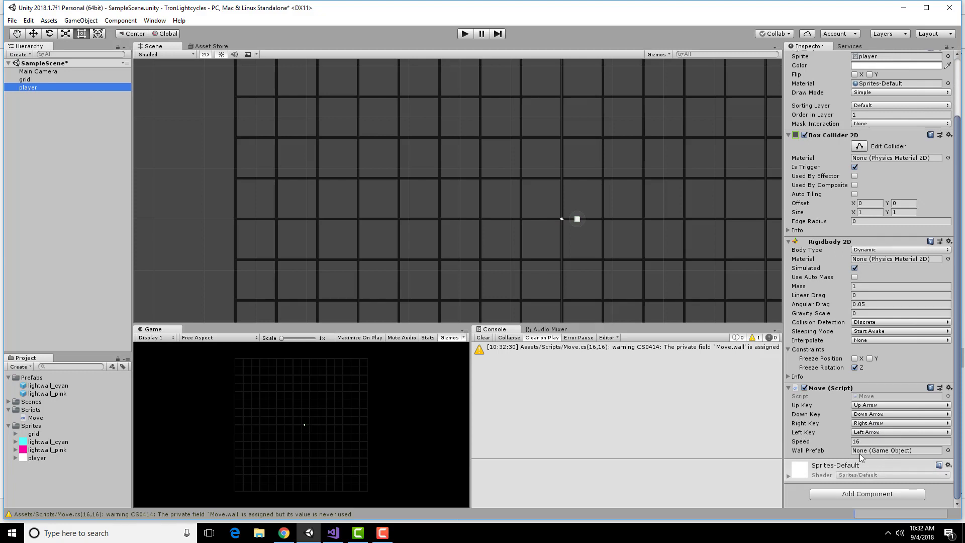
mouse_move(830, 435)
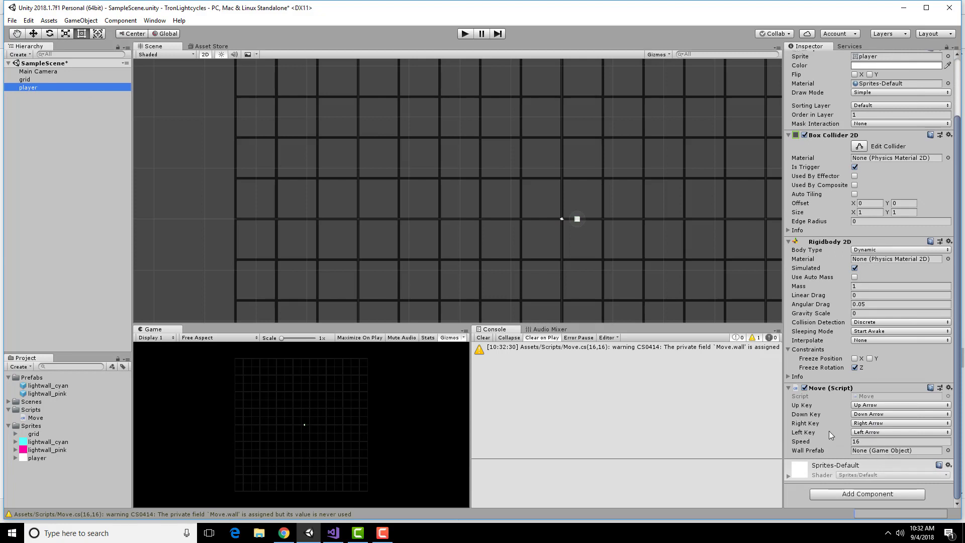
mouse_move(696, 430)
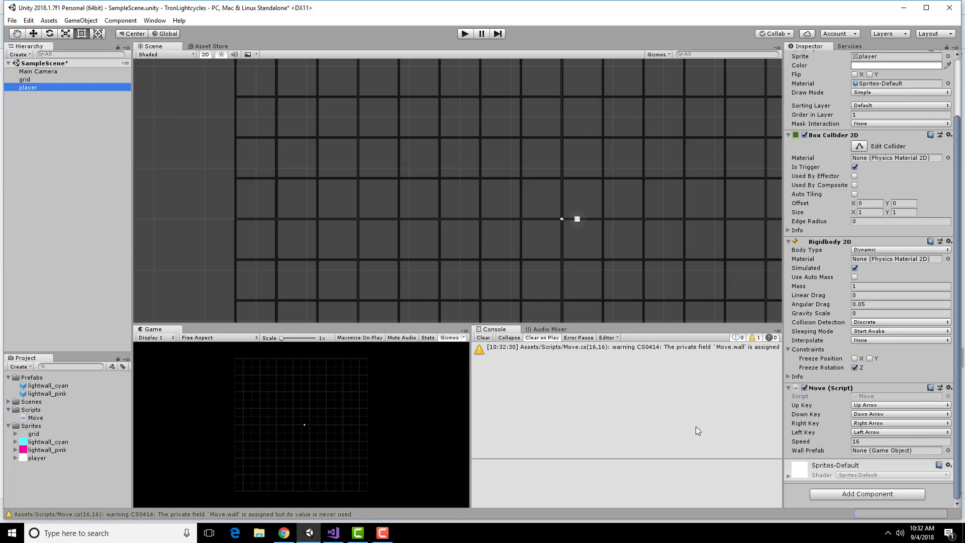
mouse_move(332, 359)
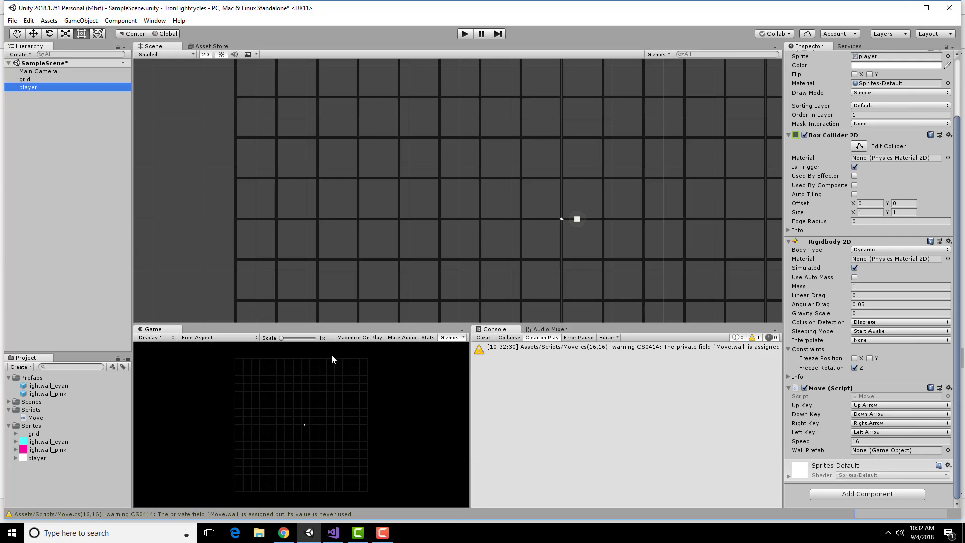
left_click(48, 385)
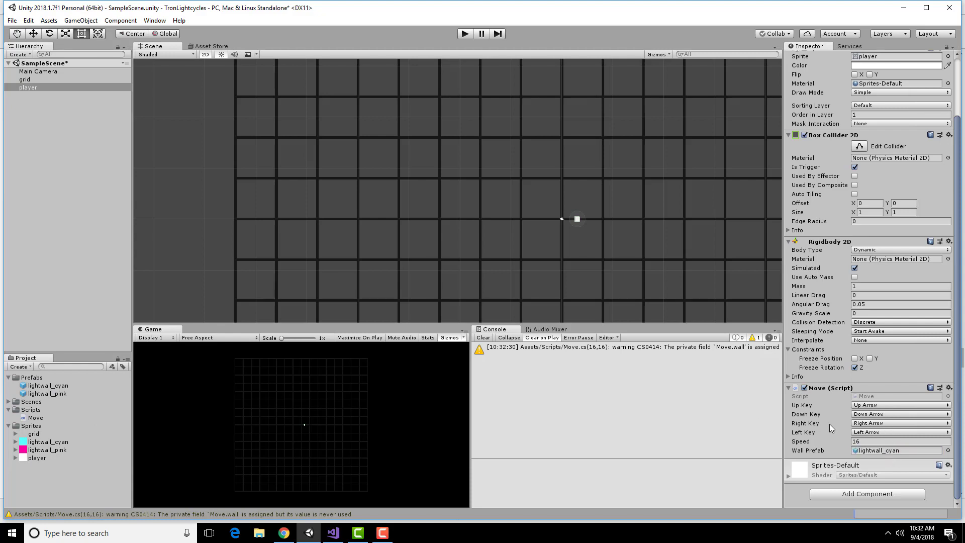
mouse_move(415, 536)
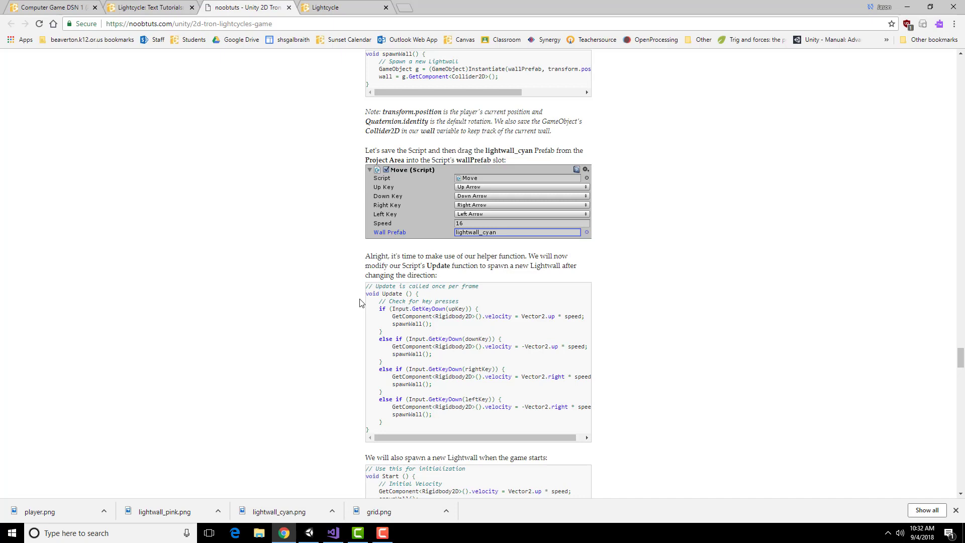
Read the tutorial's modified Update code, highlighting its spawnWall(); call
scroll("down", 3)
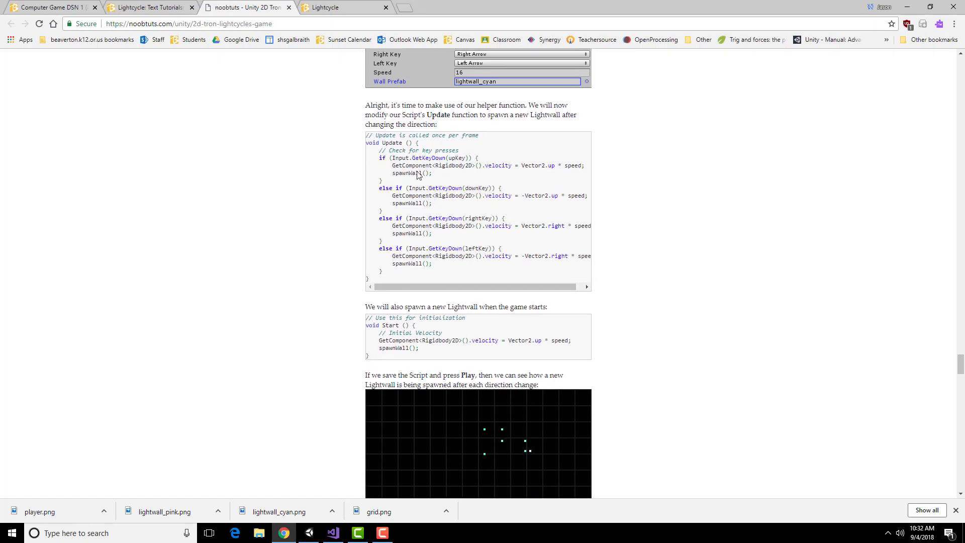
mouse_move(534, 282)
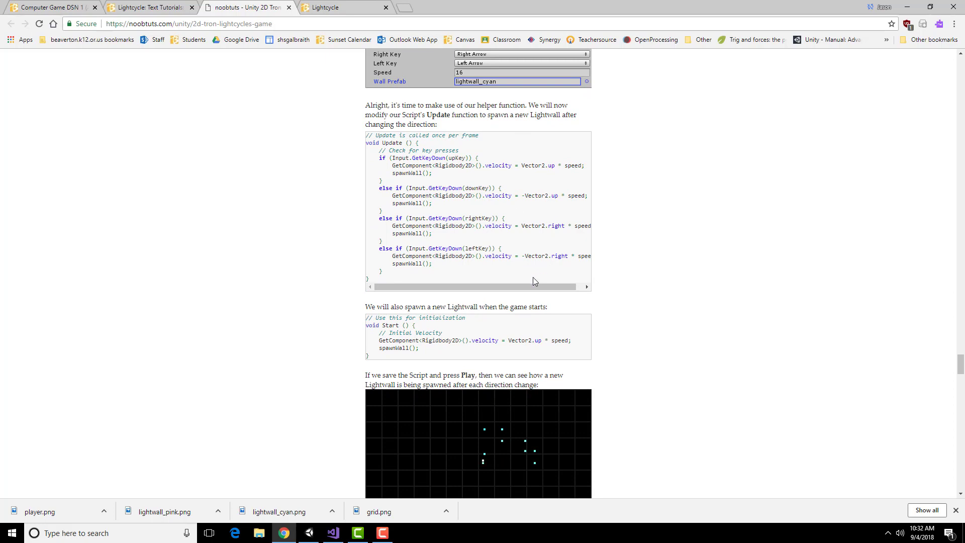
mouse_move(414, 282)
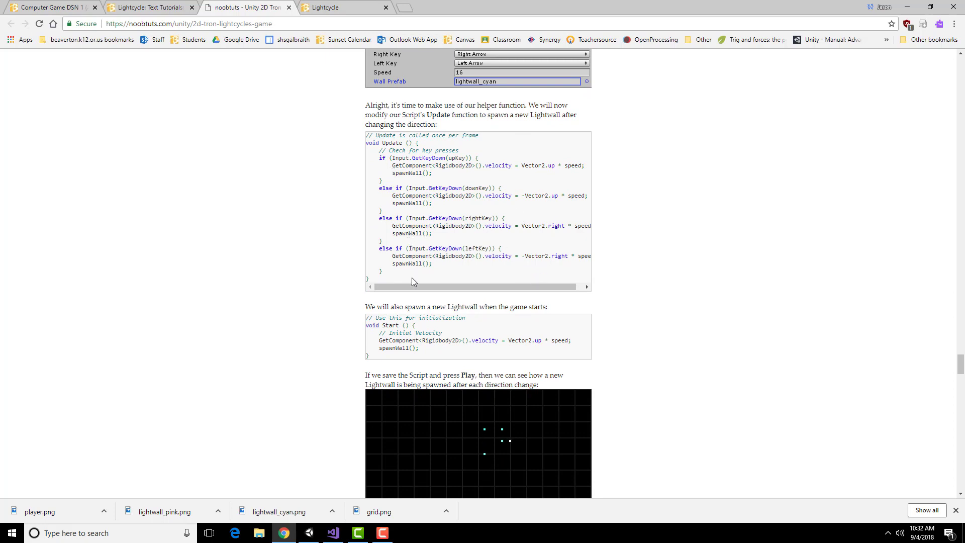
double_click(411, 173)
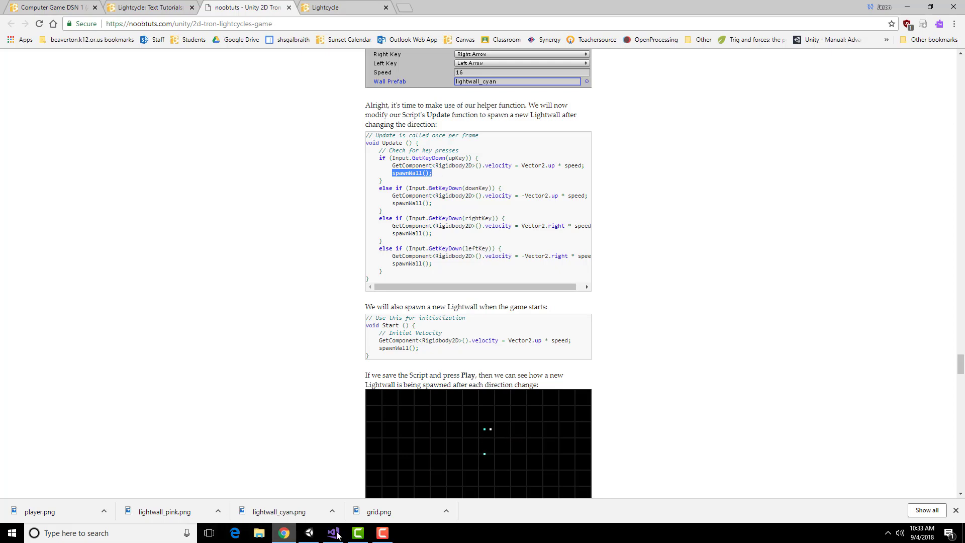
left_click(331, 533)
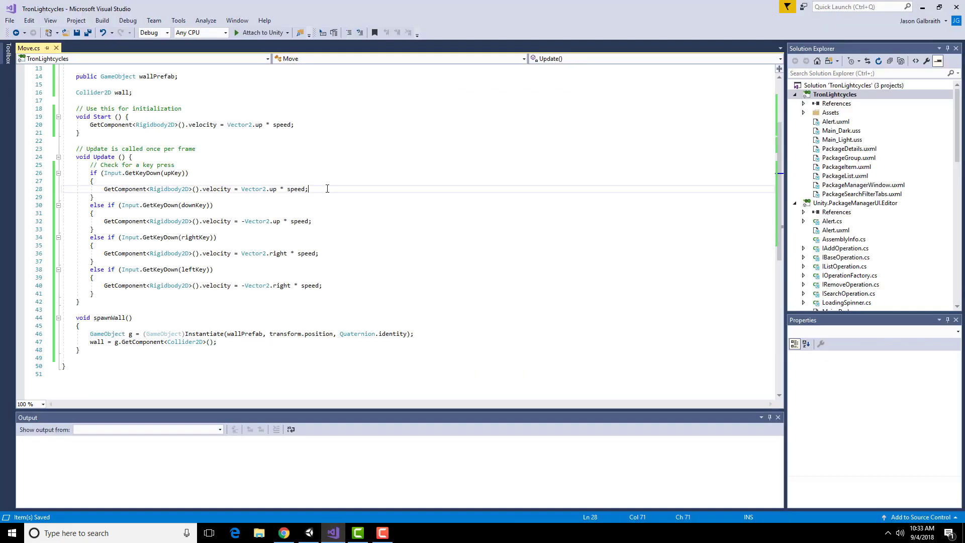
Add spawnWall(); after the velocity lines in the upKey and downKey branches
type("spawnWall();")
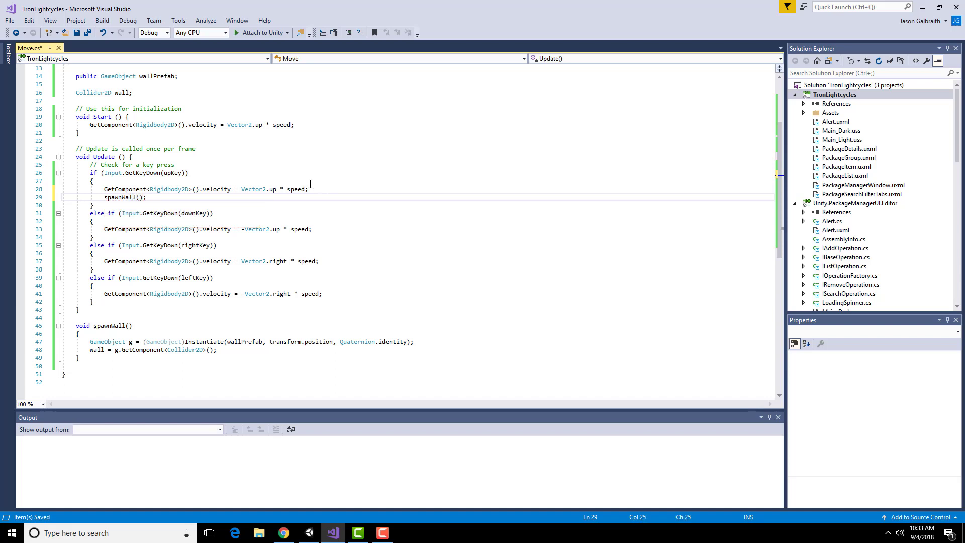
double_click(125, 197)
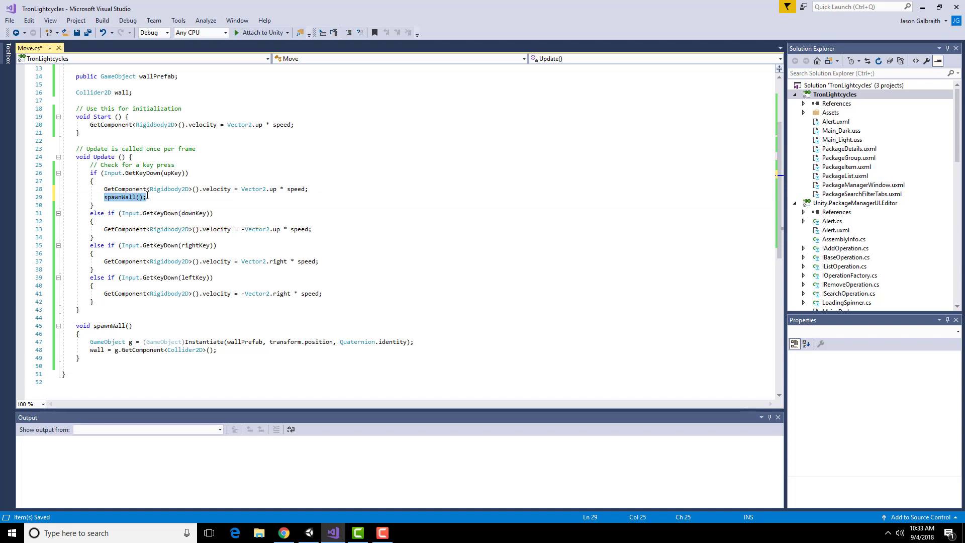
key("enter")
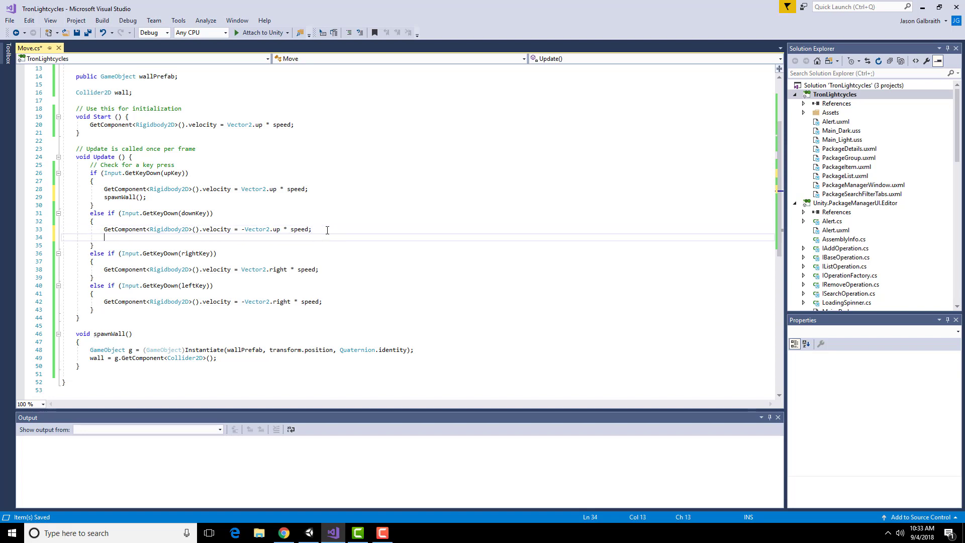
type("spawnWall();")
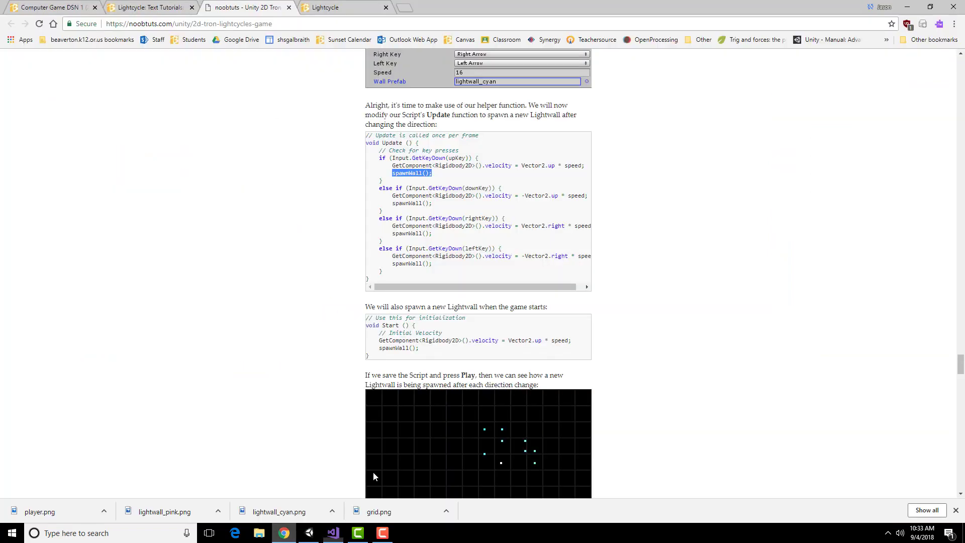
Check the tutorial's play-mode screenshot, then press Play in Unity to test wall spawning
scroll("down", 3)
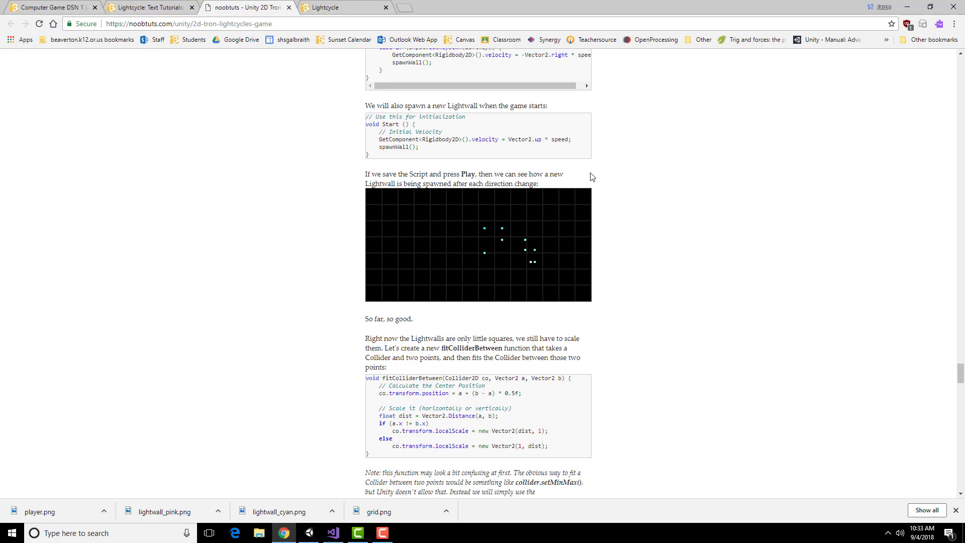
mouse_move(483, 253)
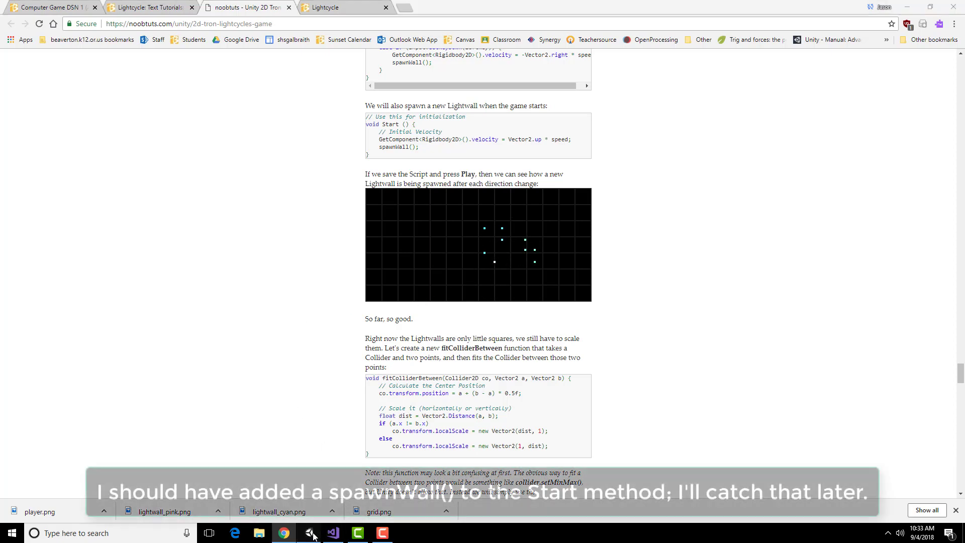
left_click(307, 532)
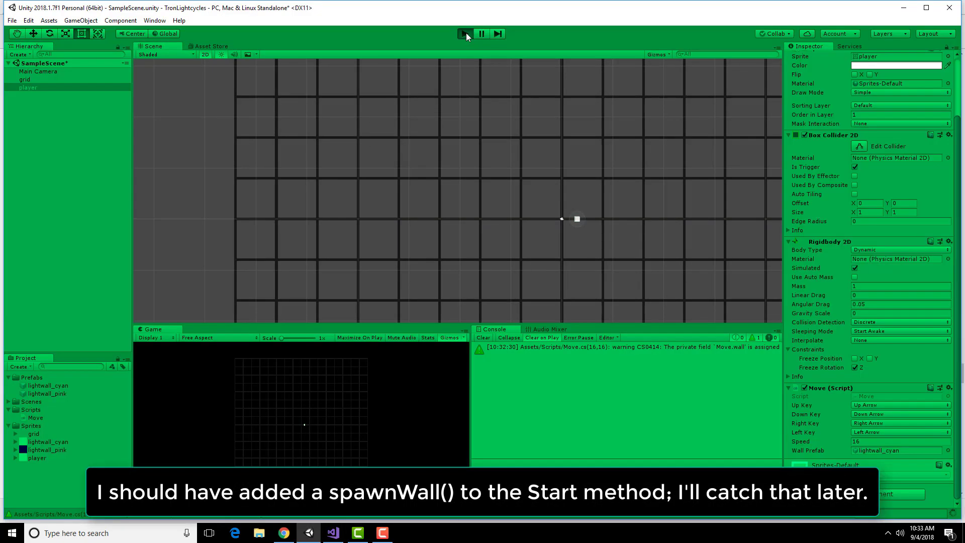
left_click(465, 34)
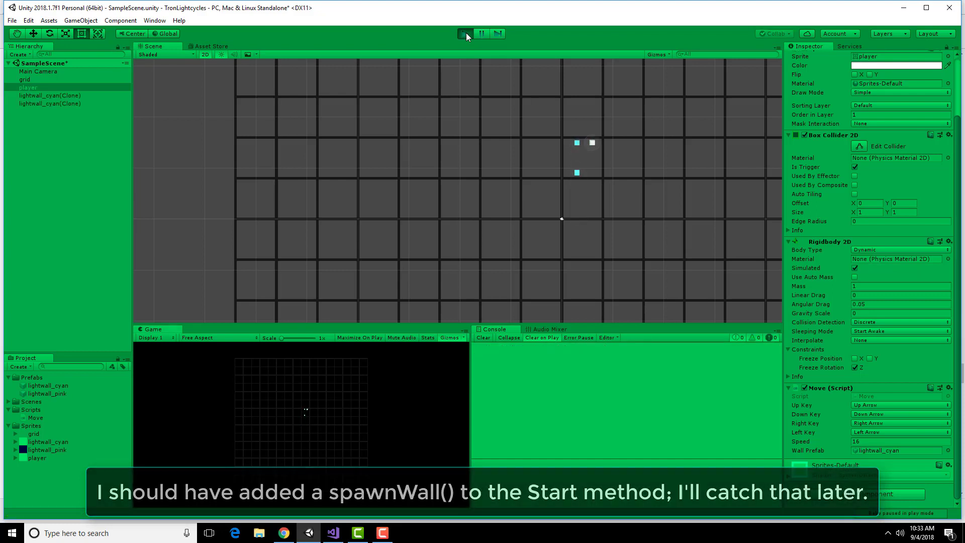